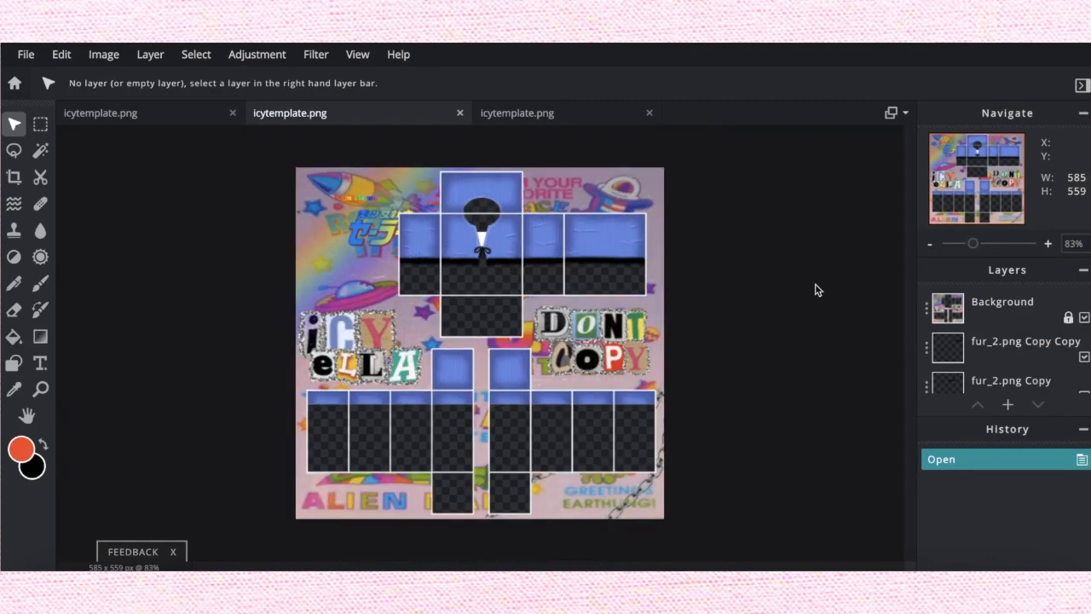
mouse_move(450, 183)
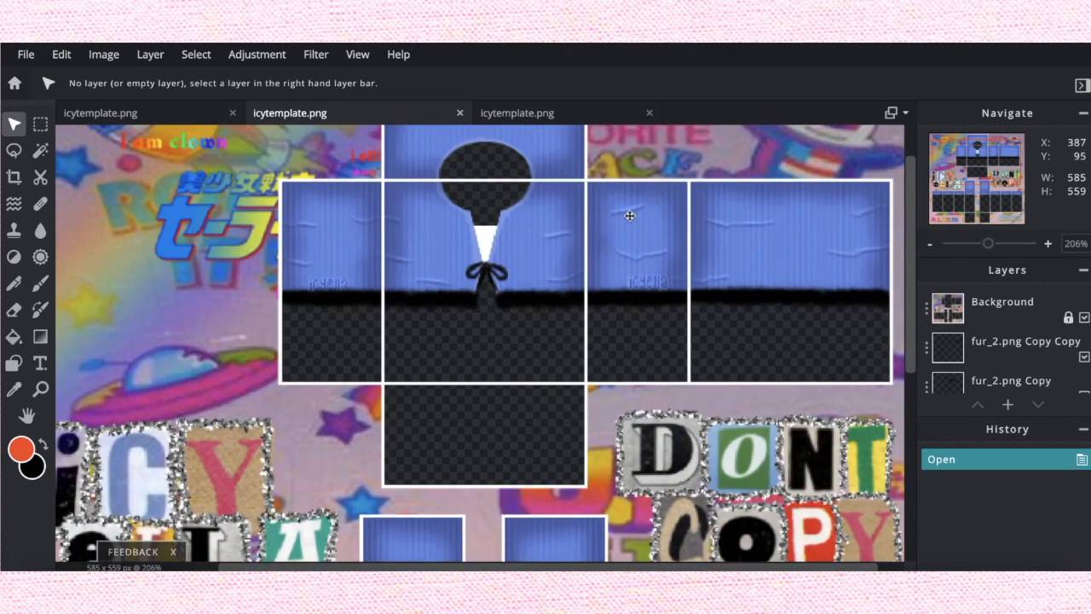
mouse_move(605, 147)
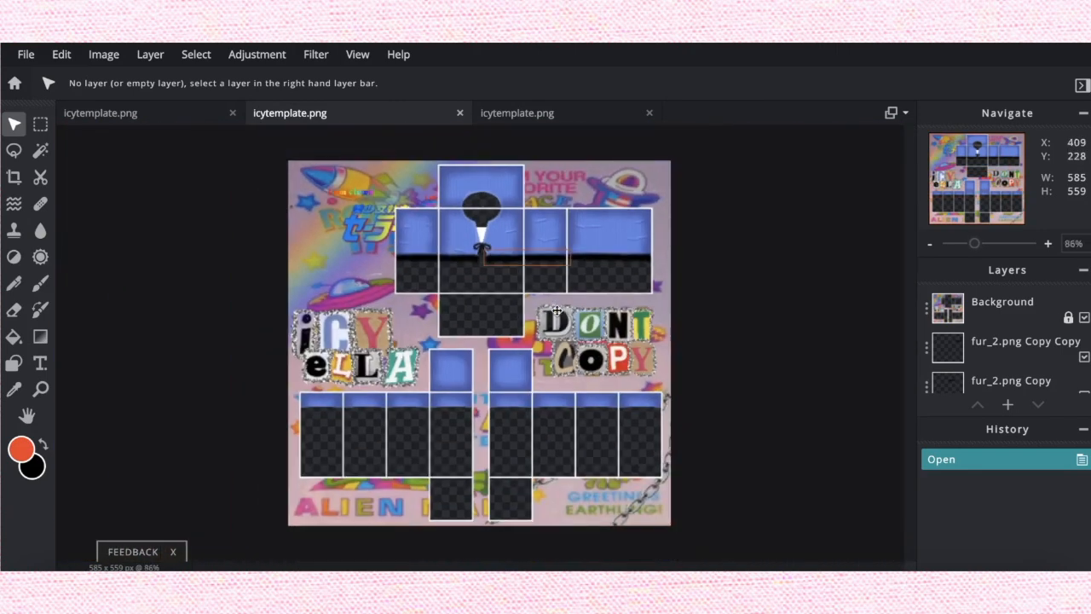
mouse_move(620, 263)
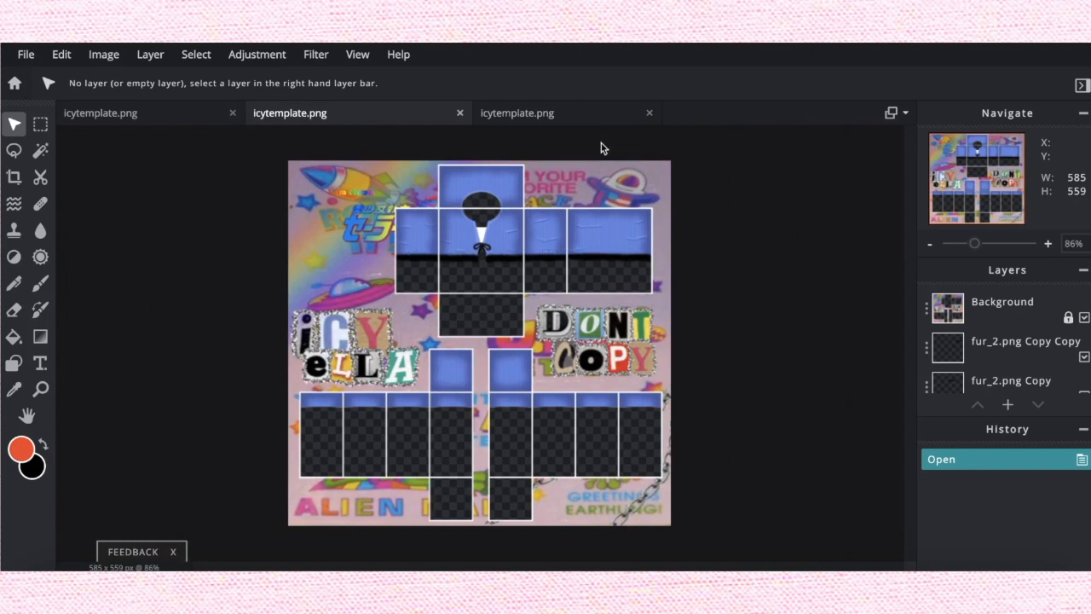
mouse_move(373, 321)
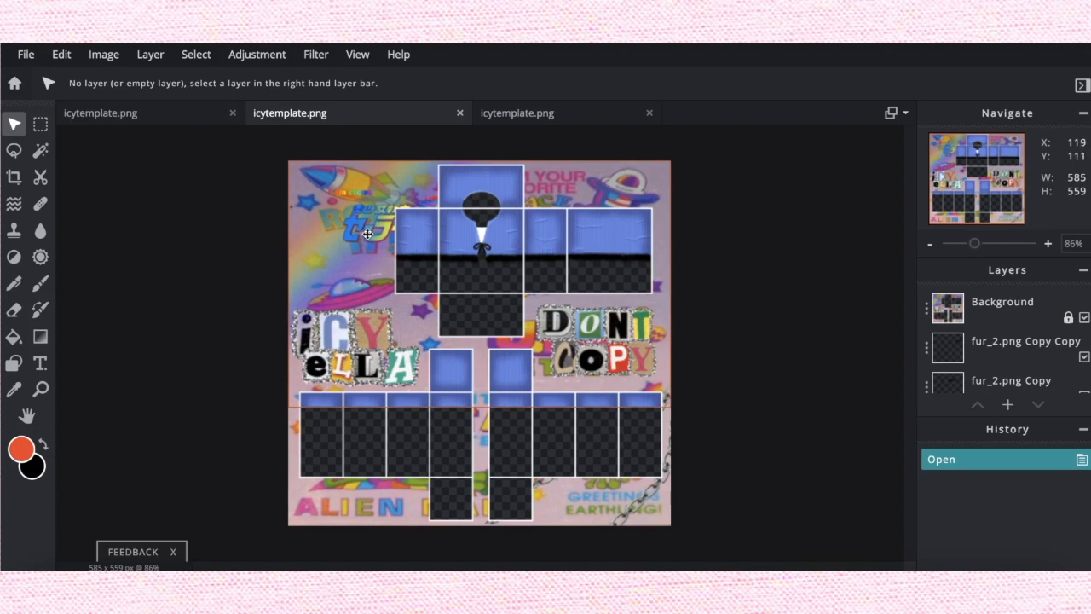
mouse_move(890, 300)
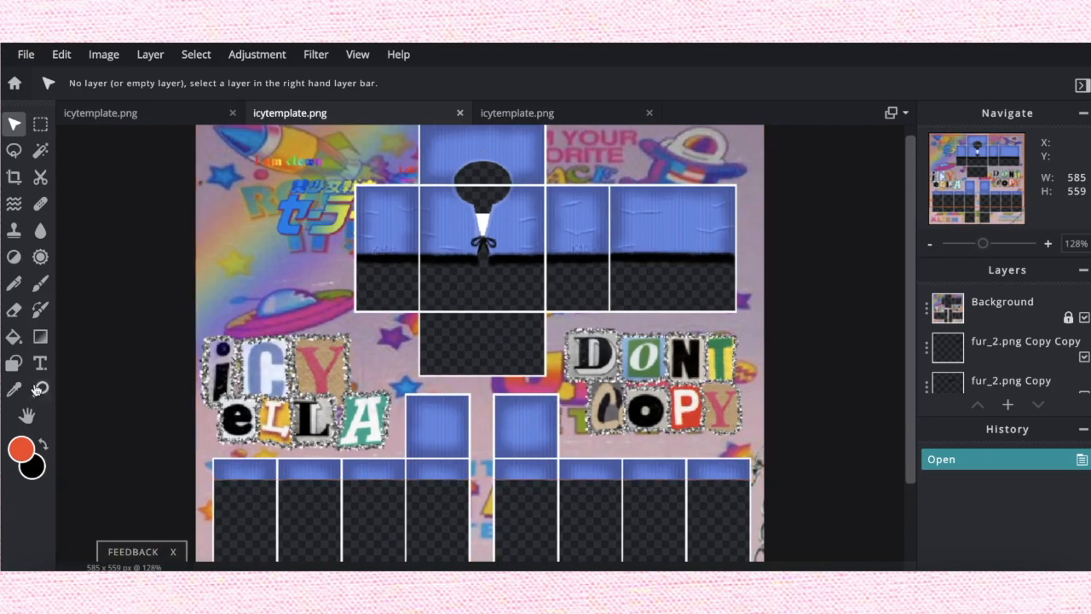
Step: Add a new empty layer above the collage background in the blank template
left_click(27, 416)
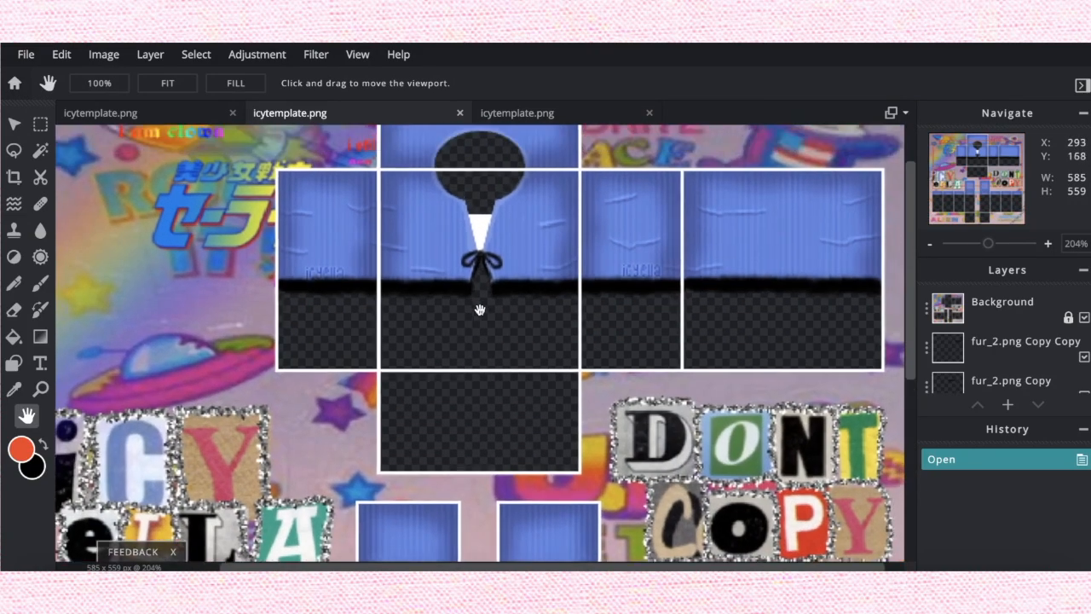
scroll("up", 3)
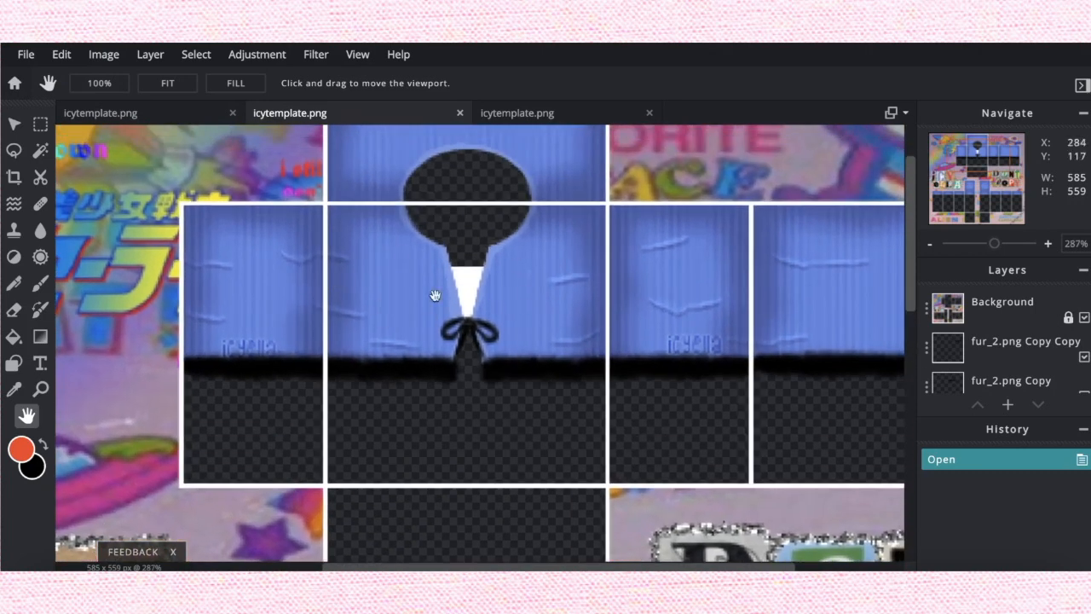
mouse_move(493, 320)
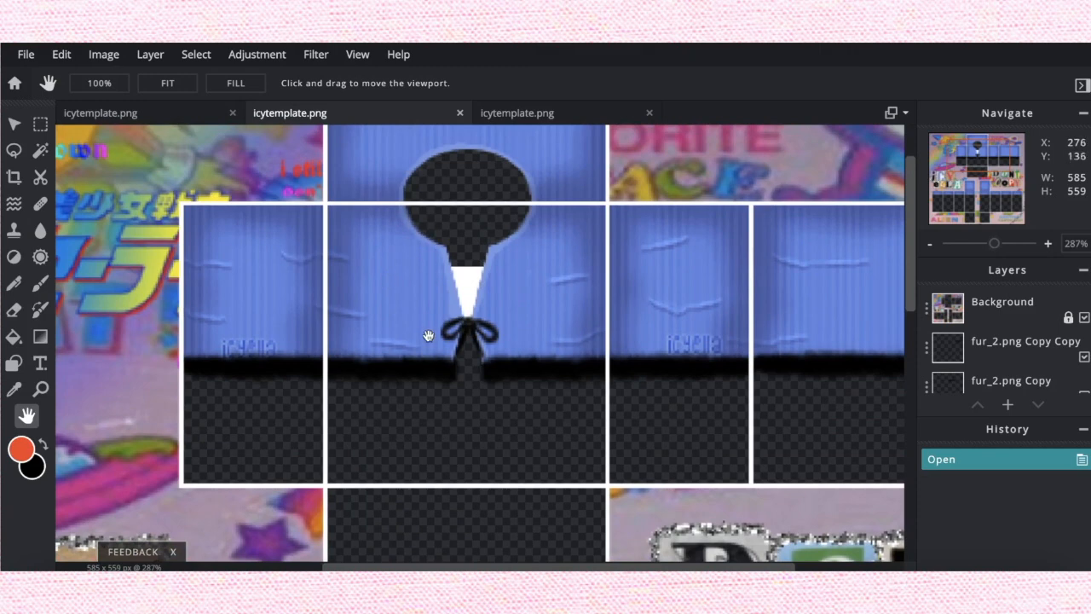
mouse_move(444, 327)
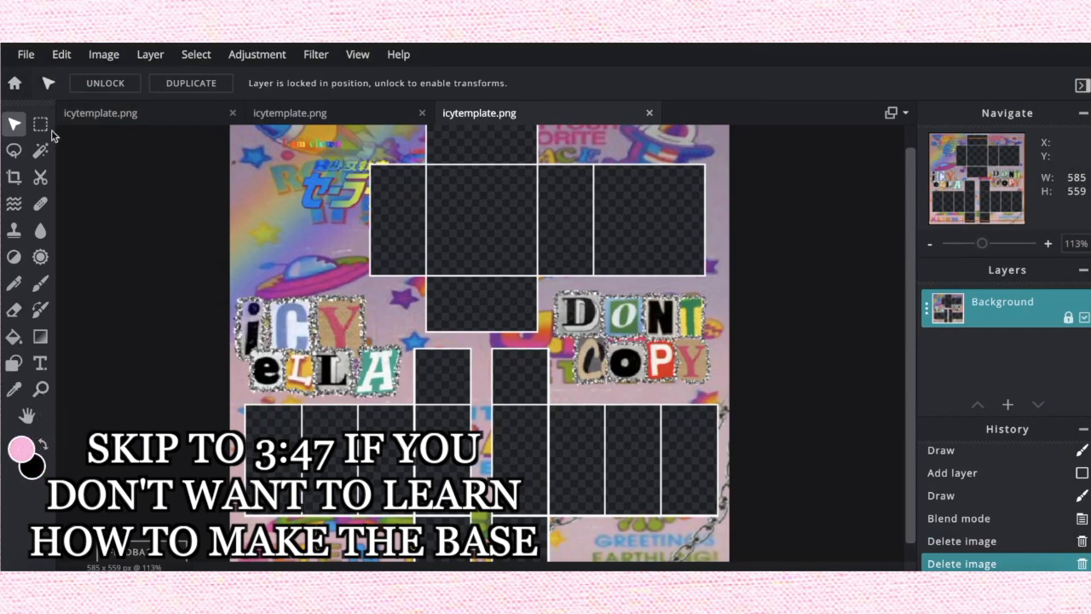
left_click(1006, 404)
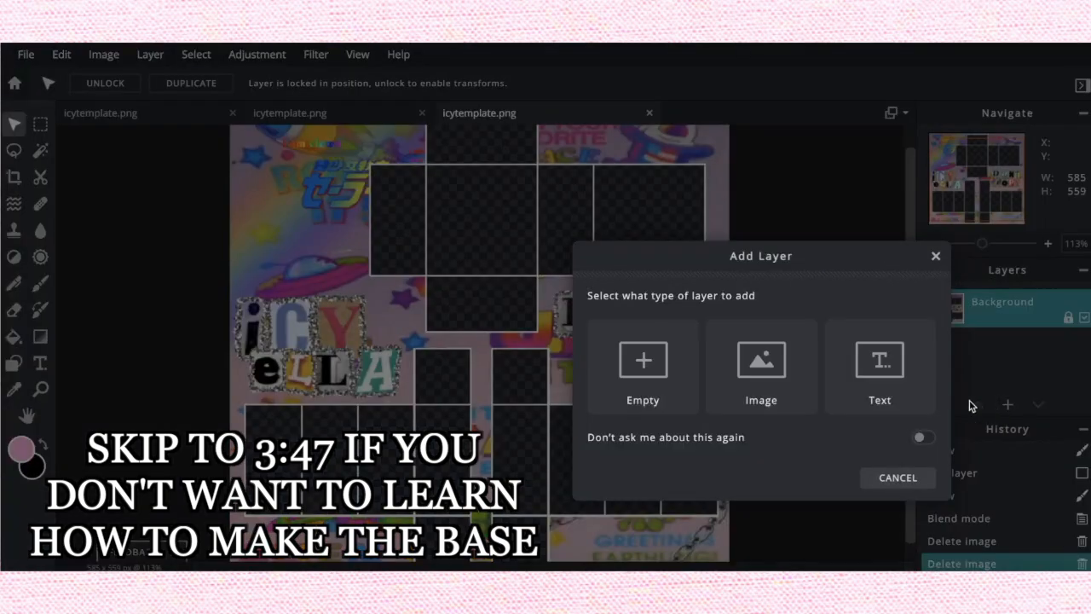
left_click(643, 366)
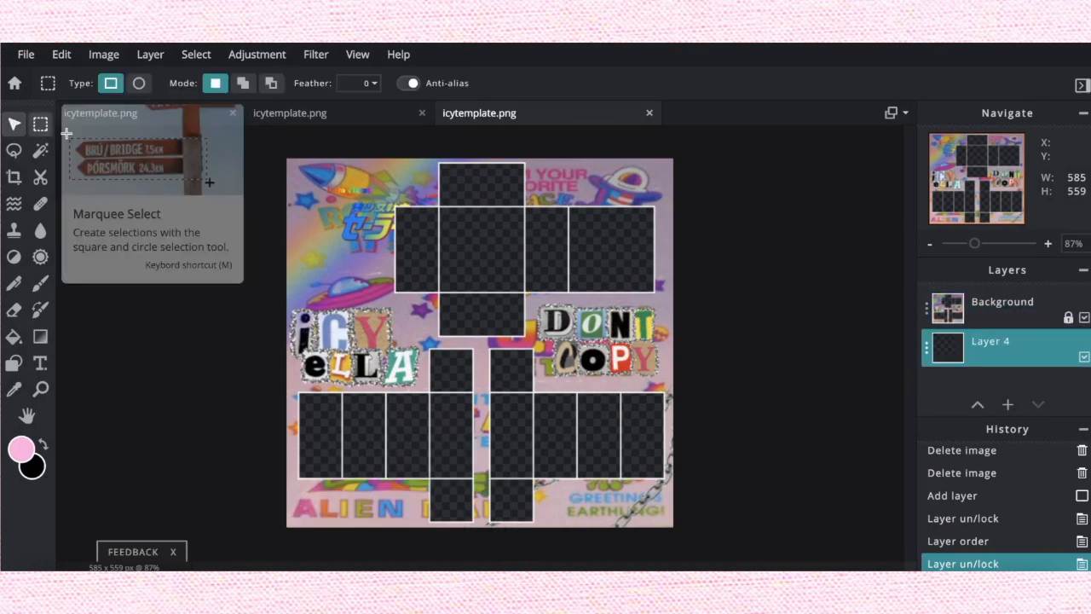
Step: Select the torso and upper arm region and fill it solid pink, then deselect
left_click_drag(266, 157, 791, 414)
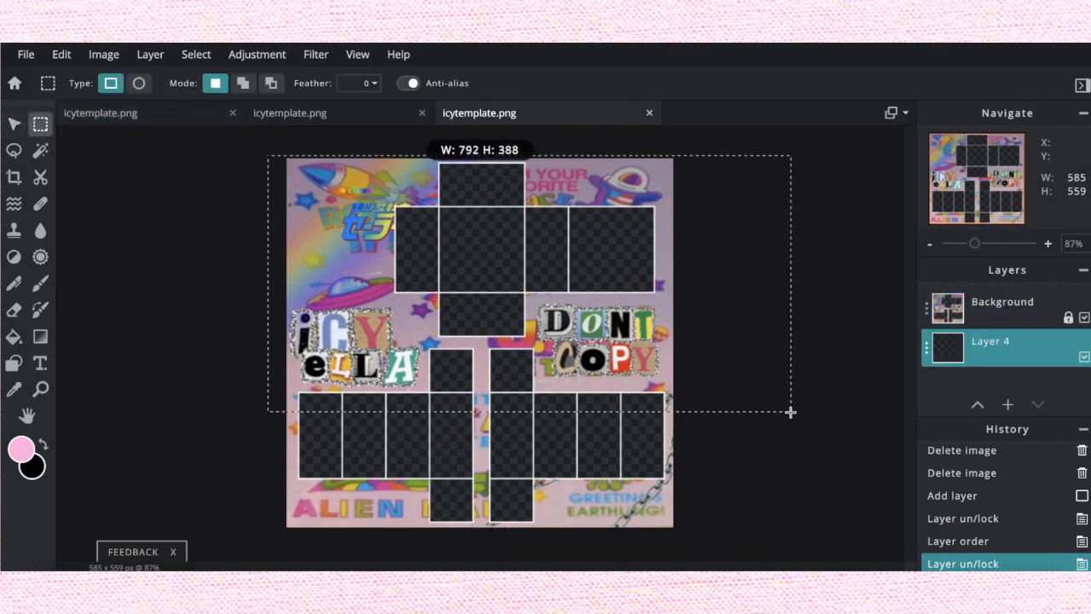
left_click_drag(791, 414, 794, 406)
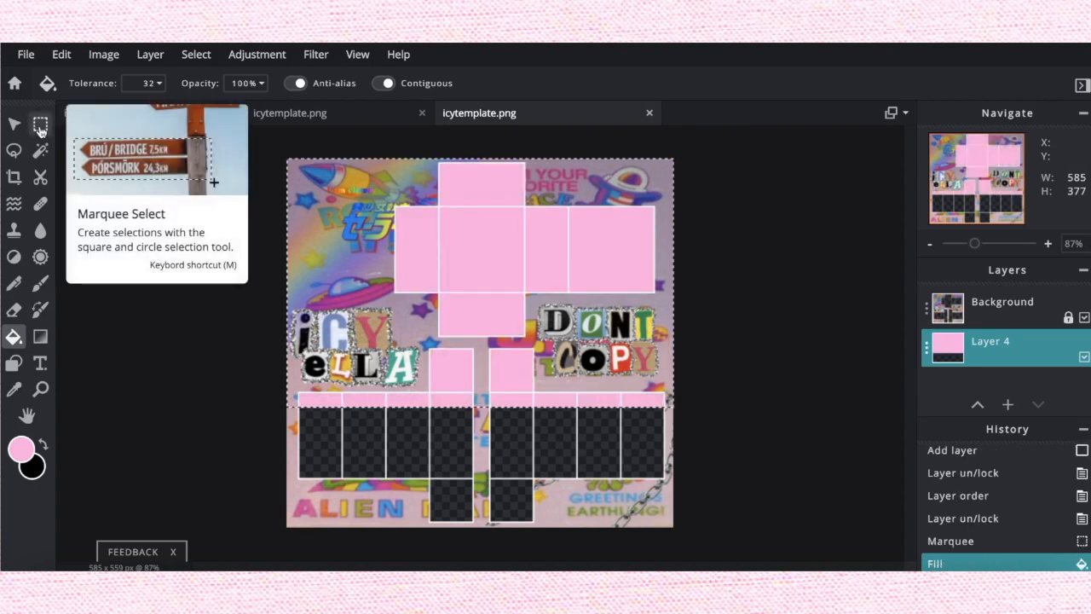
left_click(41, 123)
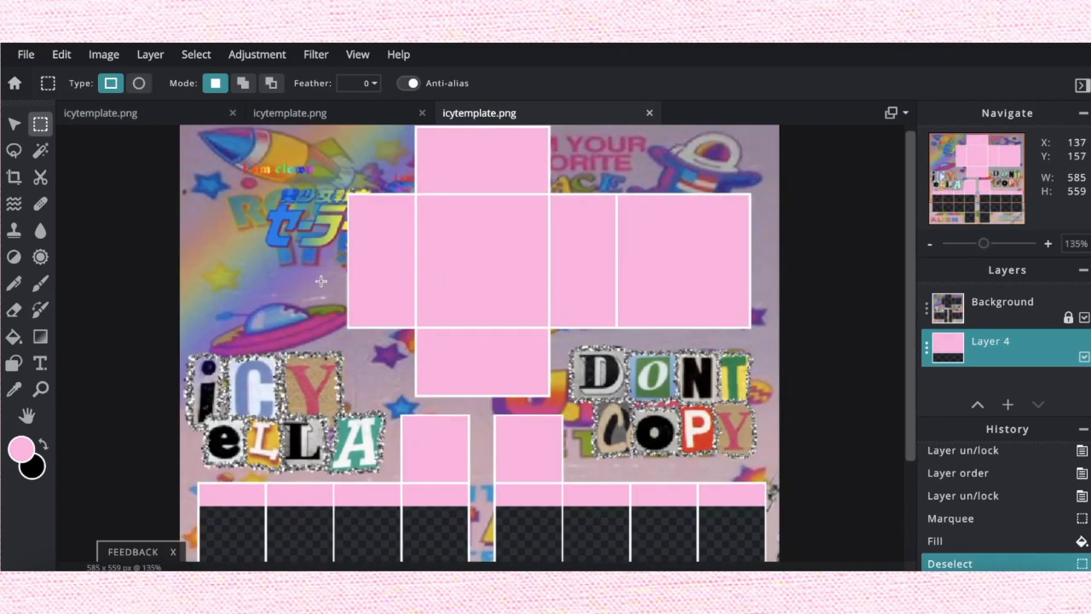
Step: Clear an oval neck opening at the top of the pink front torso with a circular marquee
left_click_drag(322, 281, 771, 392)
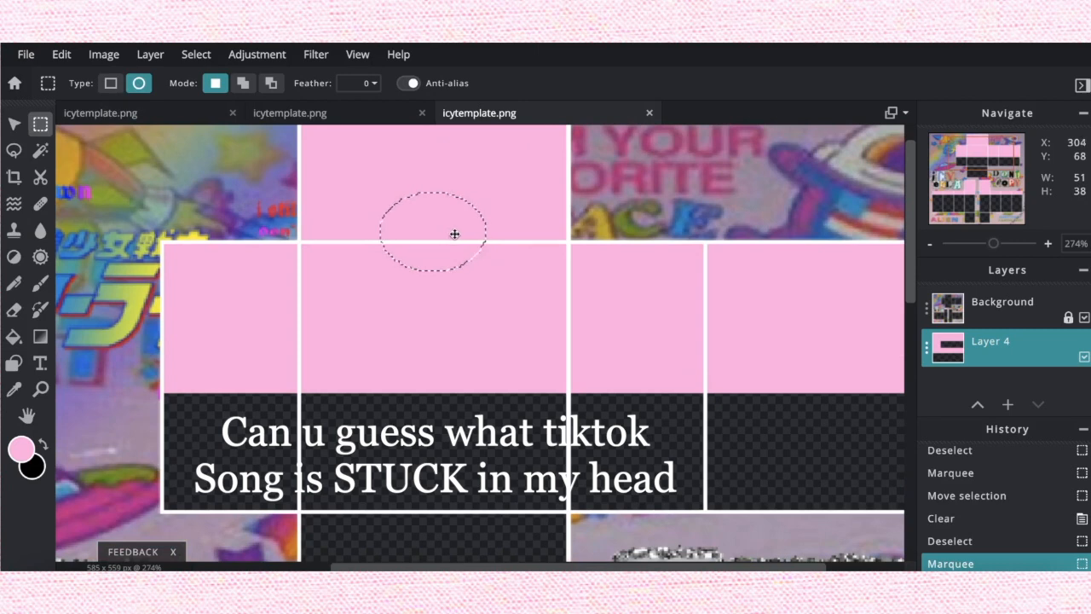
left_click_drag(453, 234, 453, 239)
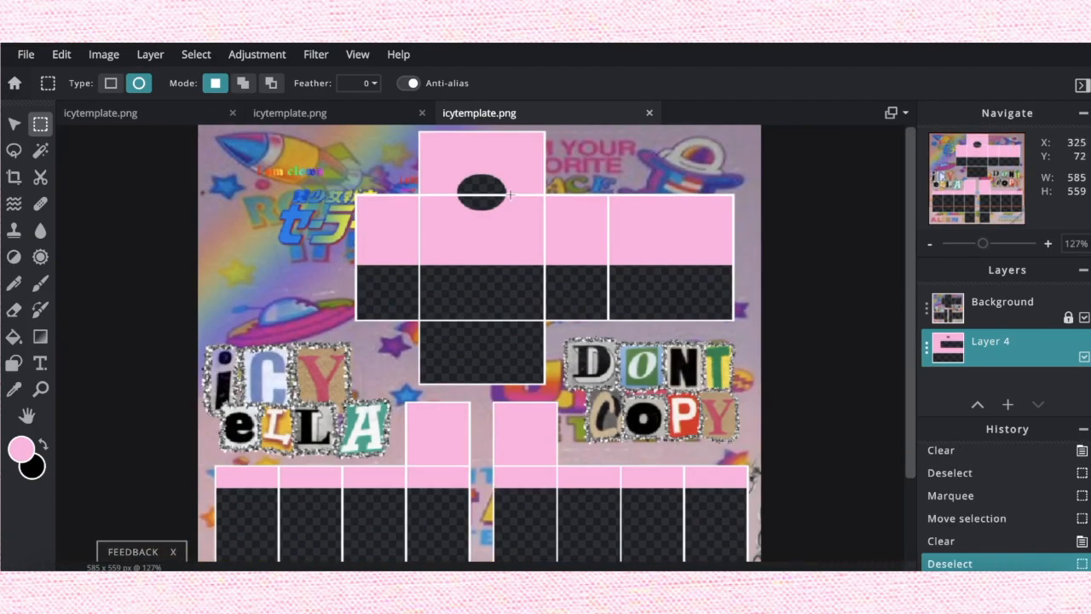
left_click(27, 416)
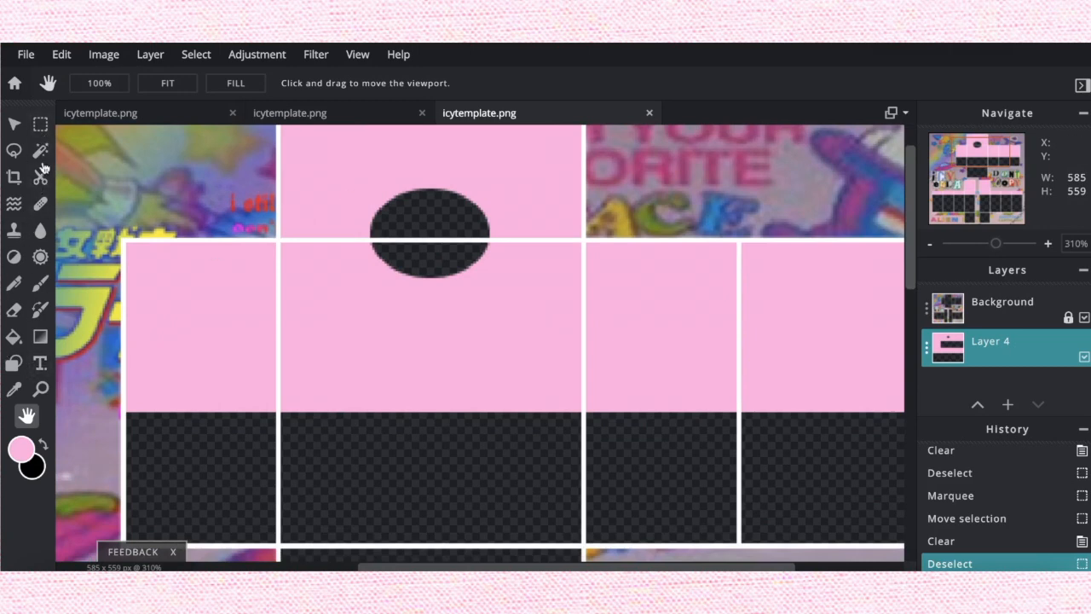
mouse_move(14, 310)
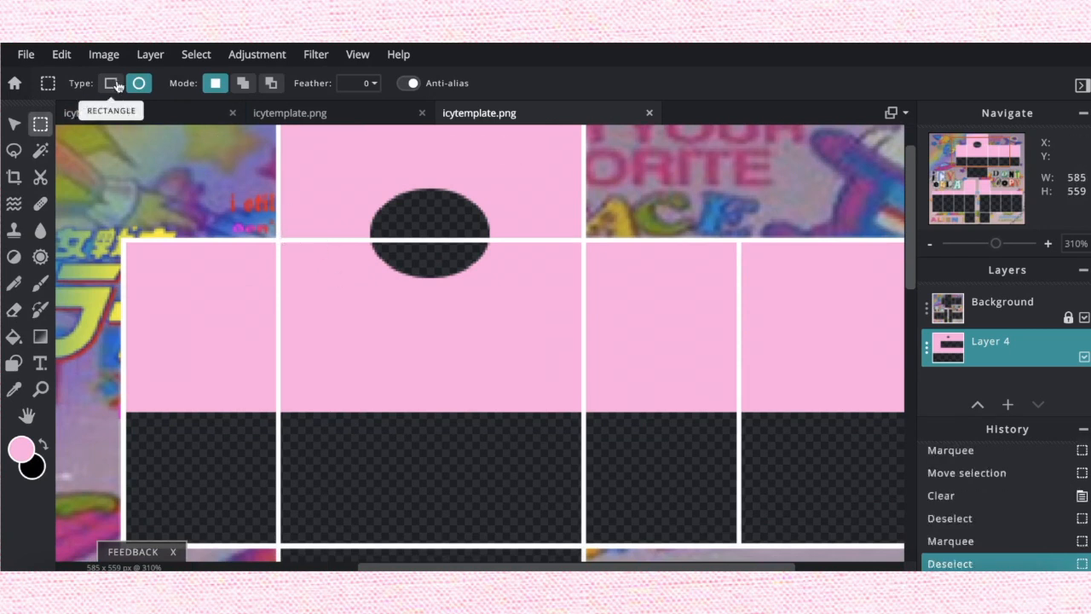
Step: Select the front torso with a rectangular marquee and switch to the Eraser
left_click(113, 82)
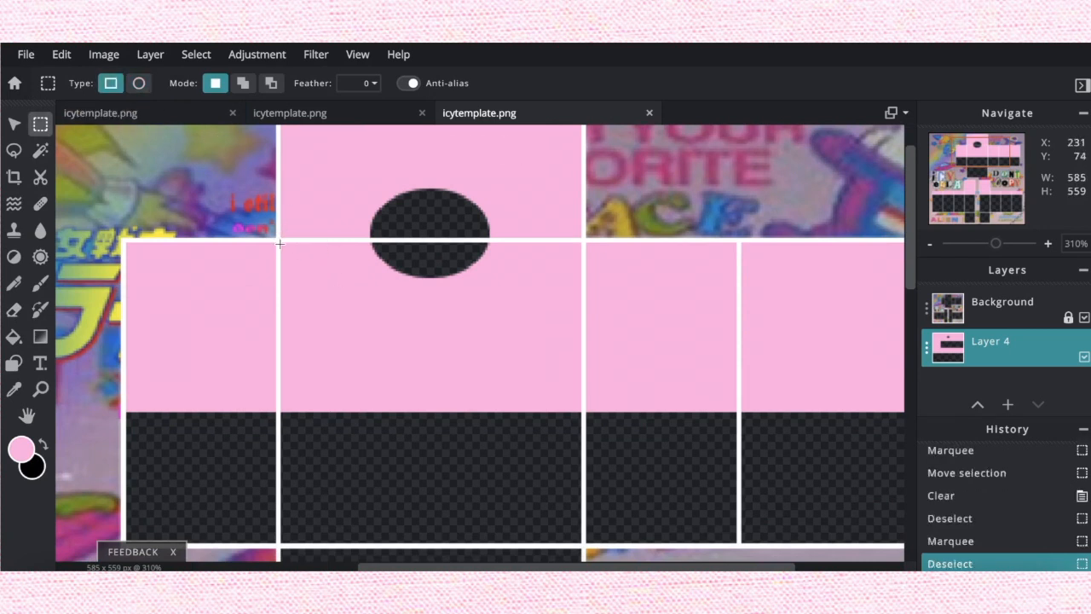
left_click_drag(280, 245, 651, 490)
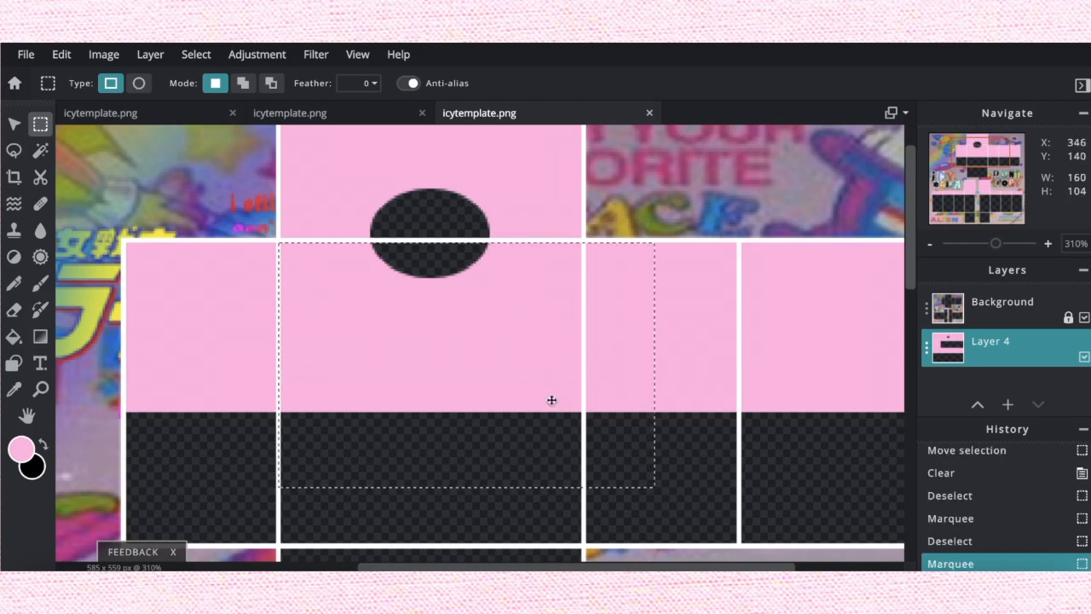
left_click(13, 310)
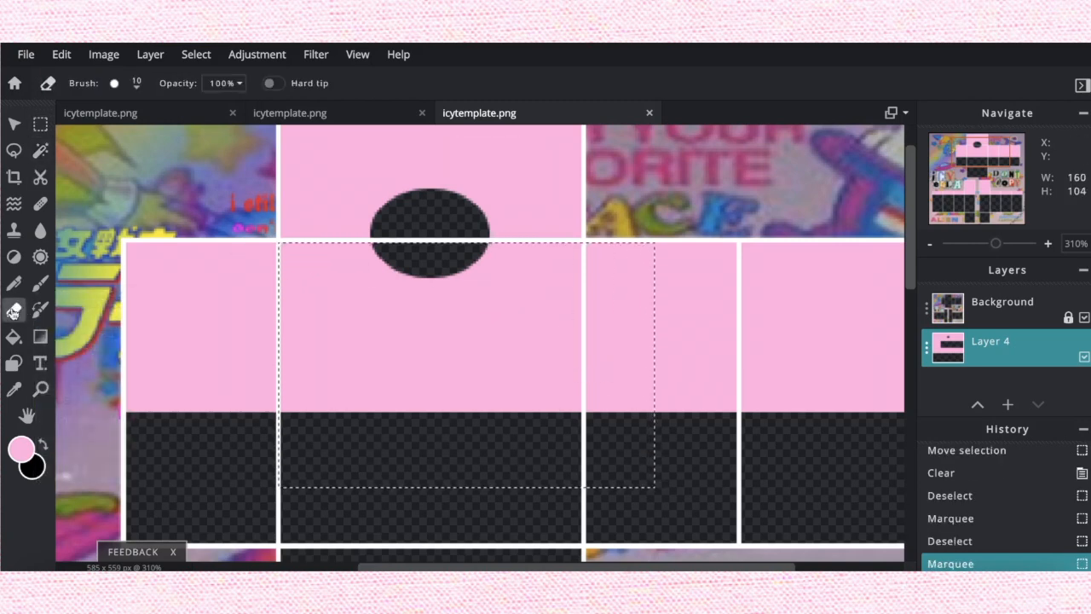
Step: Stamp a large star brush down the centre to erase a pointed V-shaped opening
left_click(116, 82)
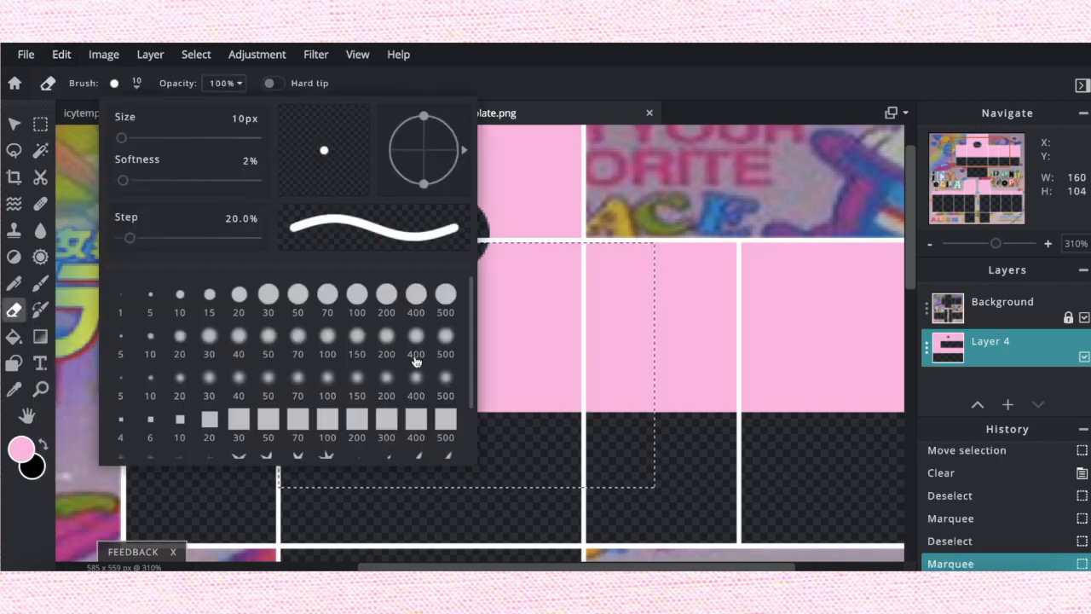
left_click(239, 398)
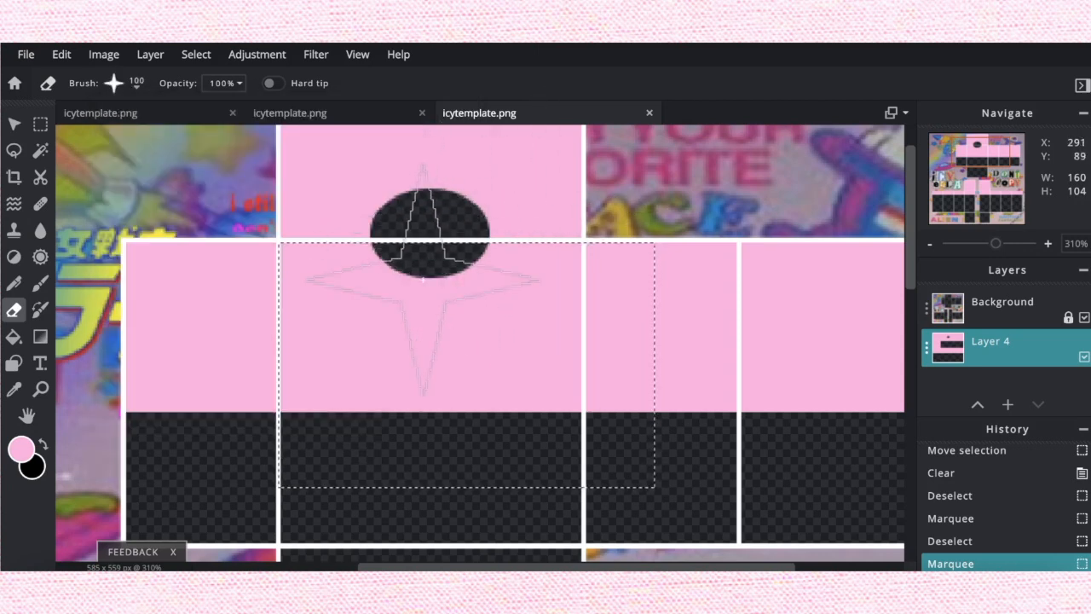
left_click_drag(427, 256, 426, 235)
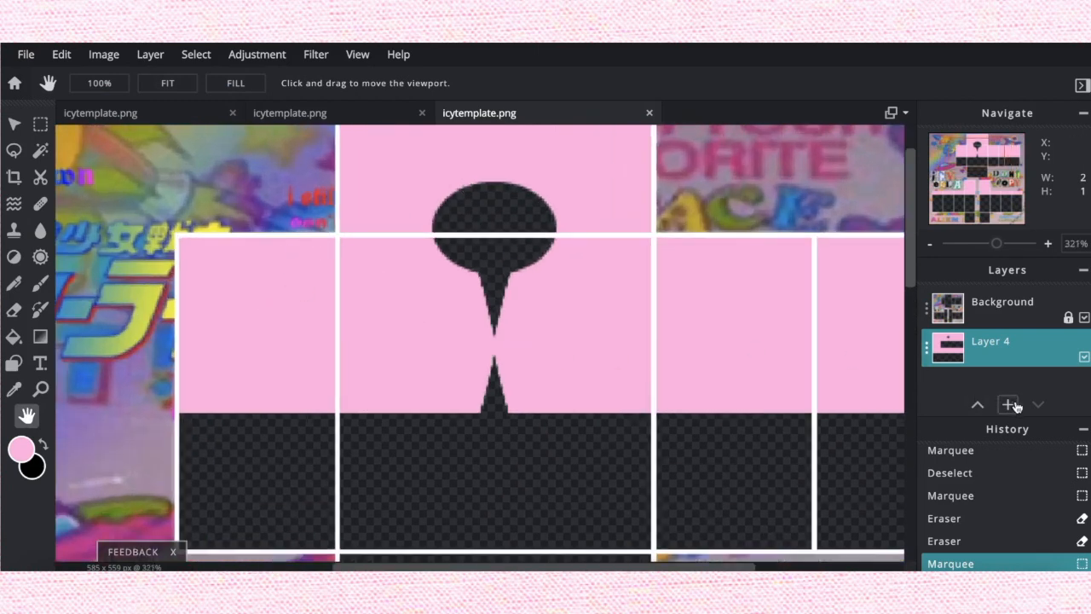
Step: Add empty Layer 5 and set up a black brush at 15px size, 25% softness
left_click(1008, 404)
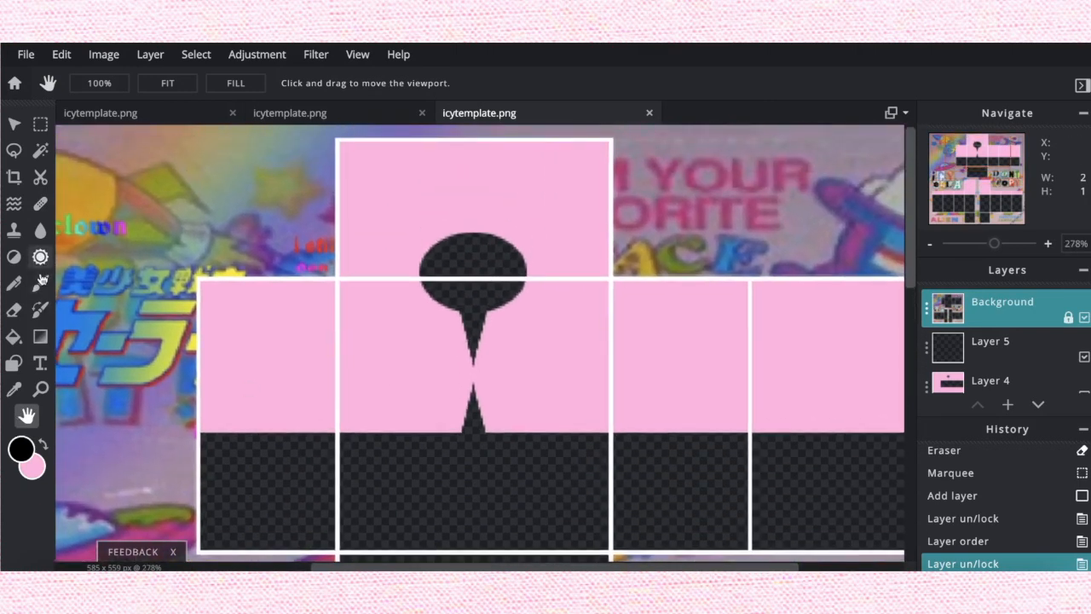
left_click(41, 283)
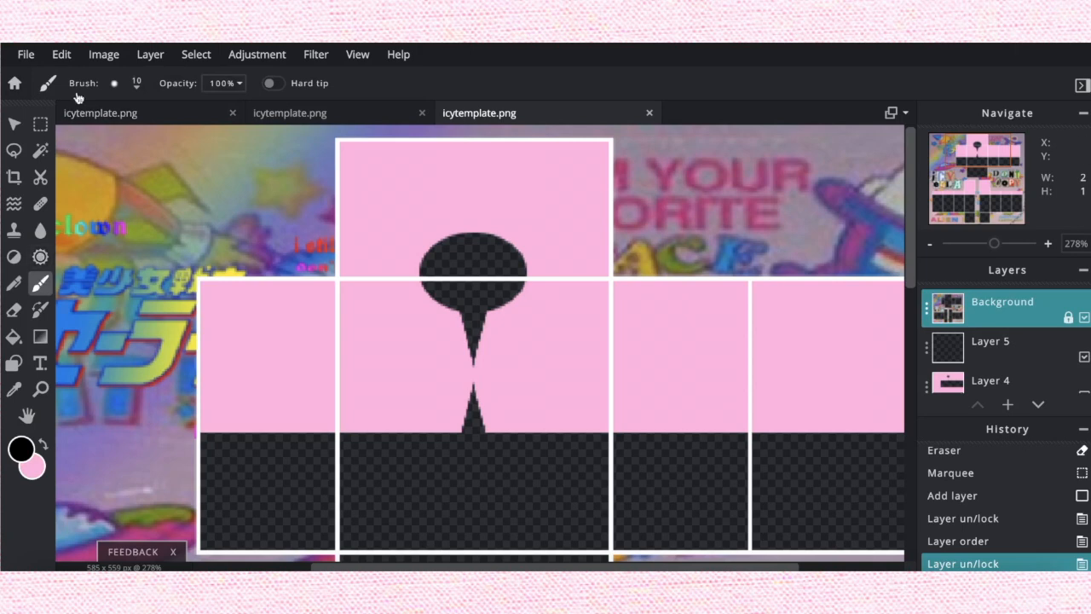
left_click(114, 82)
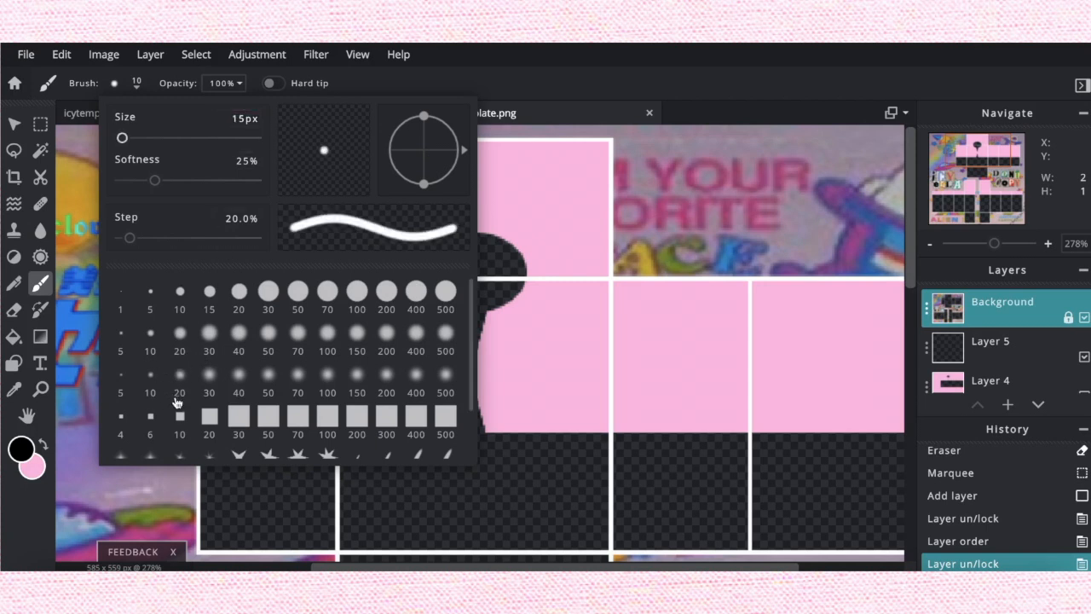
mouse_move(682, 392)
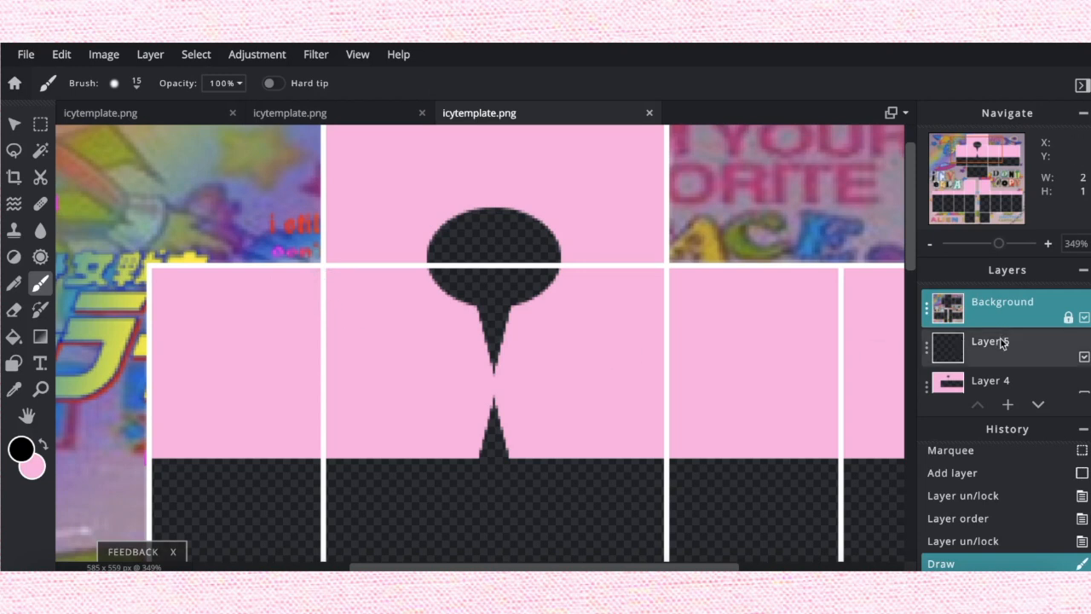
Step: Paint a rough black line down the left front torso edge on Layer 5
left_click(1002, 348)
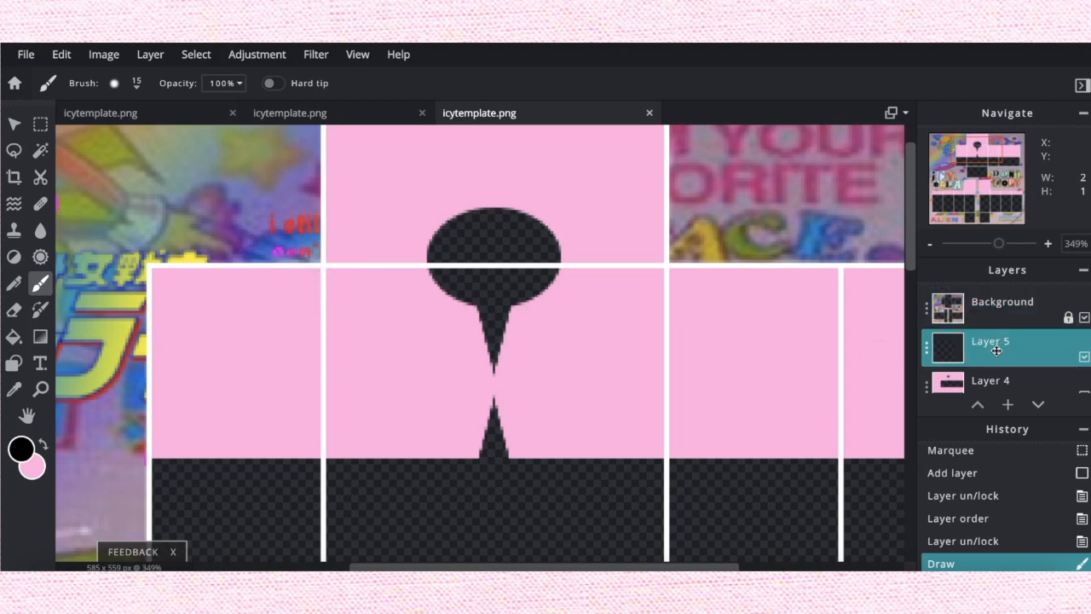
left_click(41, 123)
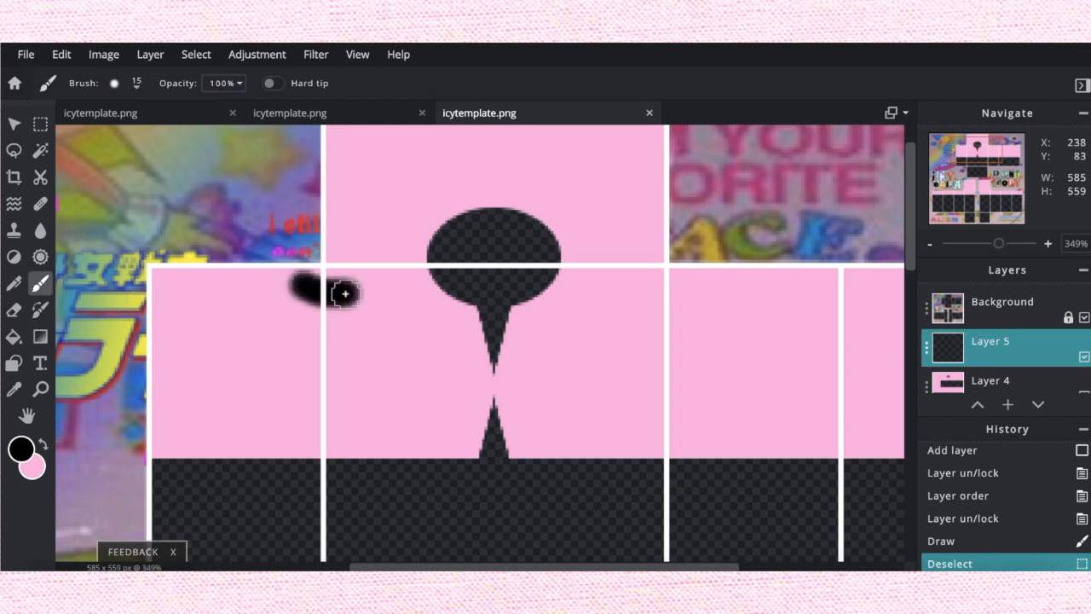
left_click_drag(344, 293, 316, 373)
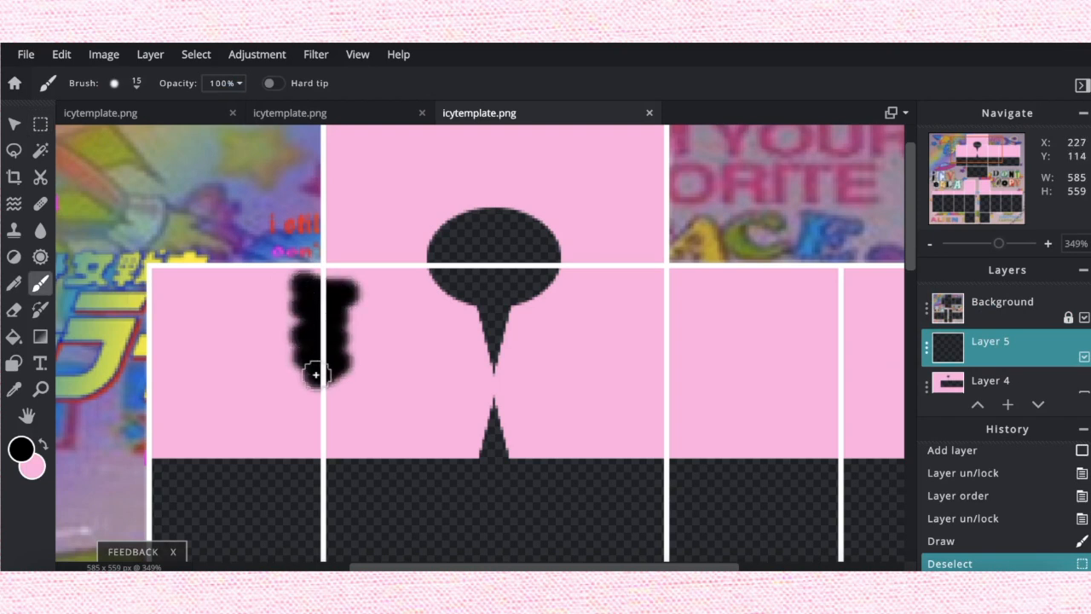
left_click_drag(317, 373, 318, 422)
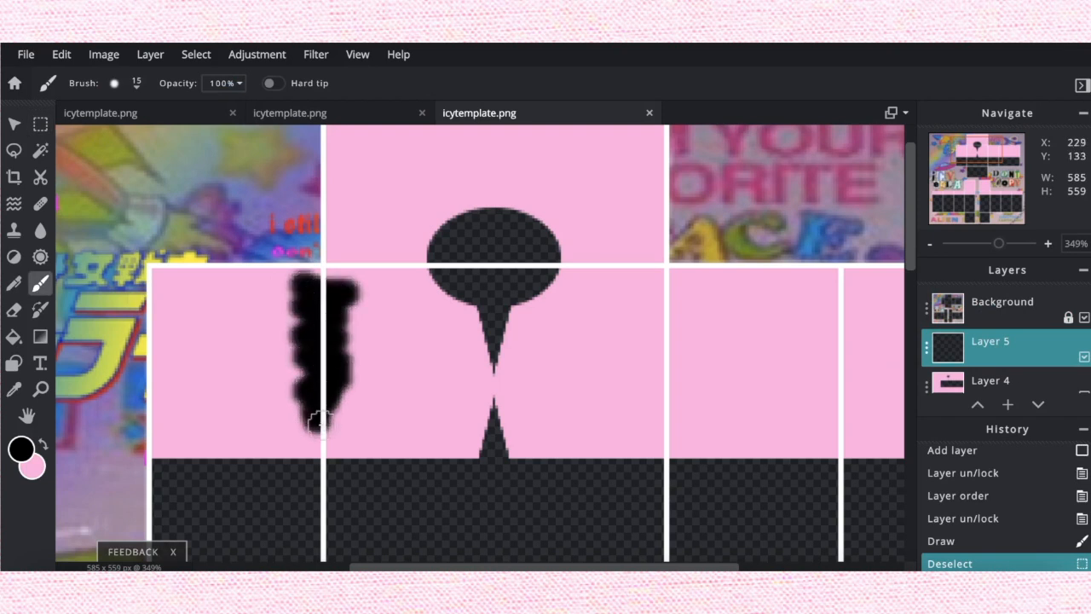
left_click_drag(321, 423, 315, 252)
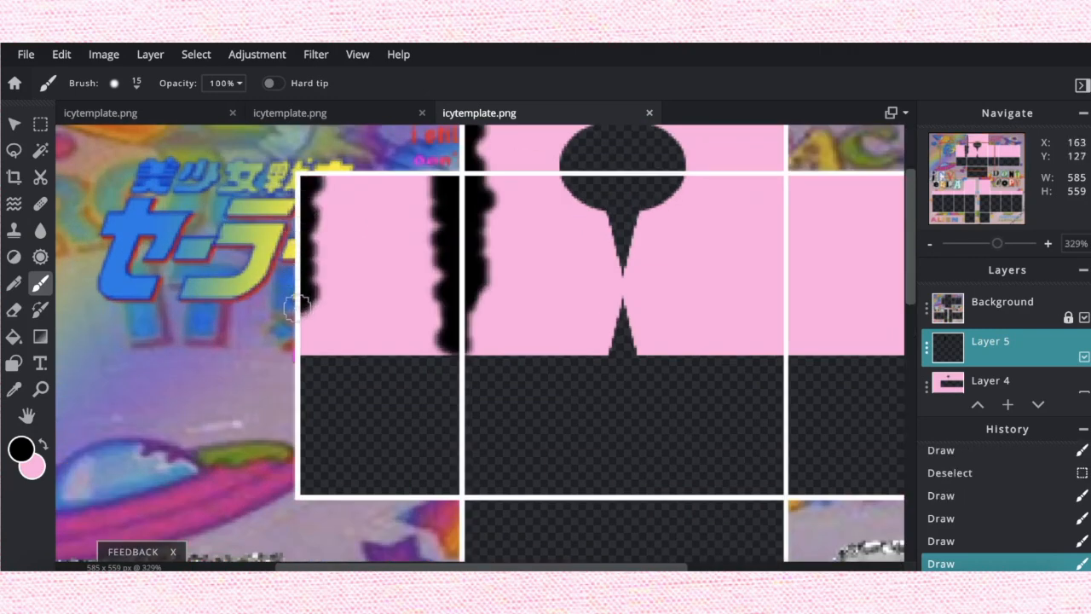
Step: Outline the left side panel and the torso panel's bottom border in black
left_click(307, 320)
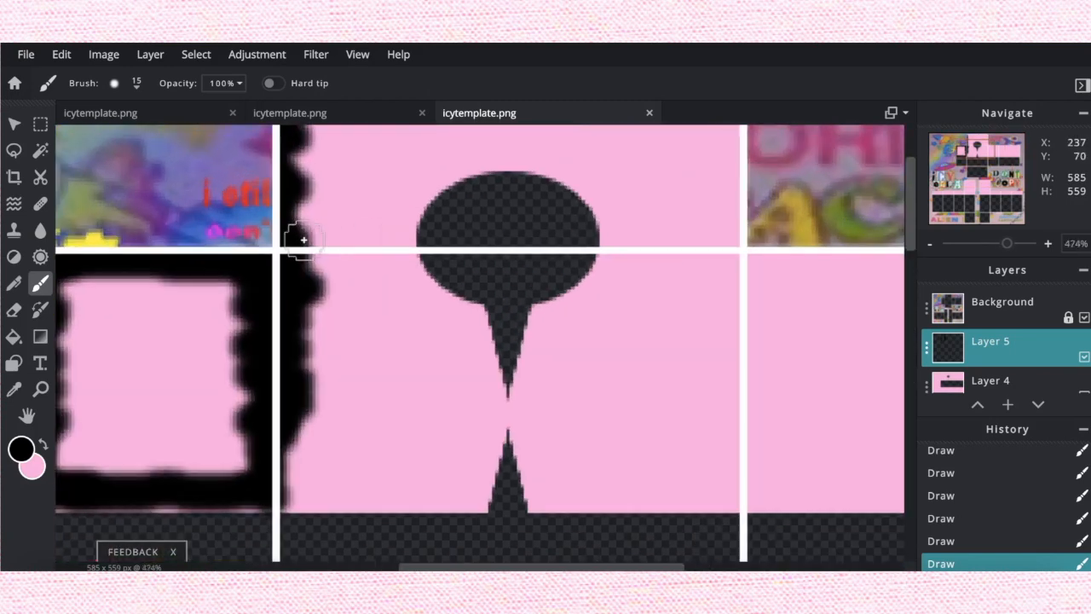
left_click_drag(304, 239, 389, 253)
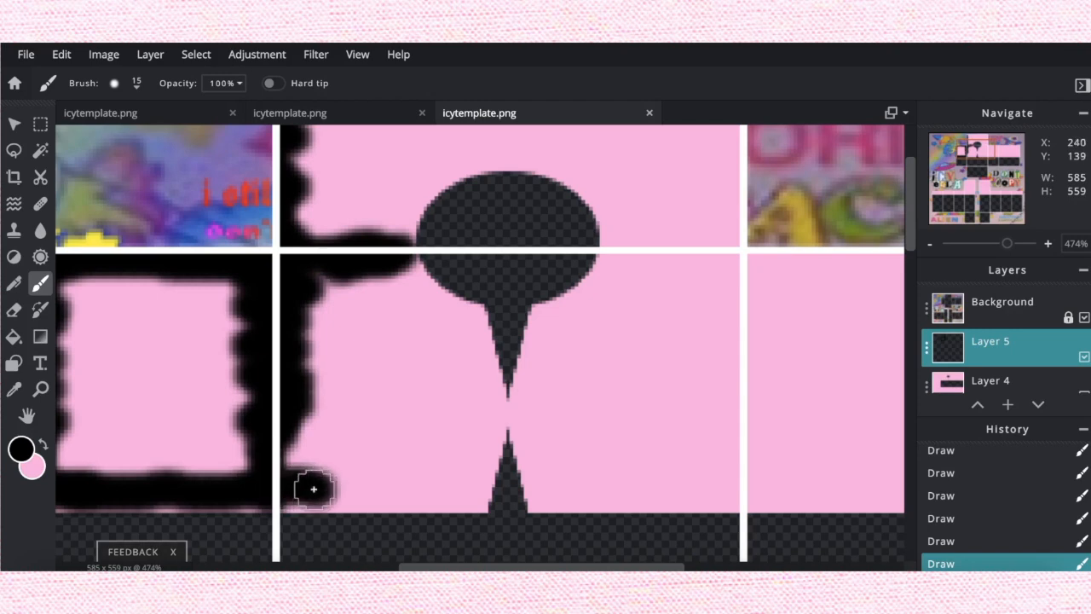
left_click_drag(313, 489, 469, 492)
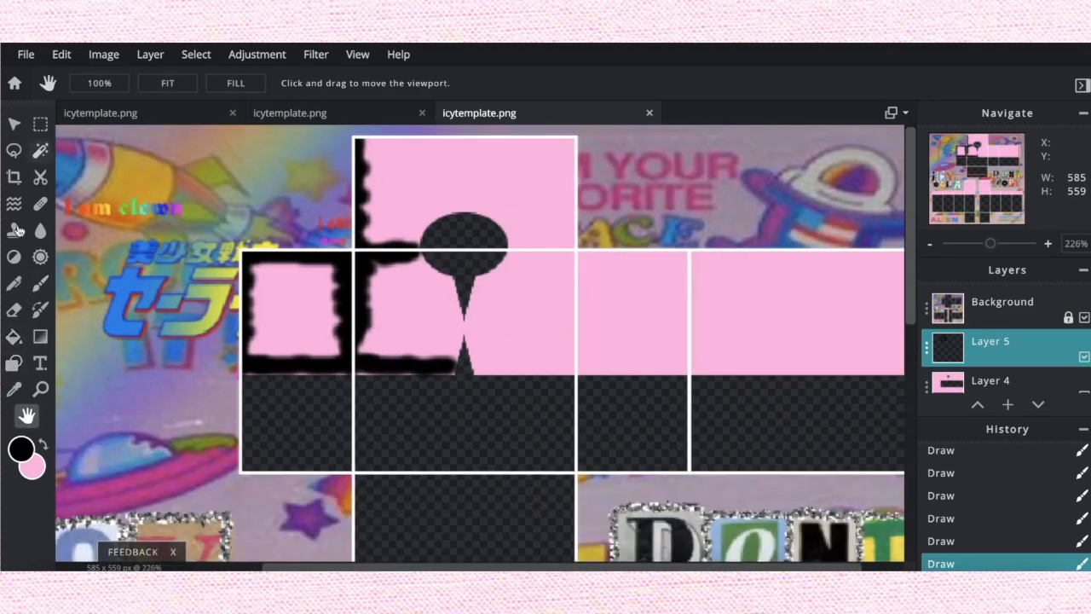
Step: Duplicate Layer 5, flip it horizontally onto the right panels and merge the copy down
left_click(41, 283)
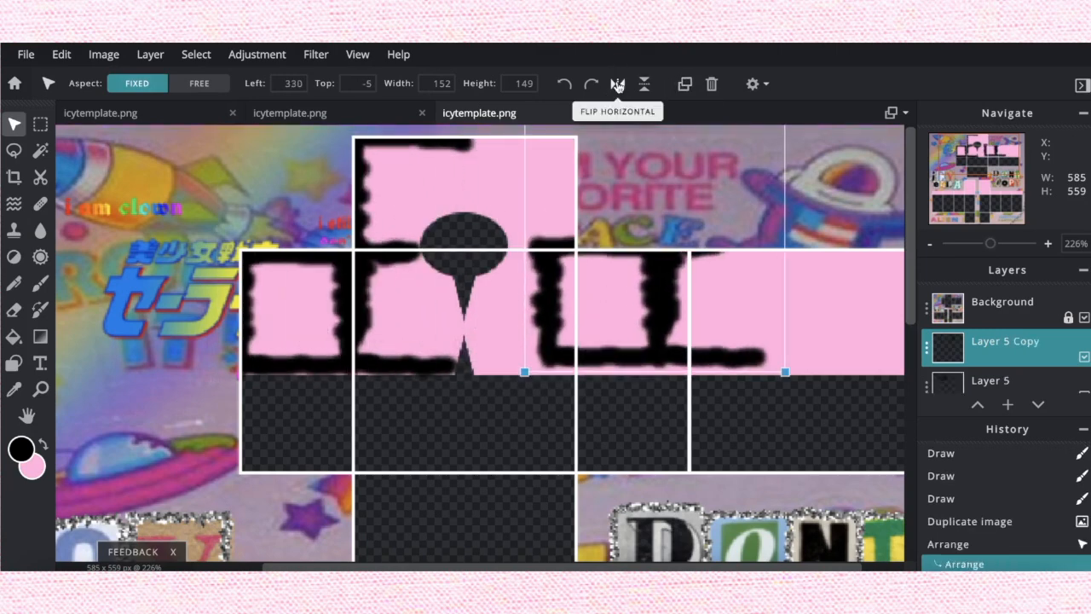
left_click(617, 84)
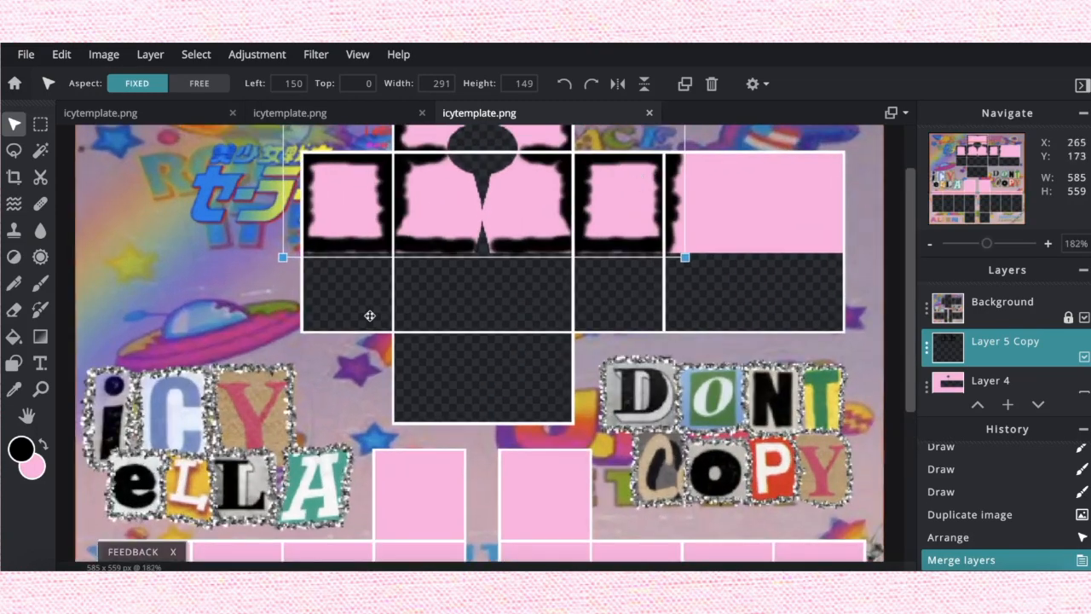
left_click(27, 416)
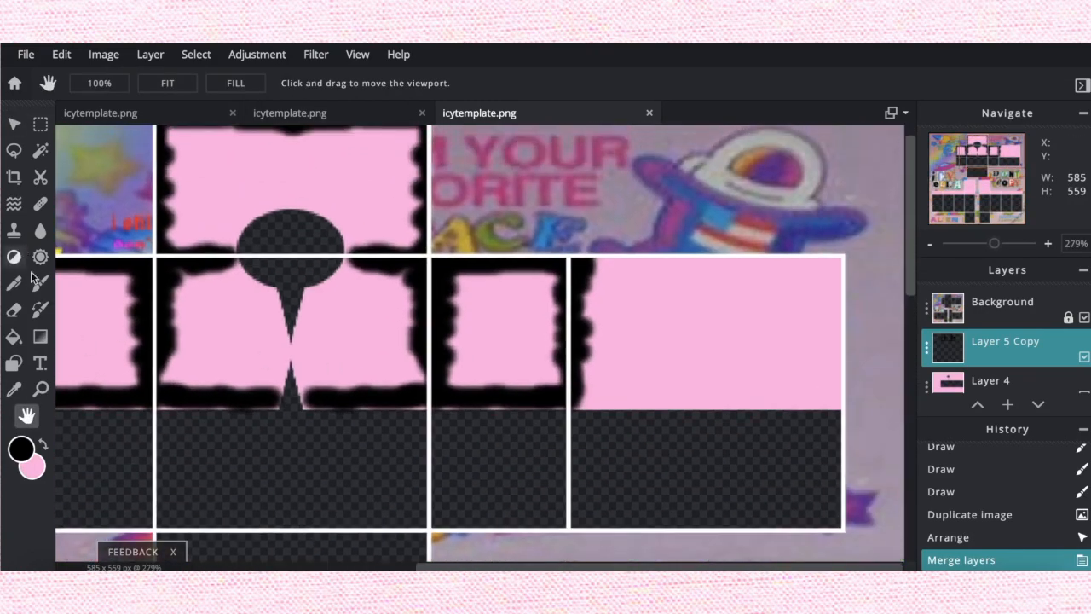
Step: Outline the top and right back panels in black and delete a stray mark
left_click(41, 283)
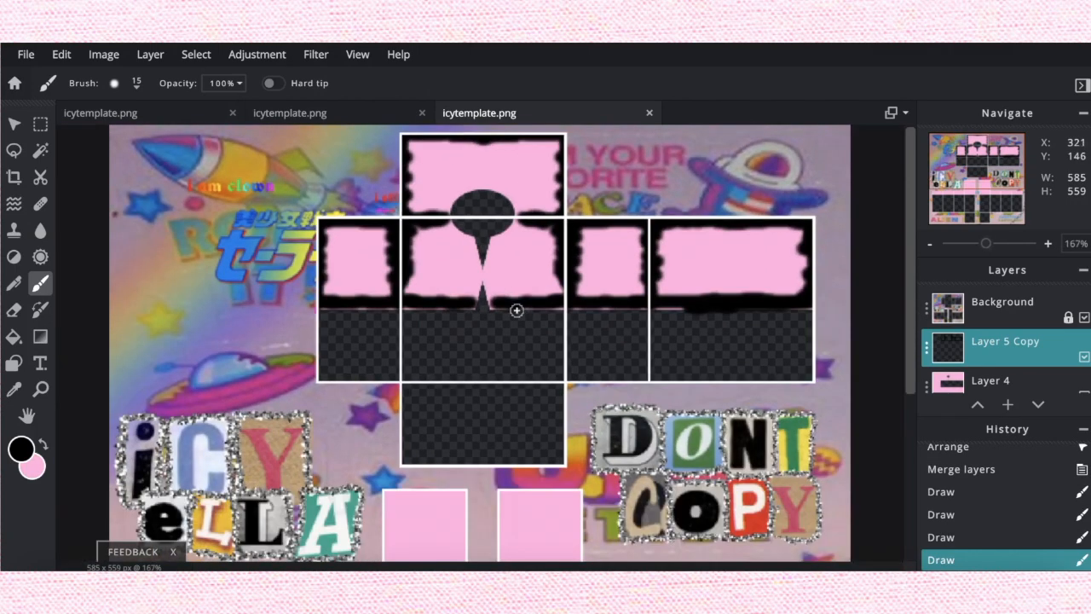
left_click(41, 122)
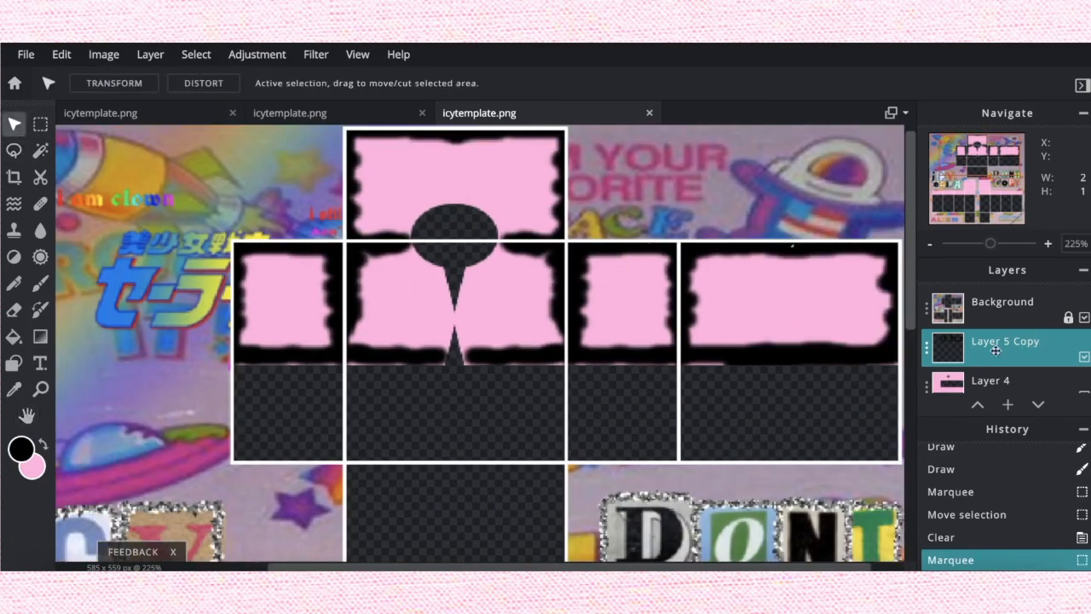
left_click(315, 53)
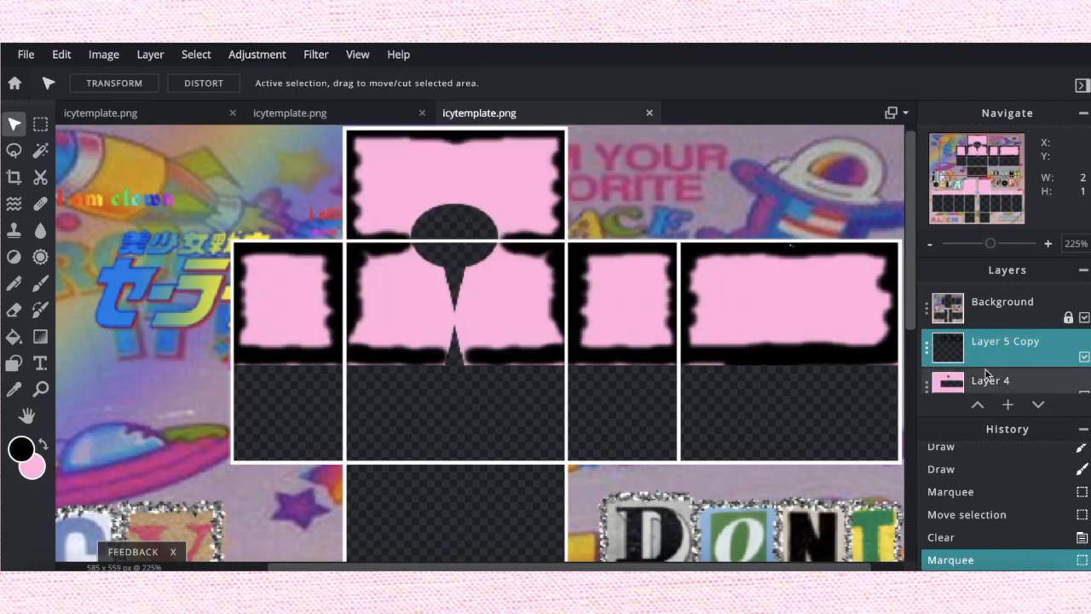
Step: Set Layer 5 Copy to Overlay blending and start a Blur filter on it
double_click(1006, 340)
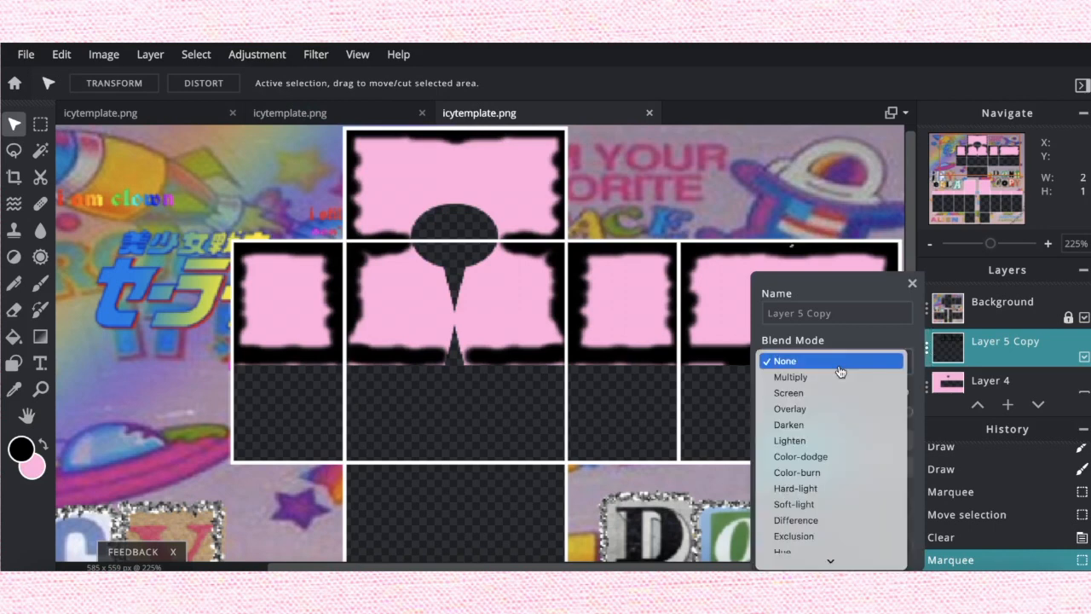
left_click(789, 409)
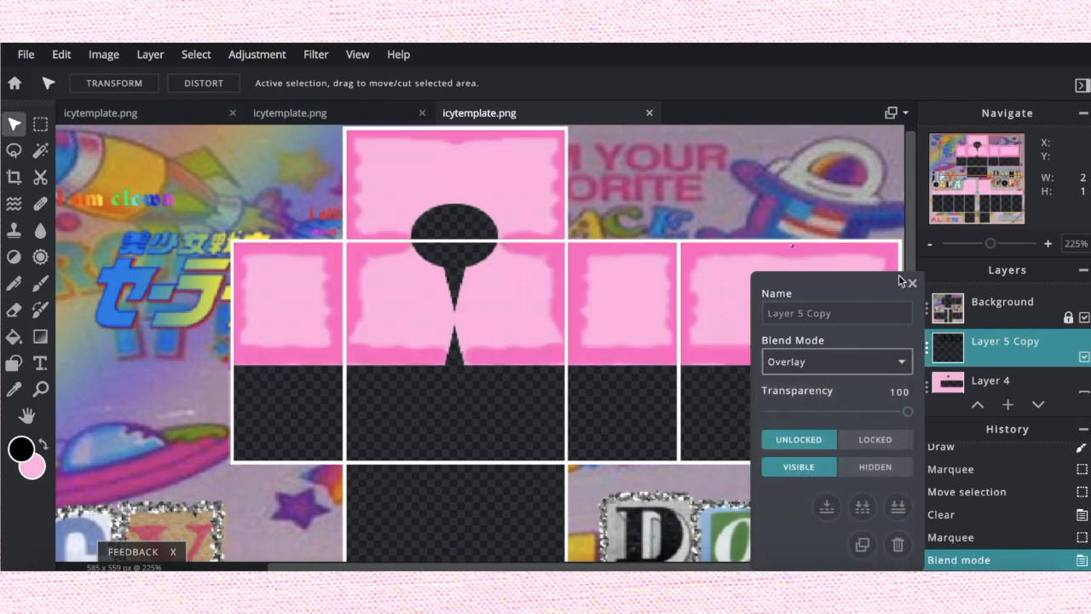
left_click(255, 53)
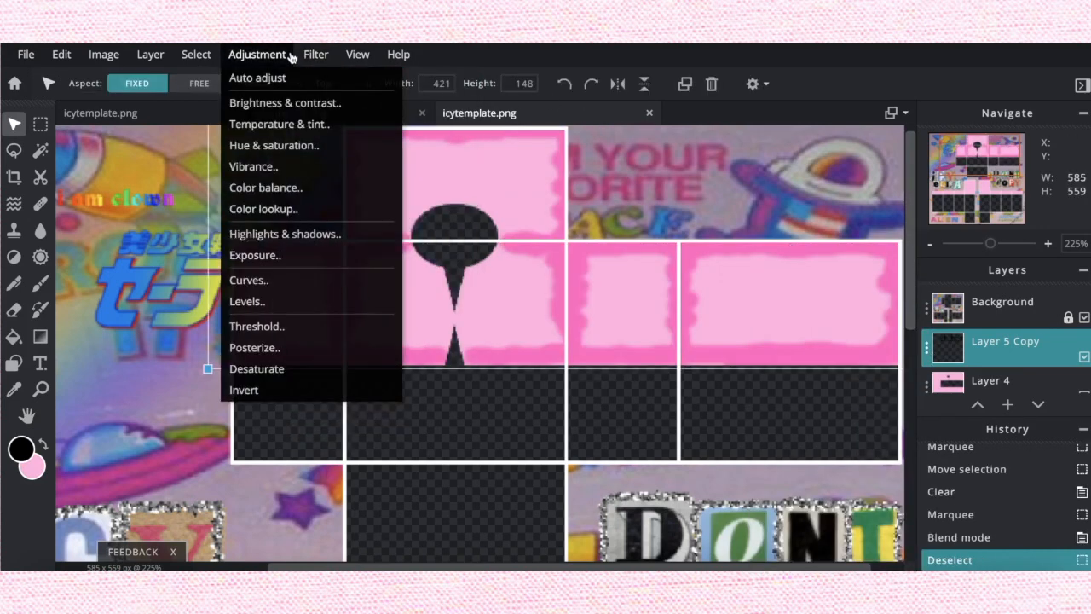
left_click(315, 53)
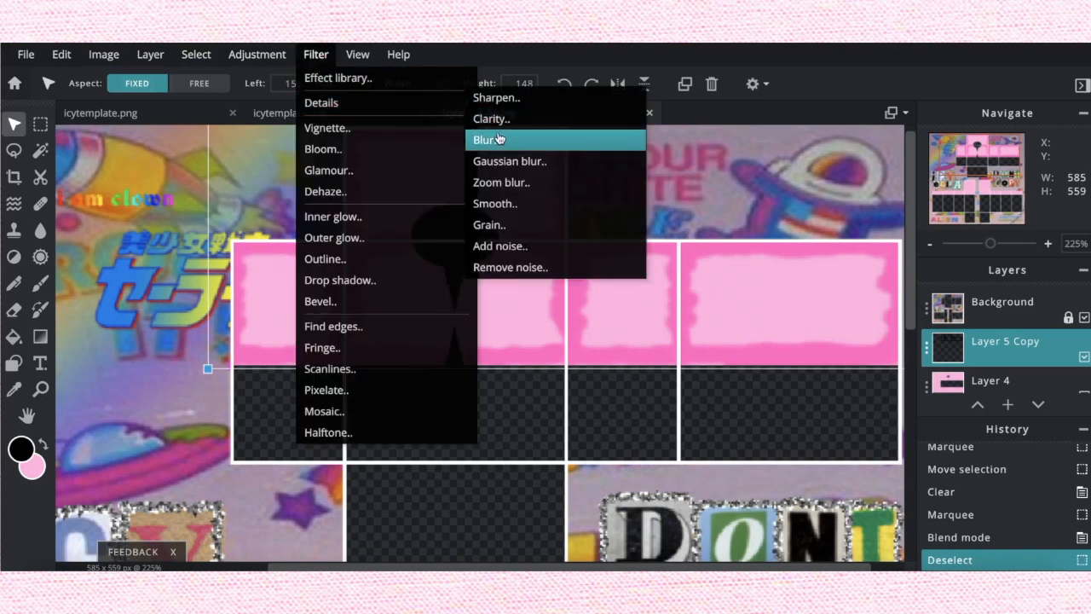
left_click(484, 139)
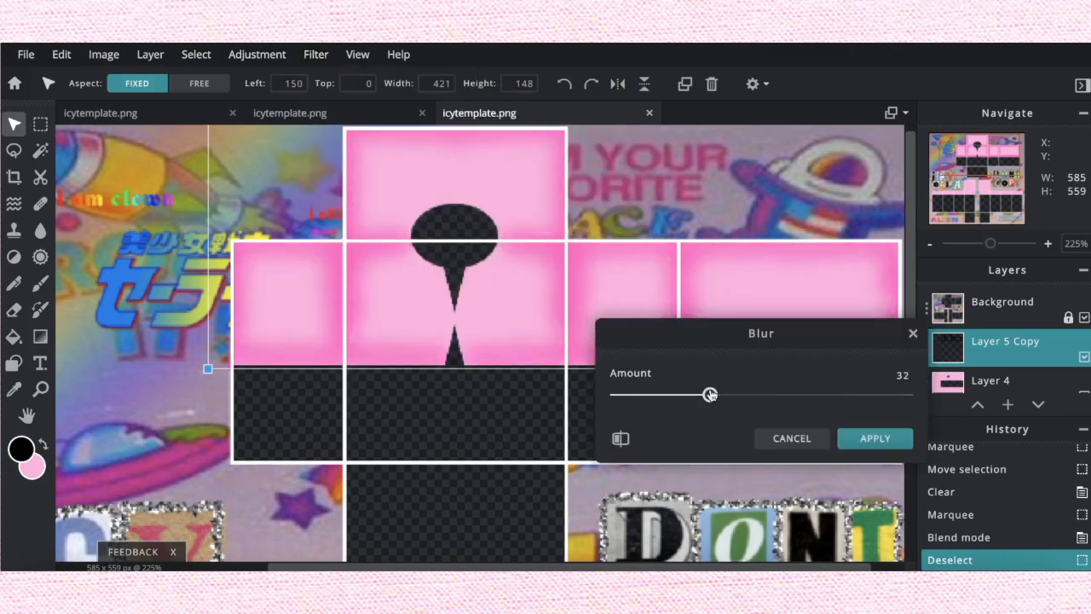
left_click_drag(710, 393, 713, 393)
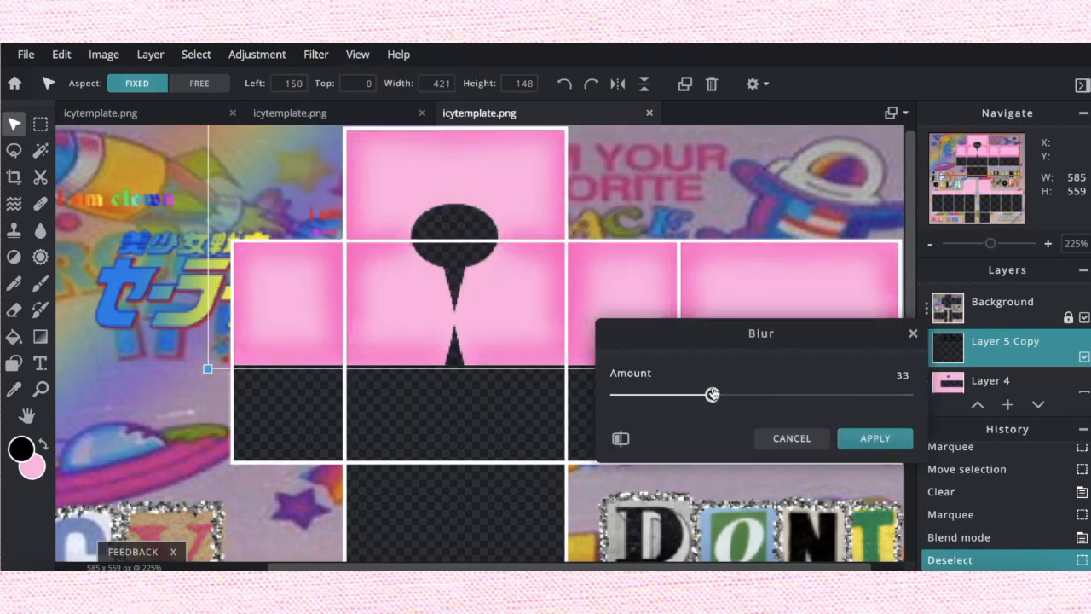
Step: Apply Blur at 32 and lower the outline layer's transparency to about 58
left_click_drag(713, 394, 720, 394)
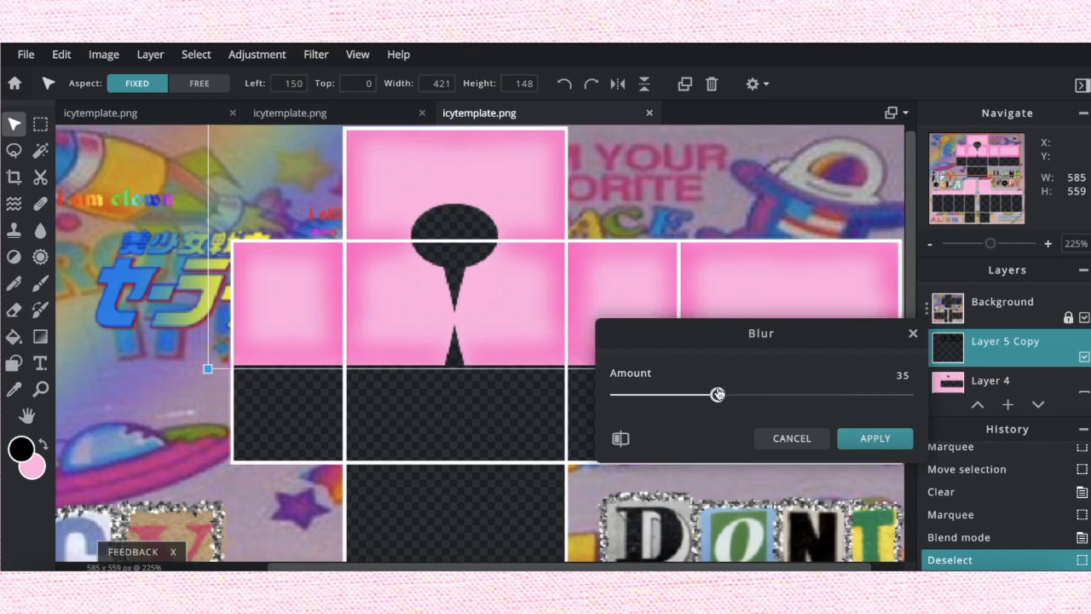
left_click_drag(717, 394, 711, 394)
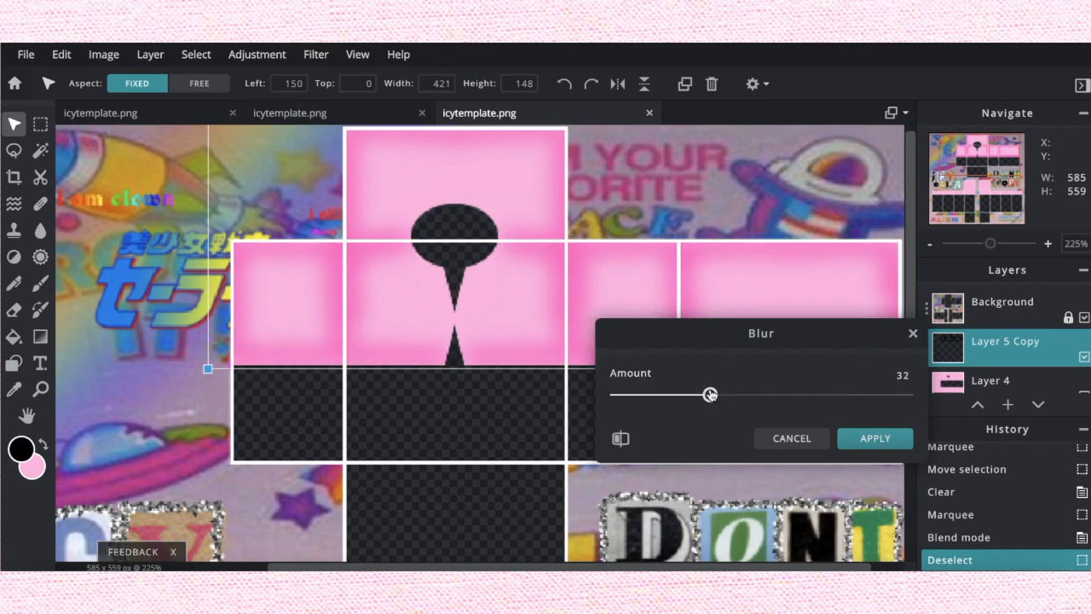
mouse_move(900, 423)
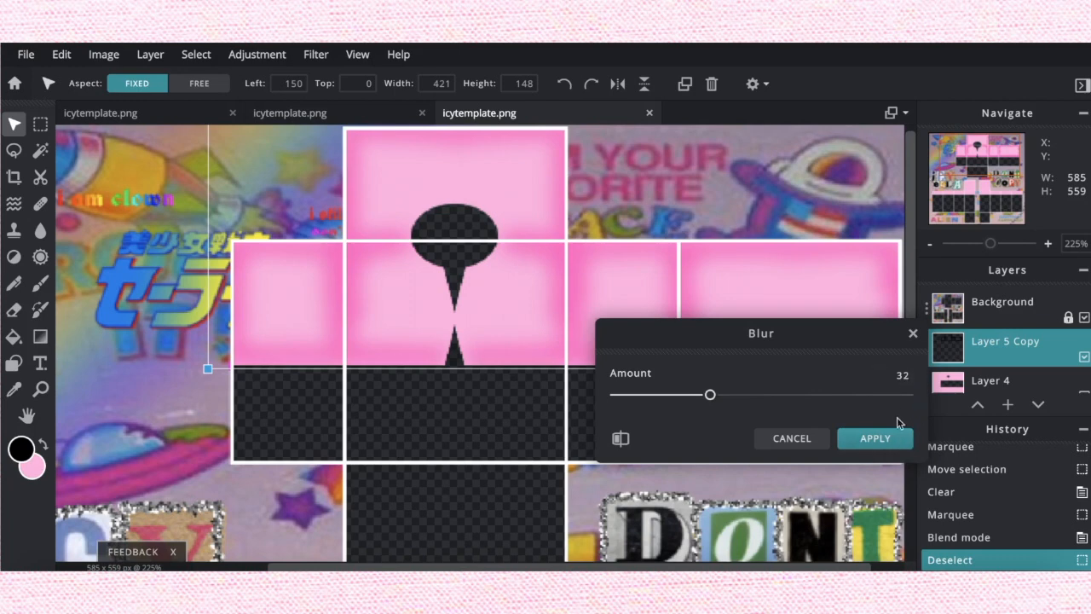
left_click(875, 436)
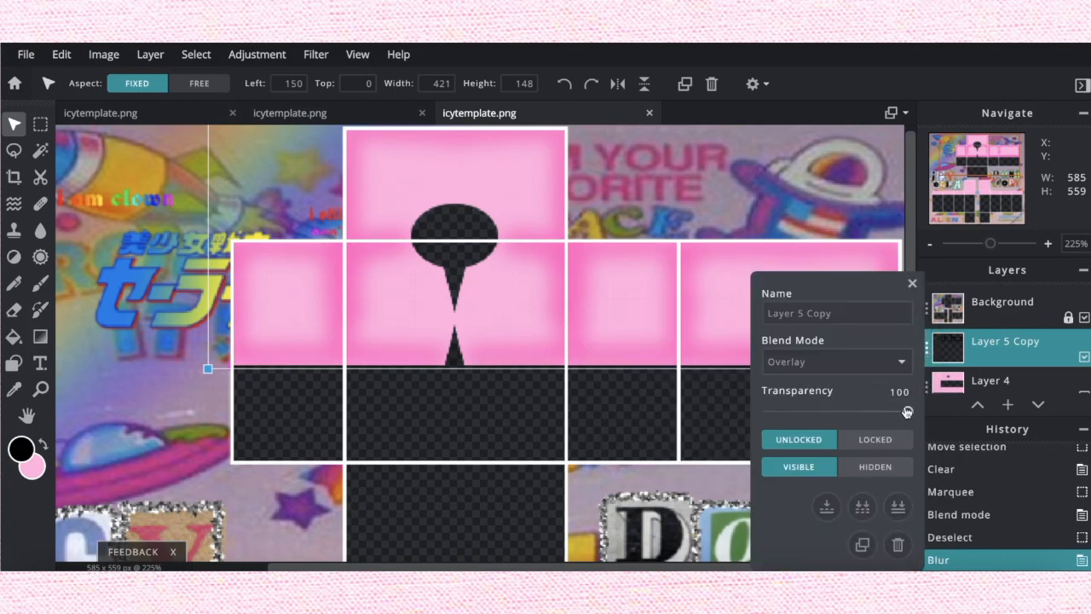
left_click_drag(905, 411, 849, 410)
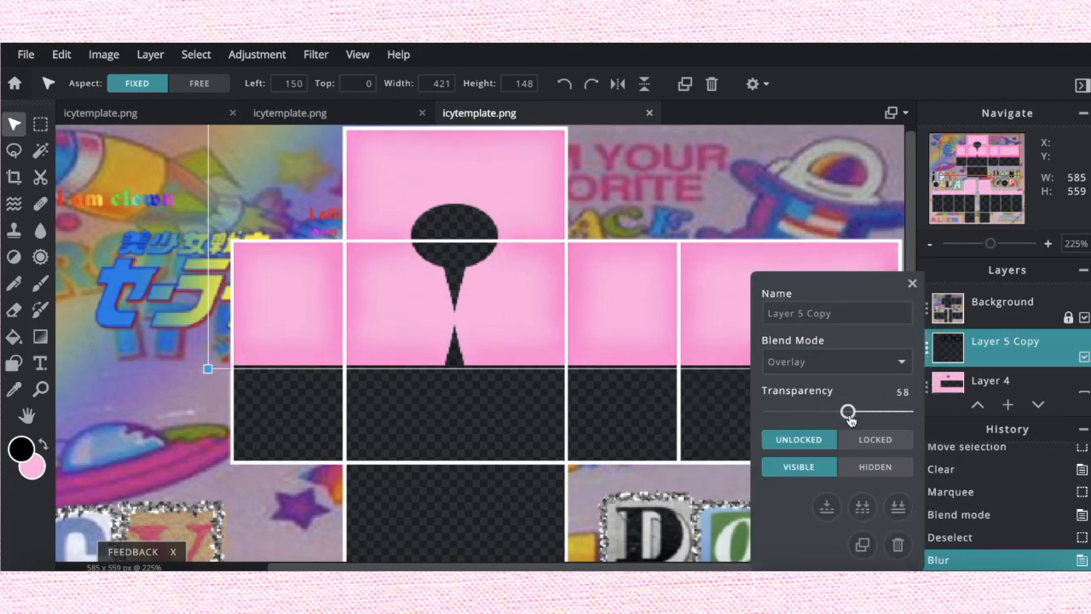
left_click_drag(848, 411, 852, 410)
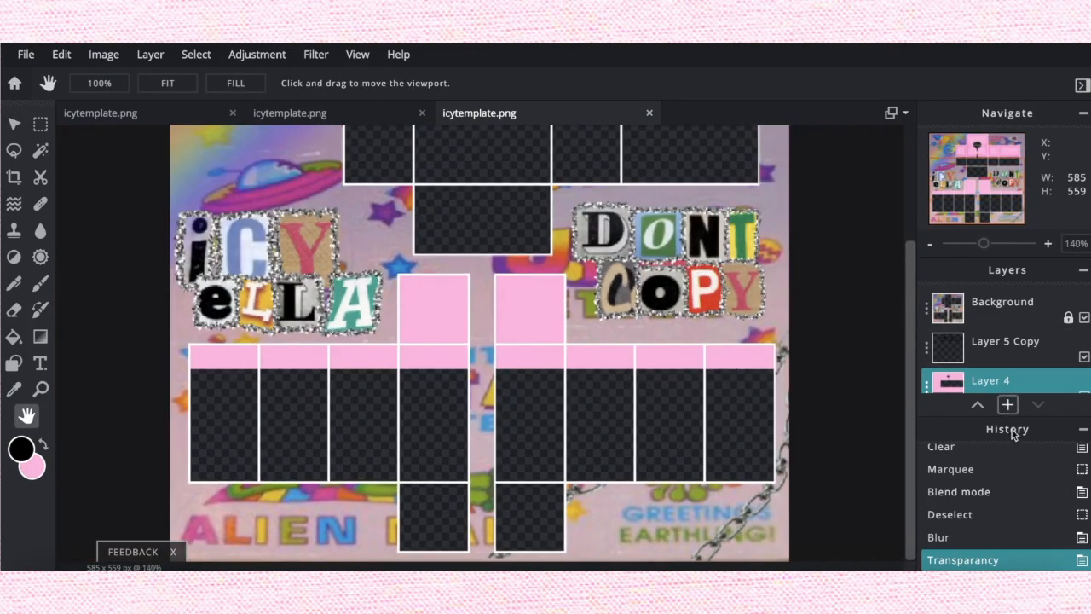
Step: On new Layer 7, paint wavy black strokes along the top edges of the lower panels
left_click(1006, 404)
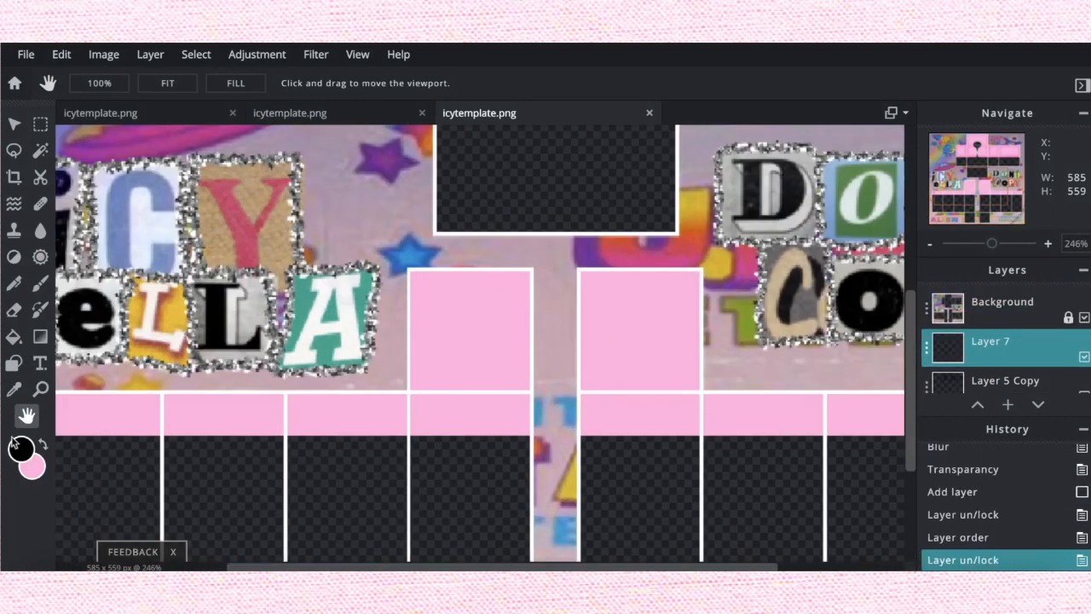
left_click(41, 283)
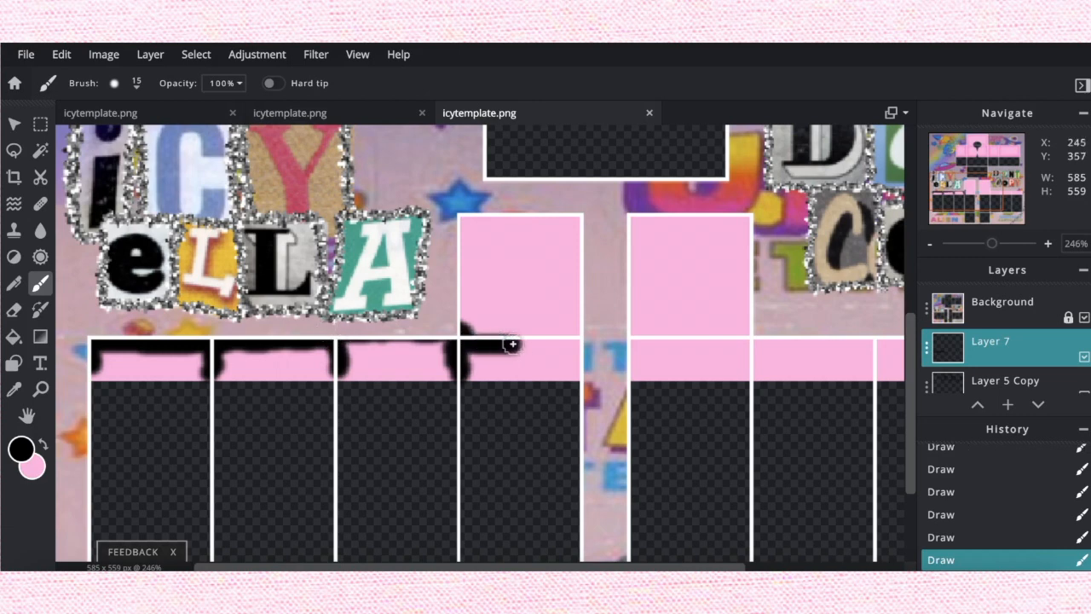
left_click_drag(511, 345, 640, 341)
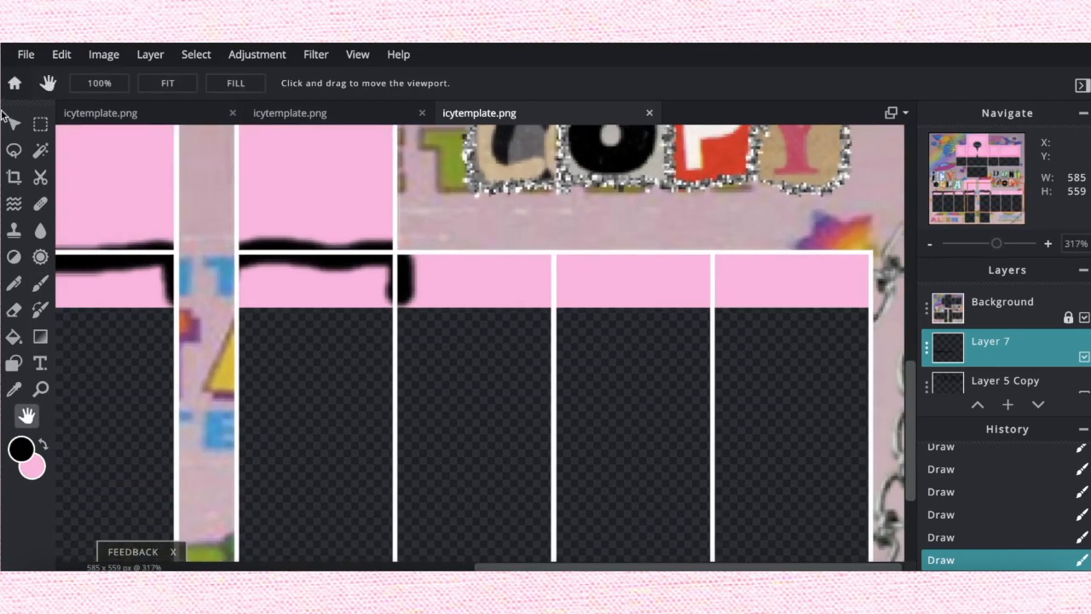
left_click(41, 283)
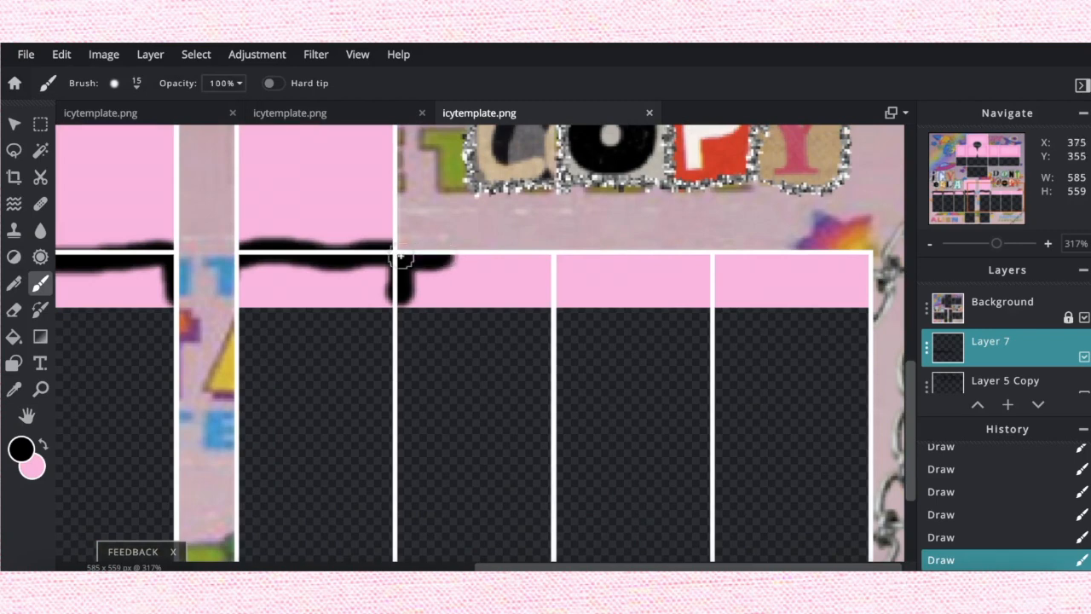
left_click_drag(406, 259, 580, 256)
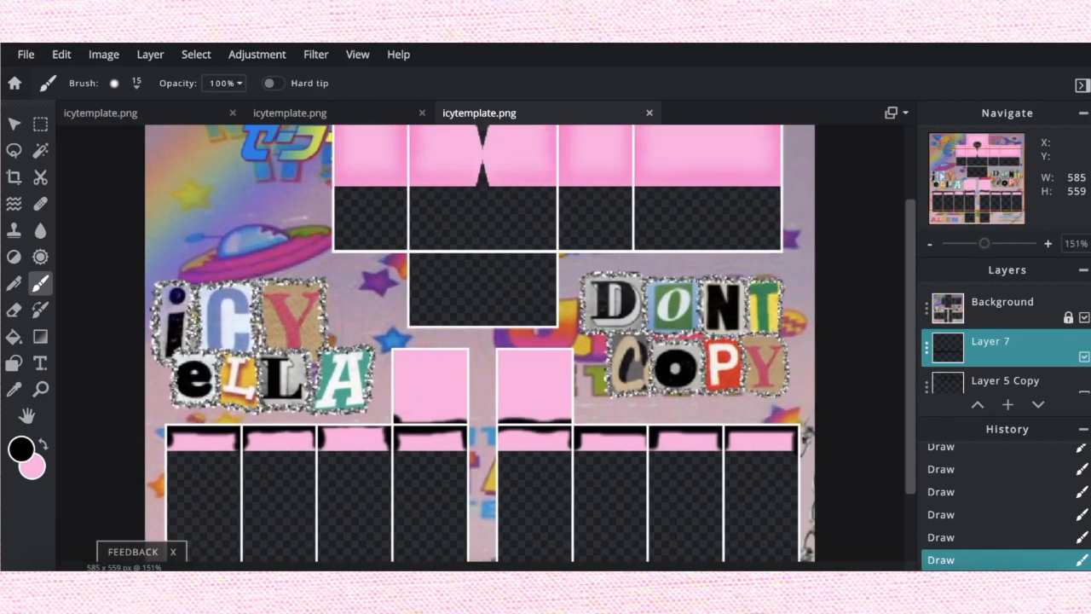
Step: Set Layer 7 to Overlay blending and apply a Blur of 34
left_click(14, 123)
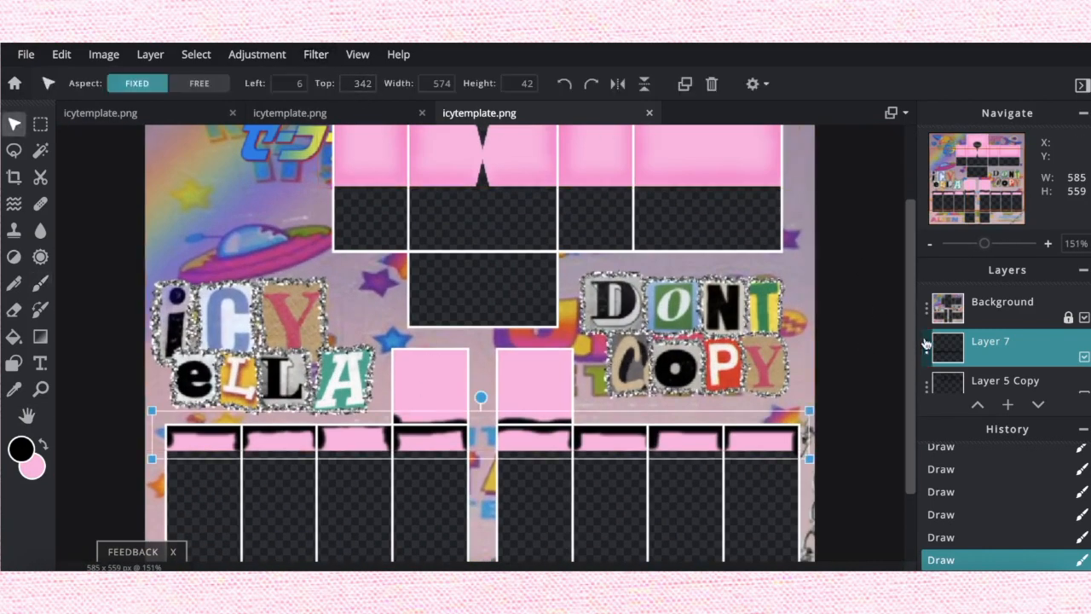
double_click(989, 341)
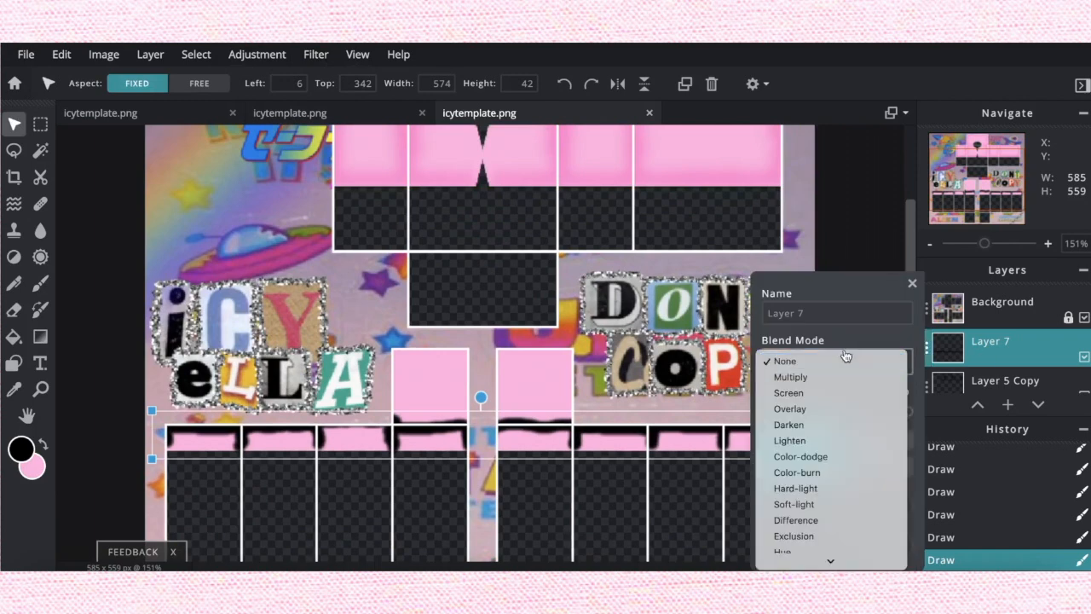
mouse_move(788, 424)
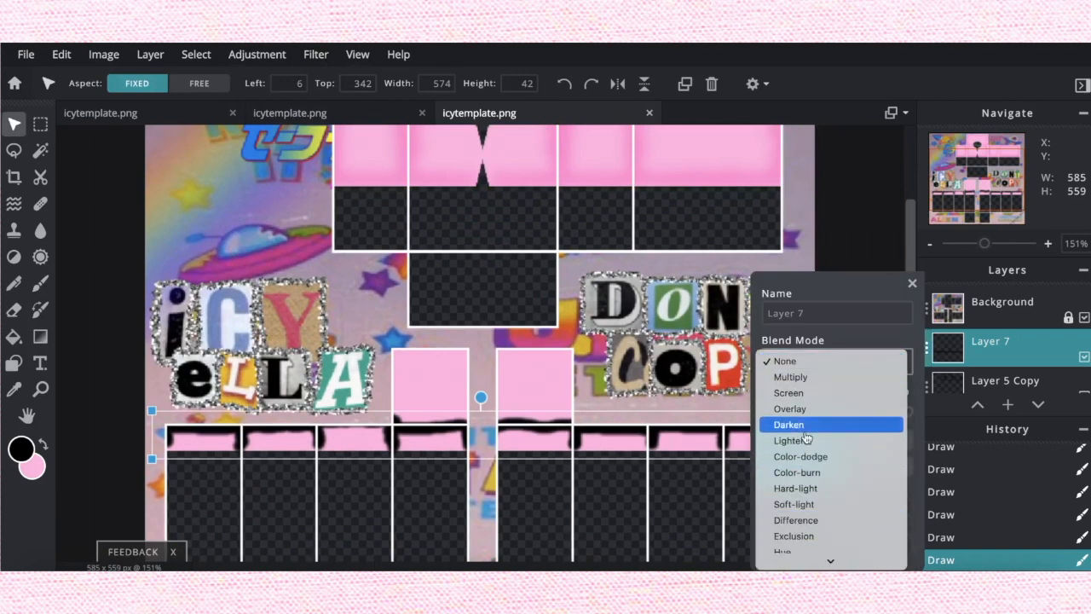
left_click(789, 409)
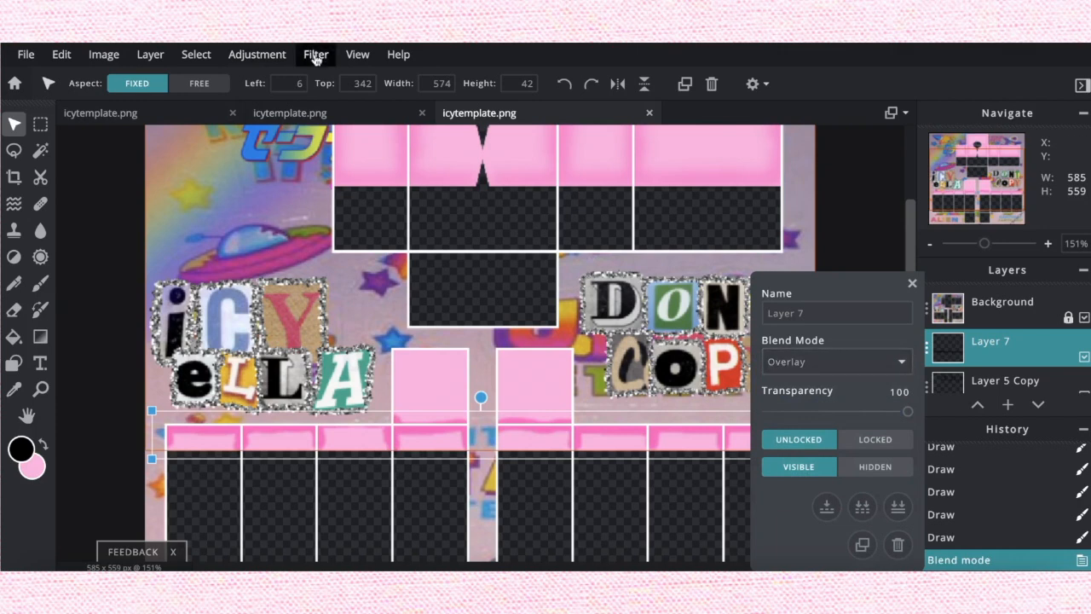
left_click(315, 53)
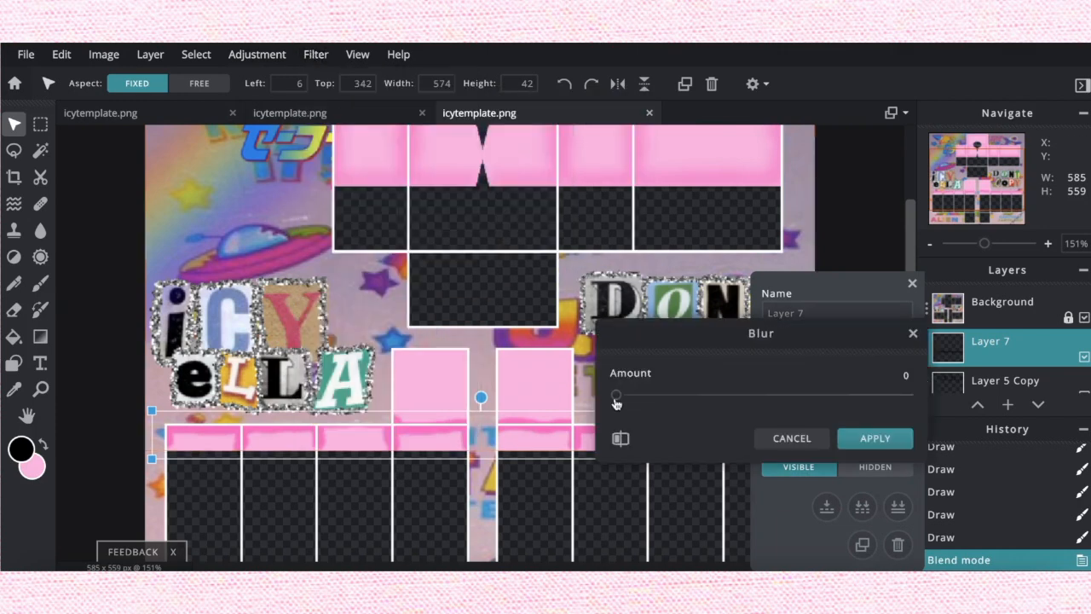
left_click_drag(617, 395, 714, 394)
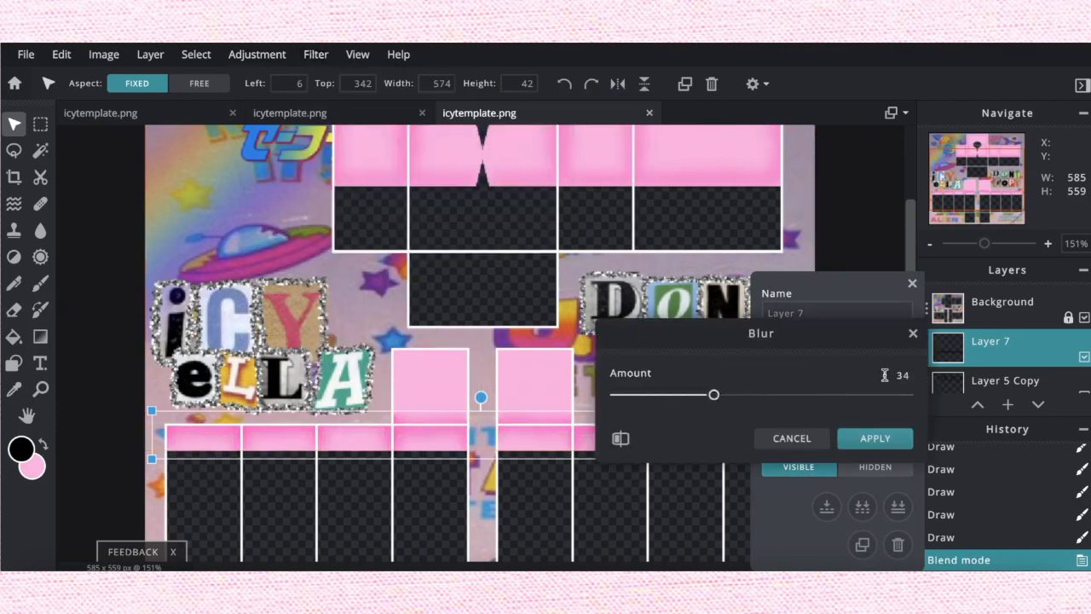
left_click(874, 437)
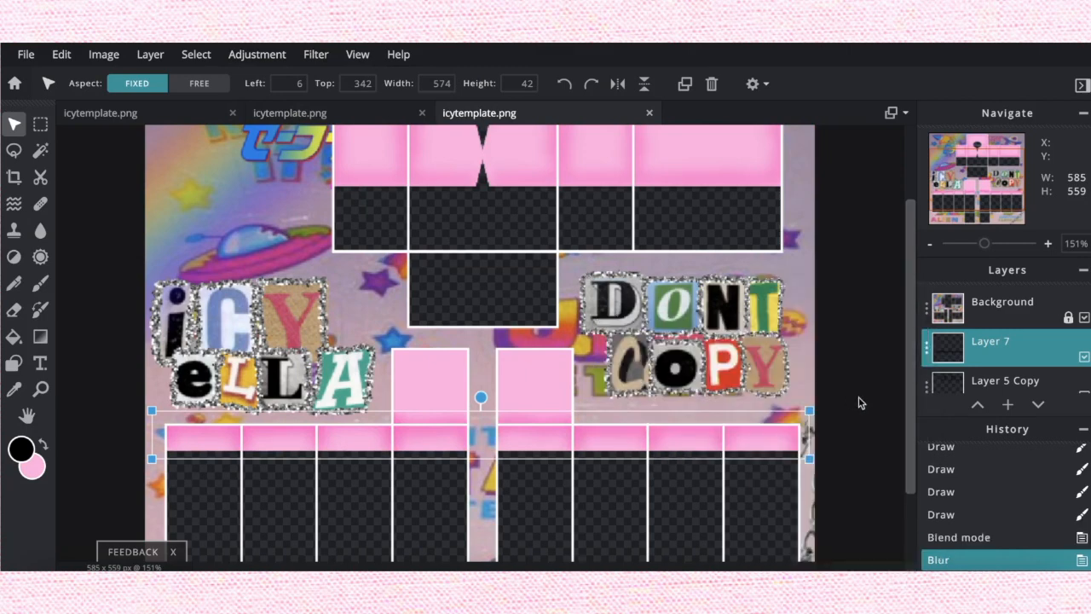
Step: Lower Layer 7's transparency to 56 and merge it into Layer 5 Copy
double_click(989, 341)
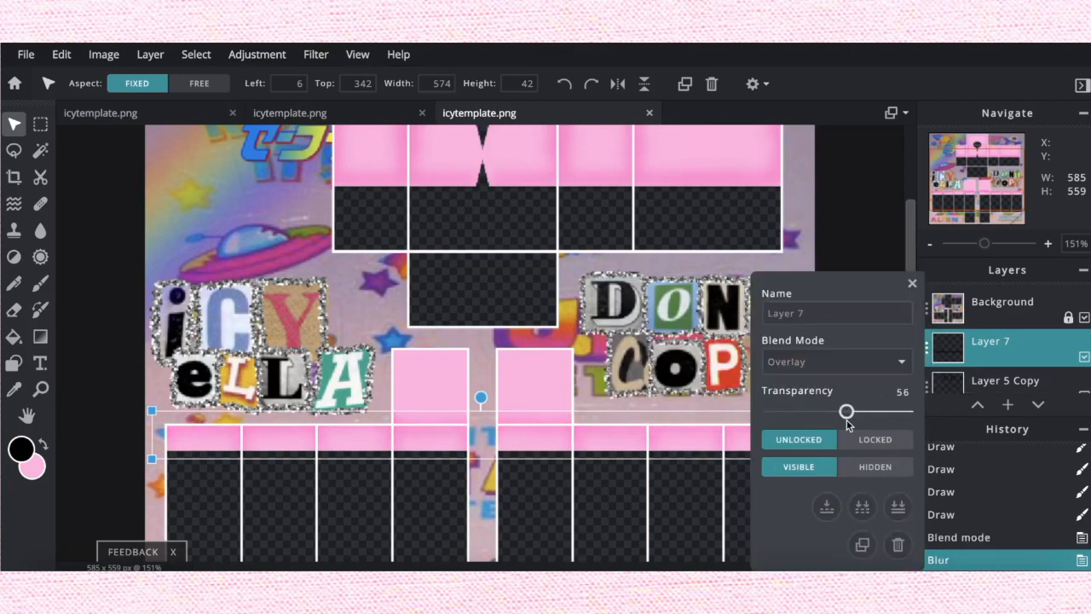
left_click(1006, 380)
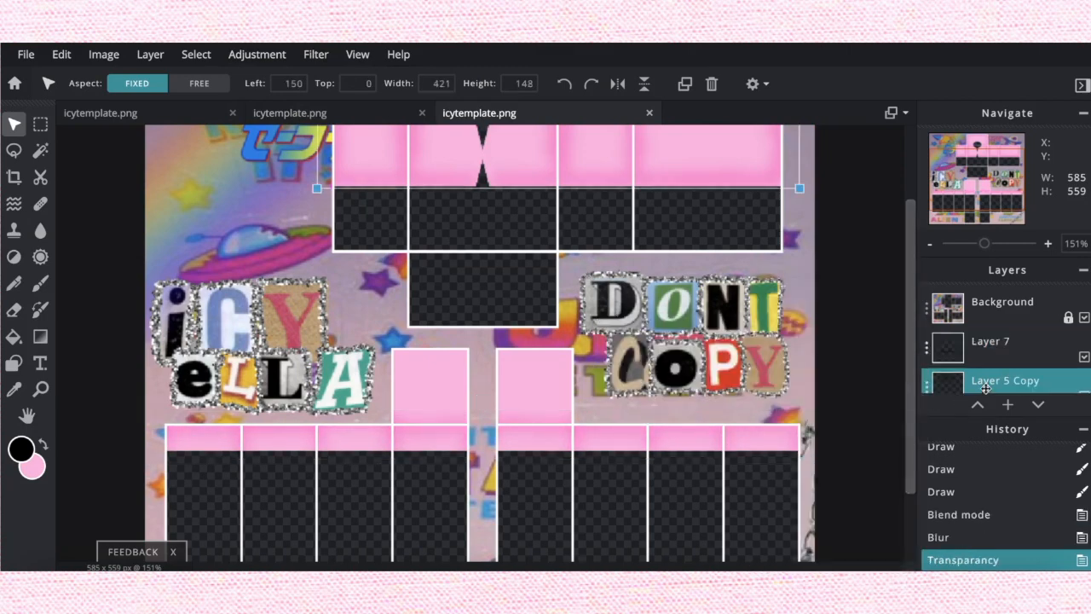
left_click(991, 341)
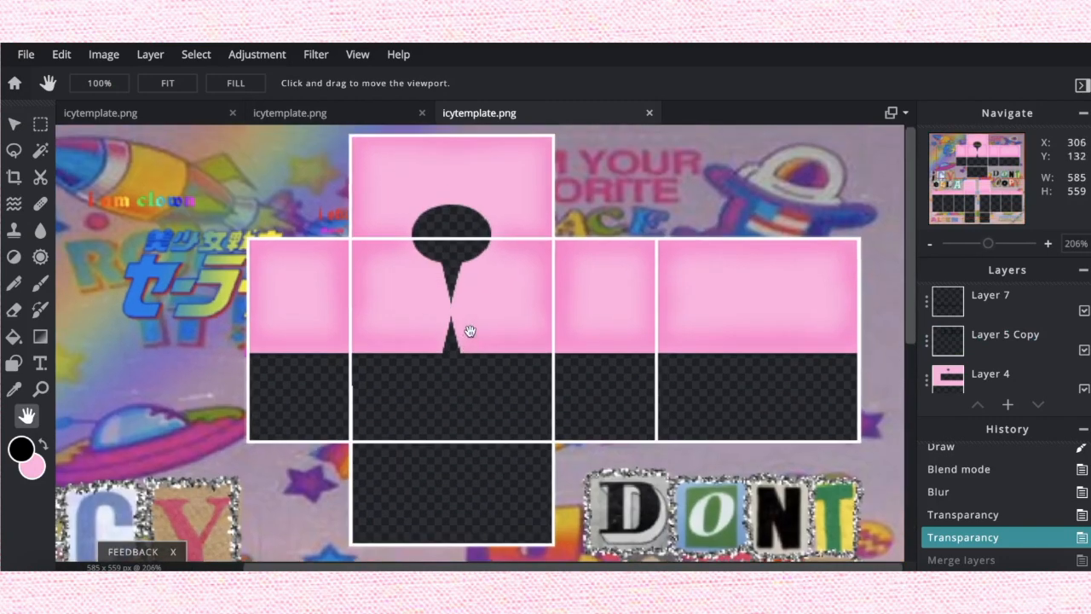
Step: Bring in wool_lines.png as its own layer via Open as layer, searching 'wool'
scroll("up", 3)
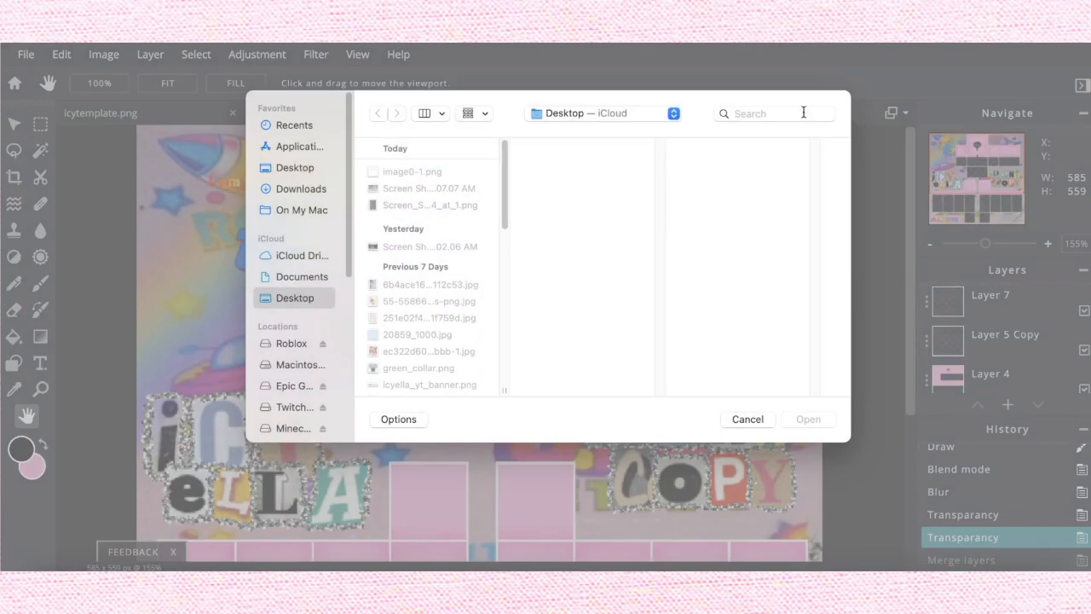
type("wool")
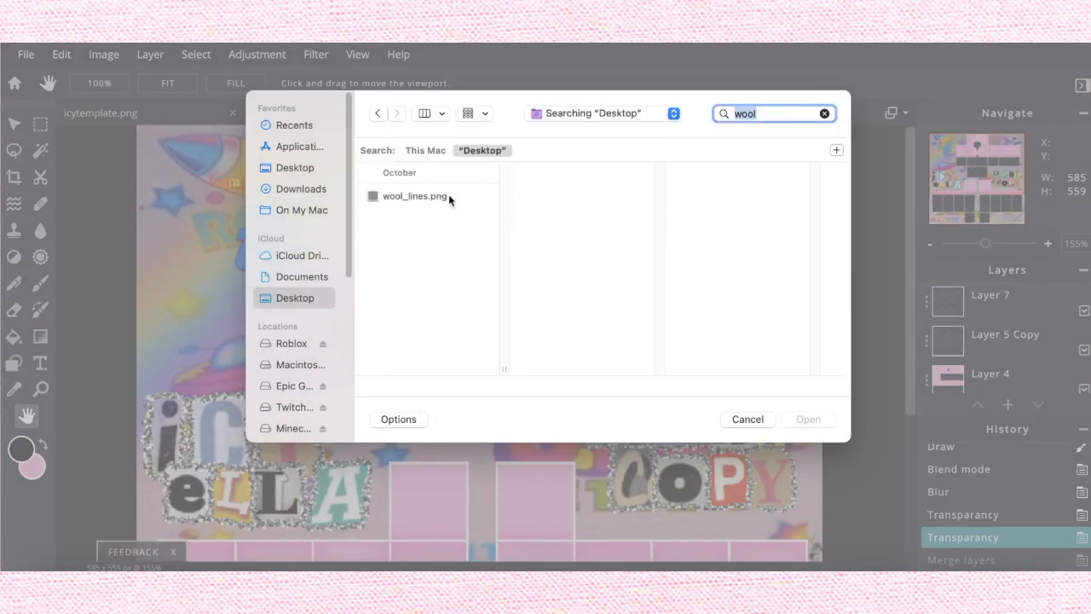
double_click(415, 196)
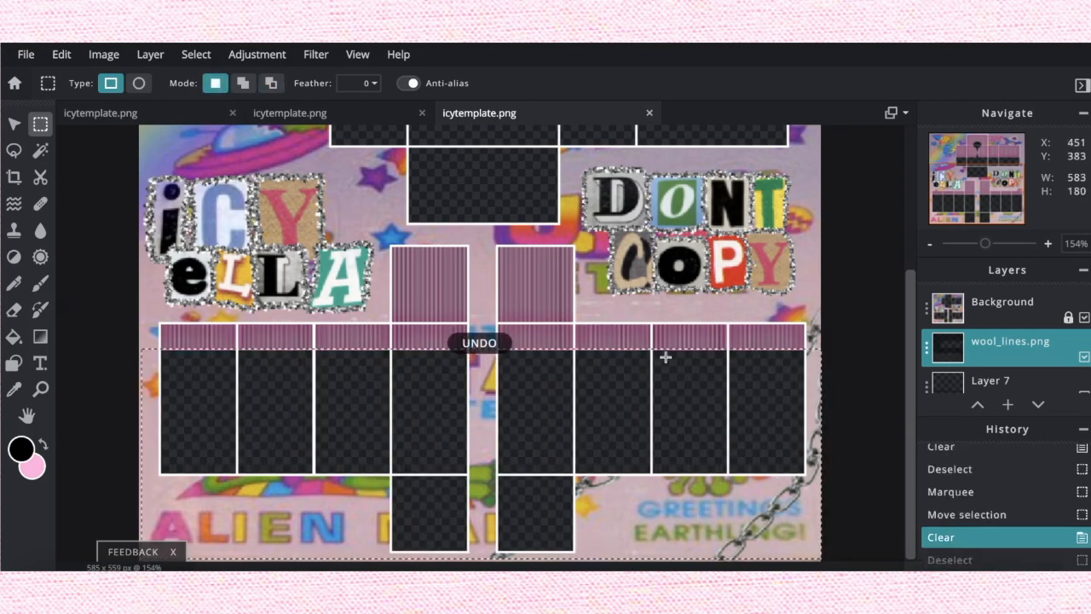
Step: Erase the wool lines along and inside the oval neck opening
left_click_drag(154, 353, 201, 375)
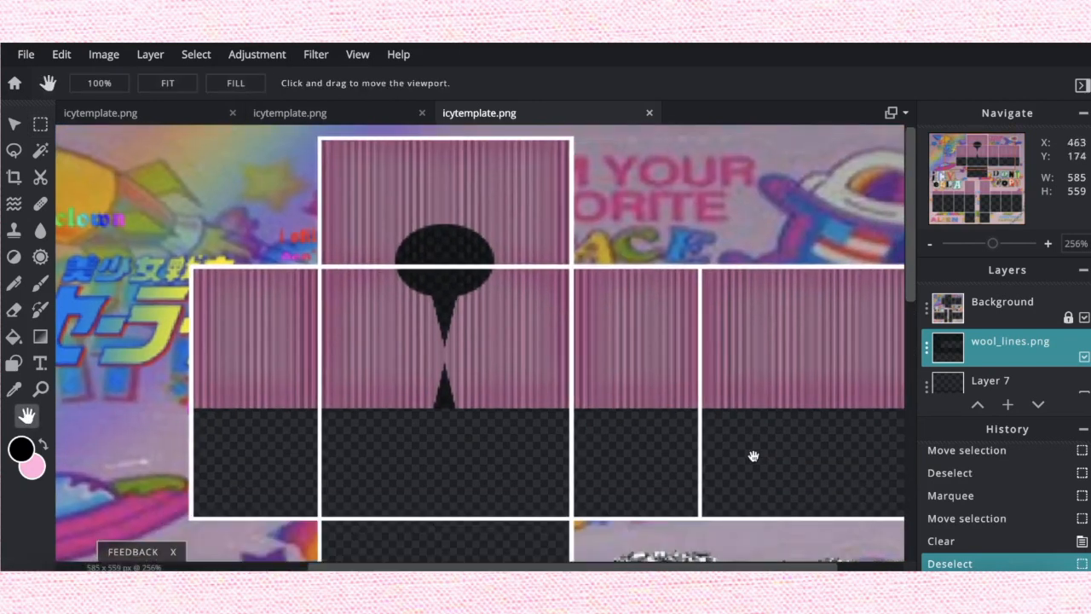
scroll("down", 3)
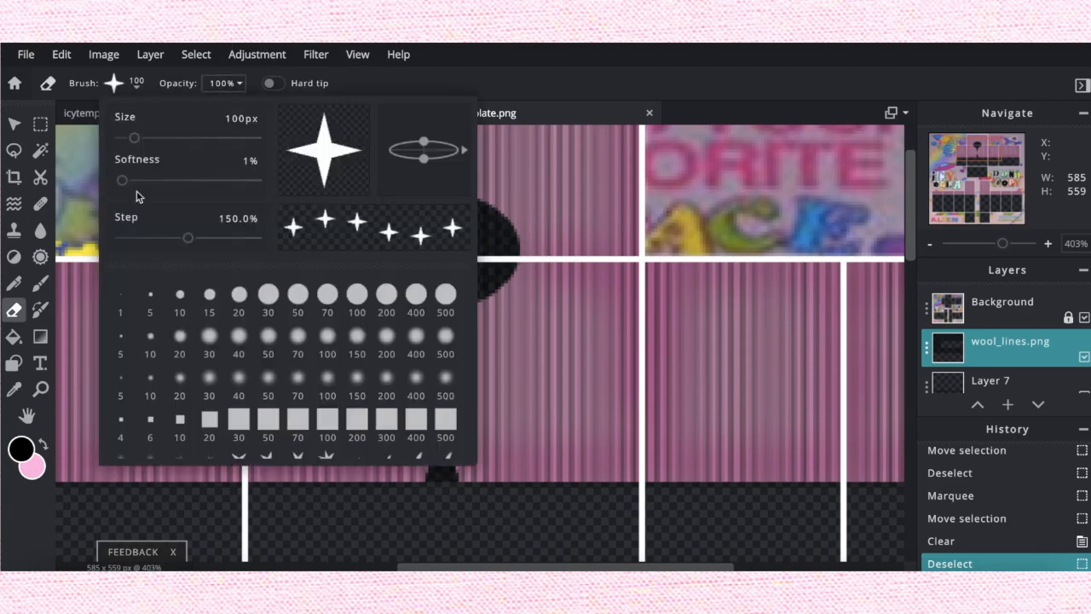
mouse_move(153, 381)
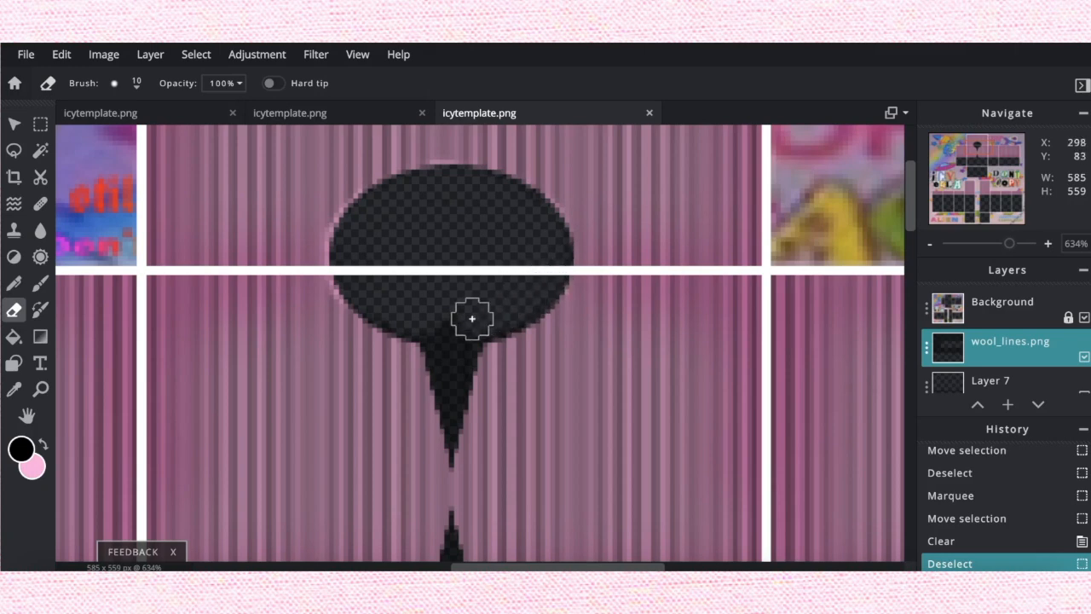
mouse_move(454, 325)
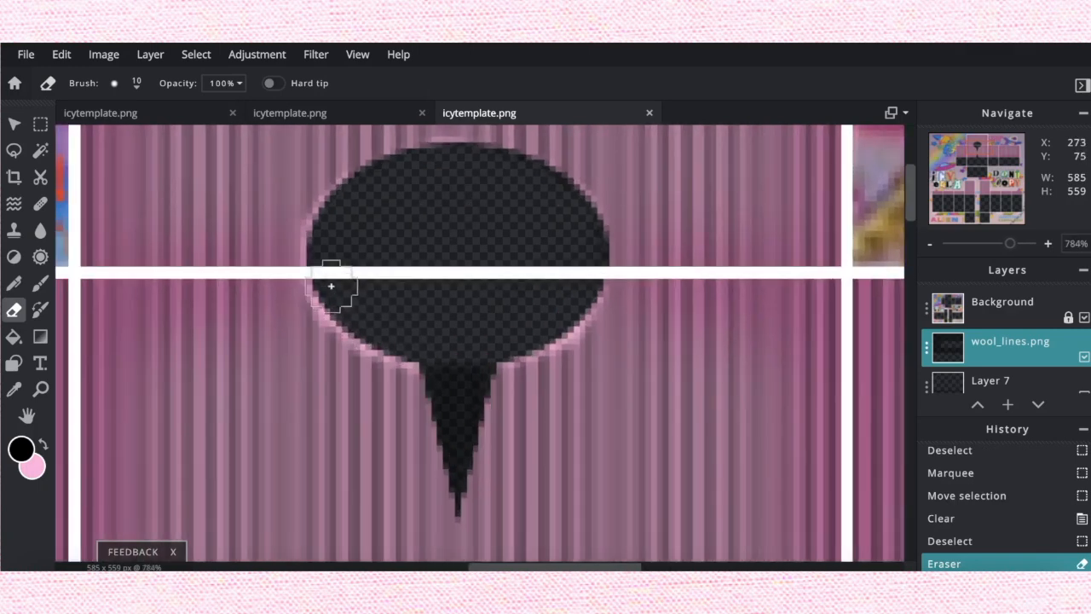
left_click_drag(331, 286, 392, 173)
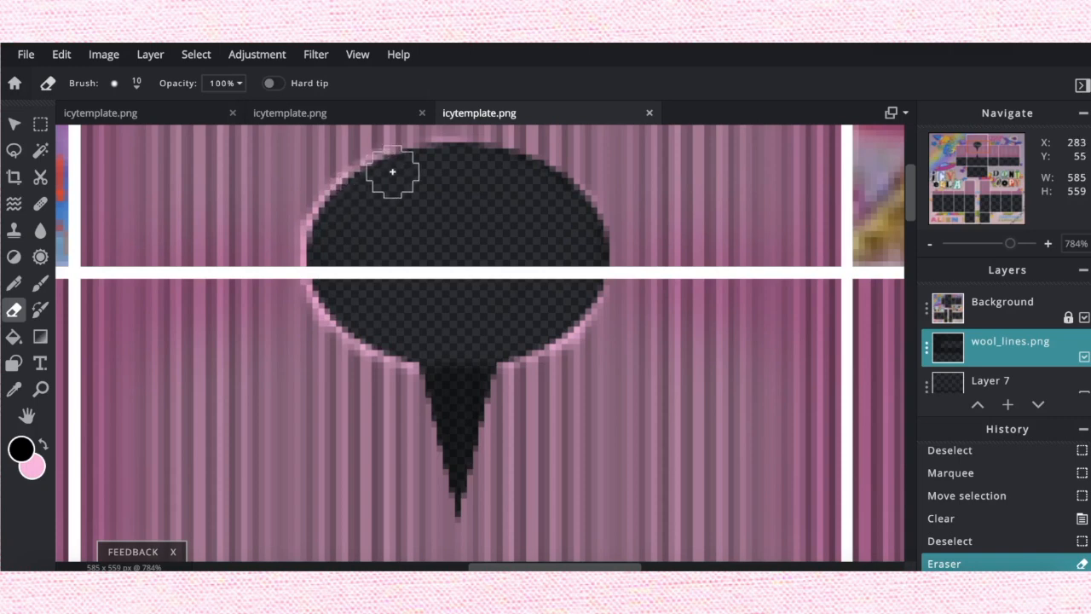
left_click_drag(392, 173, 486, 163)
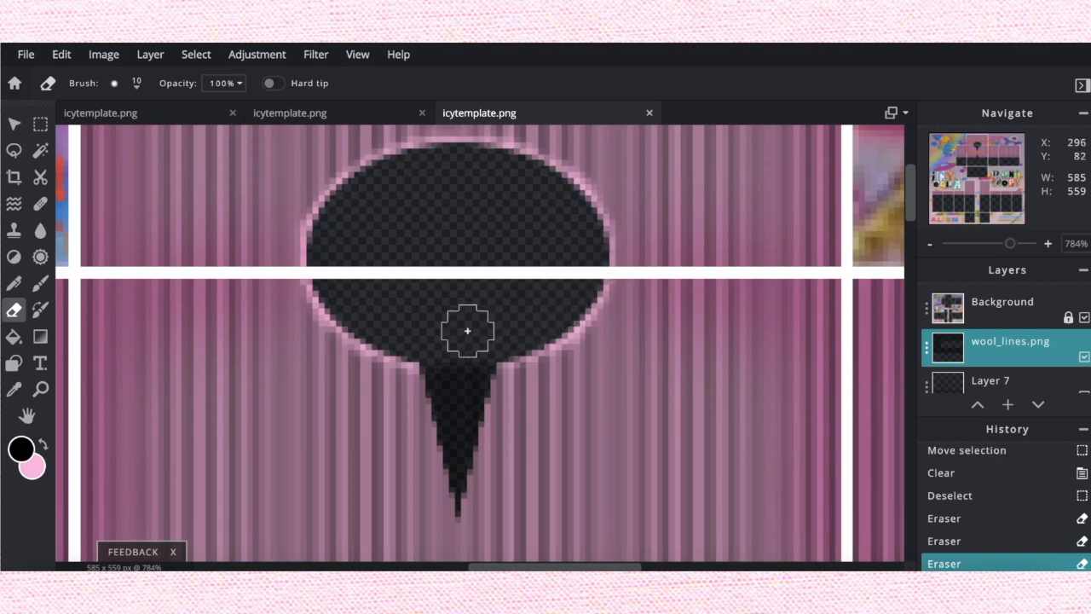
scroll("up", 3)
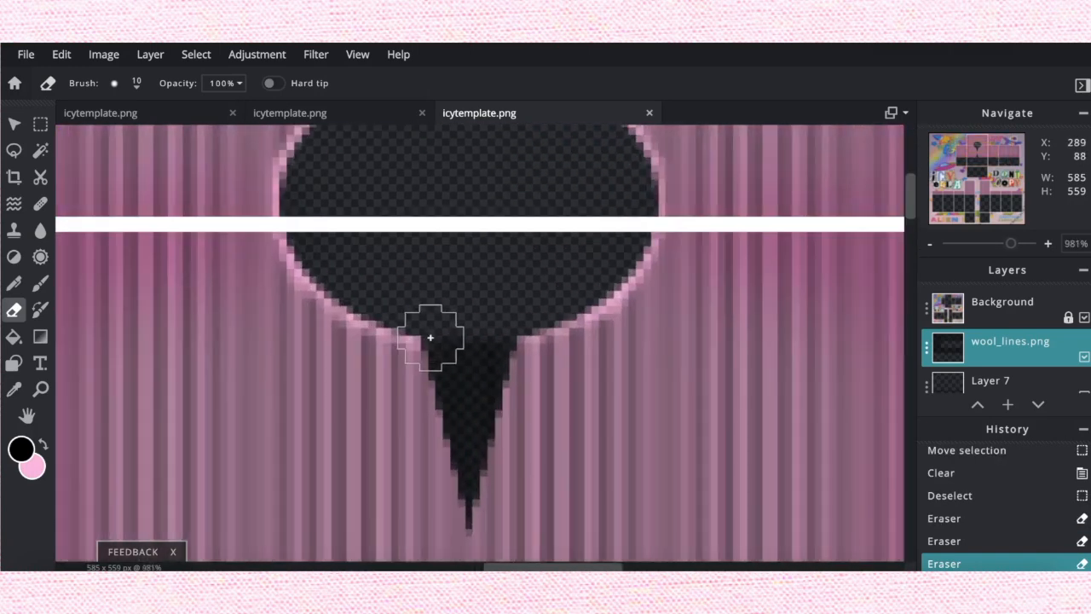
Step: Erase the wool lines inside the pointed notches and the lower triangular slit
left_click_drag(430, 337, 484, 348)
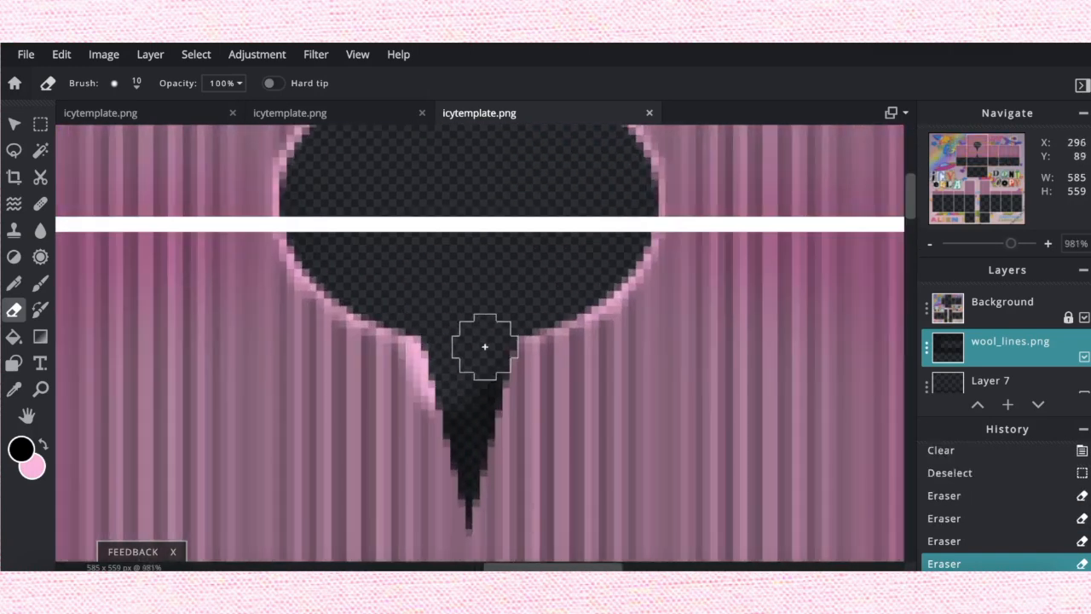
left_click(497, 331)
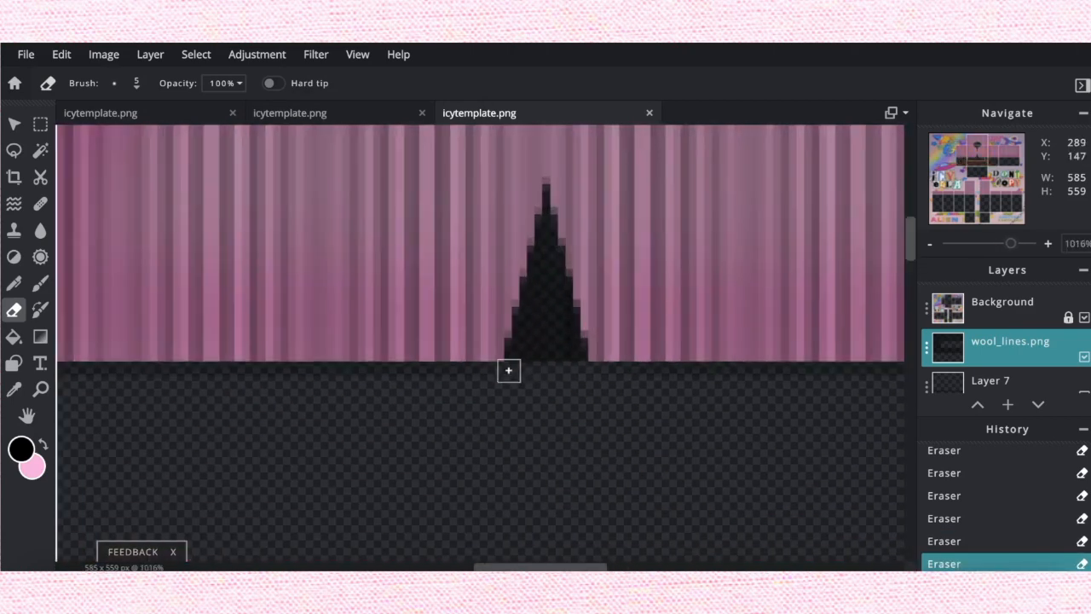
left_click_drag(508, 369, 544, 229)
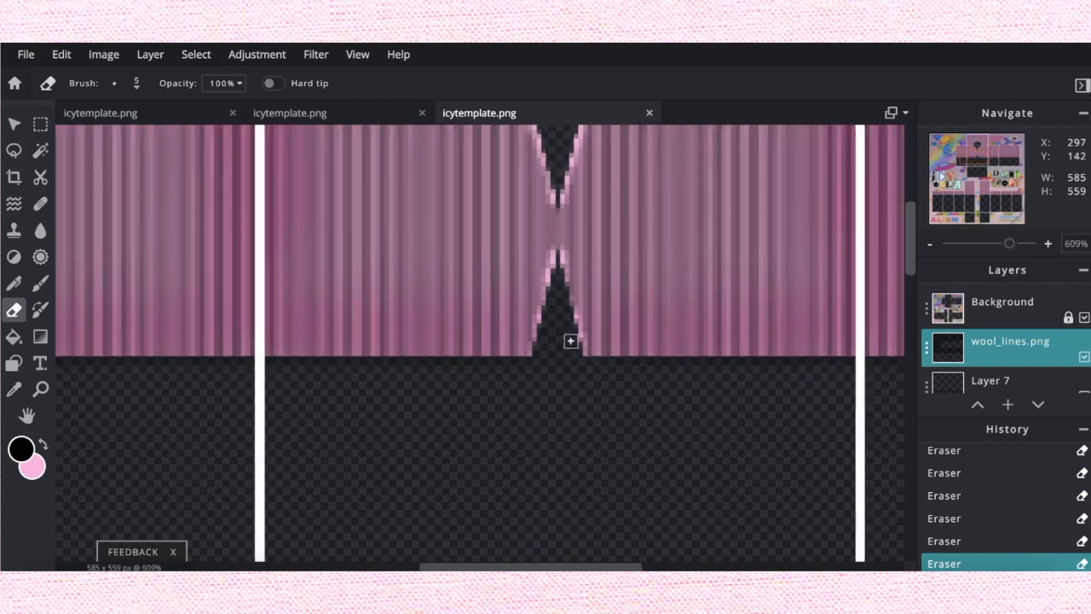
scroll("up", 3)
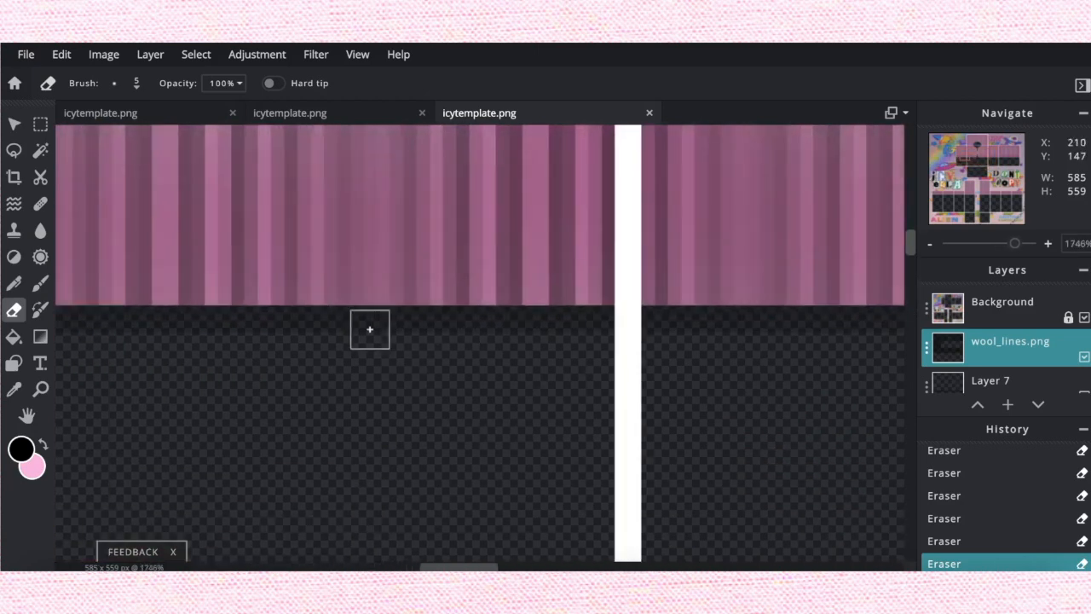
mouse_move(416, 317)
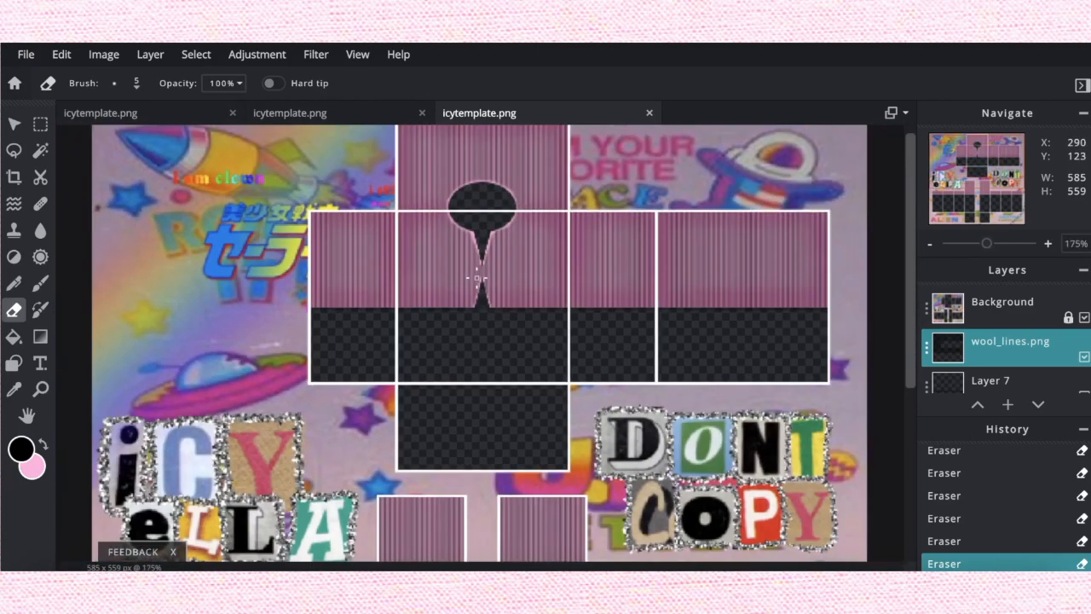
Step: Give the wool lines layer a blend mode and lower its transparency
left_click(41, 123)
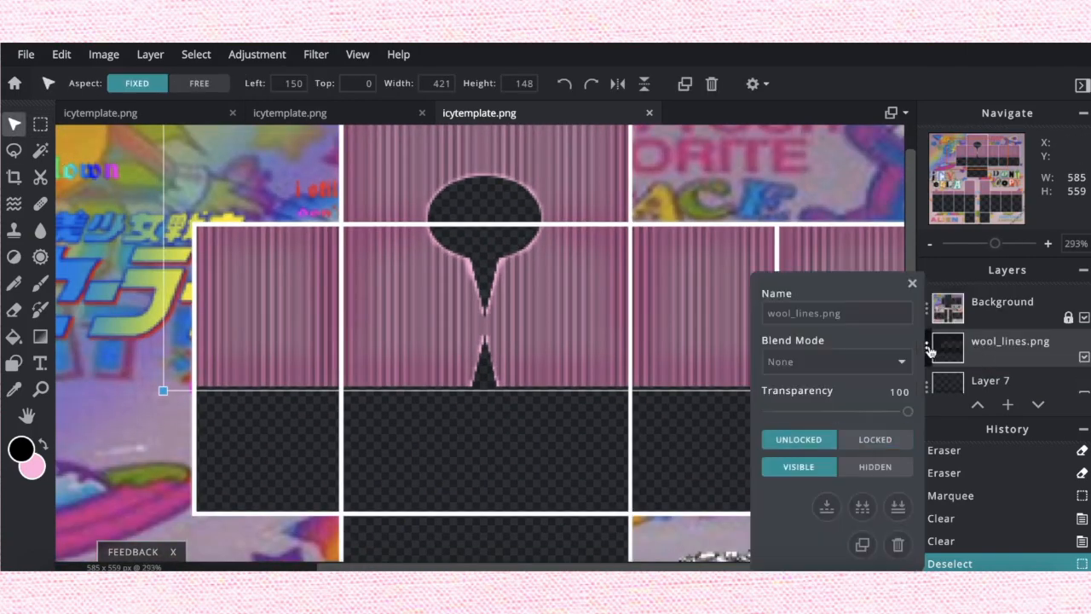
left_click(835, 361)
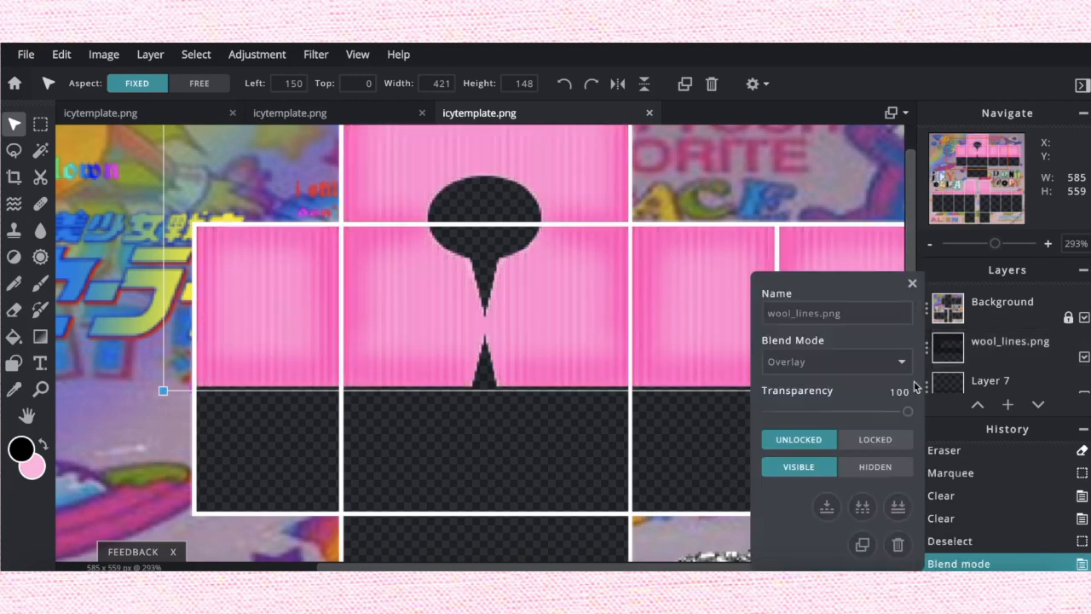
left_click_drag(907, 410, 846, 411)
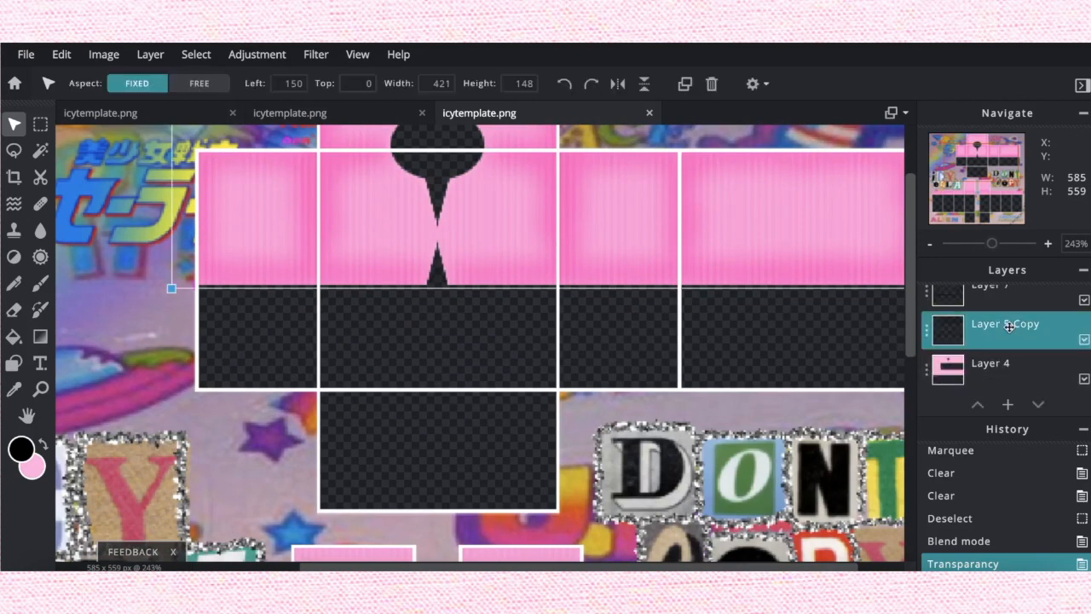
Step: Lower Layer 5 Copy's transparency to 37 and readjust Layer 7's transparency
double_click(1004, 331)
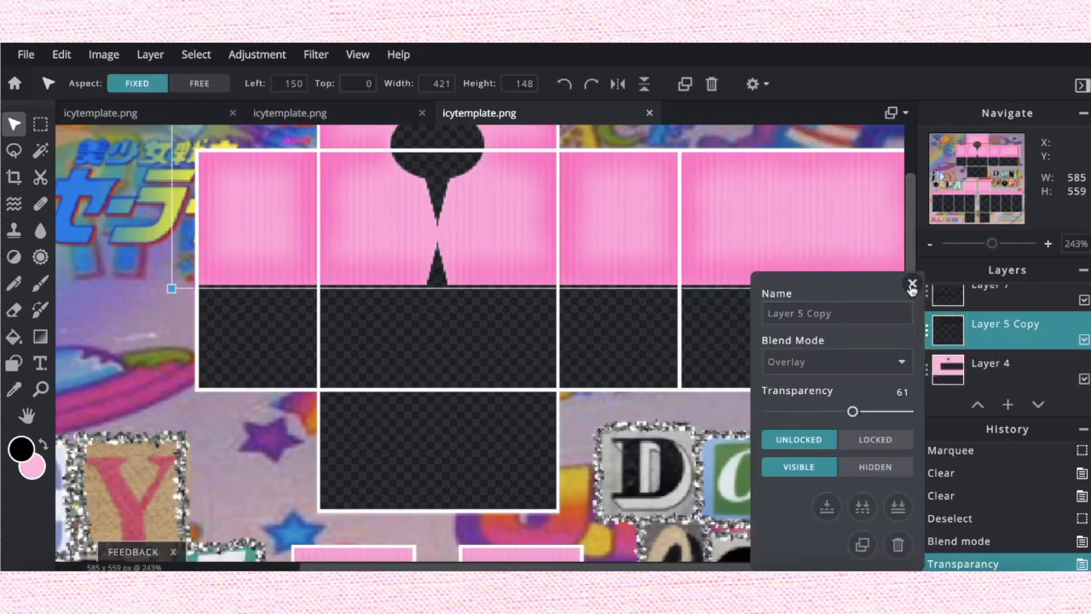
left_click_drag(853, 411, 818, 411)
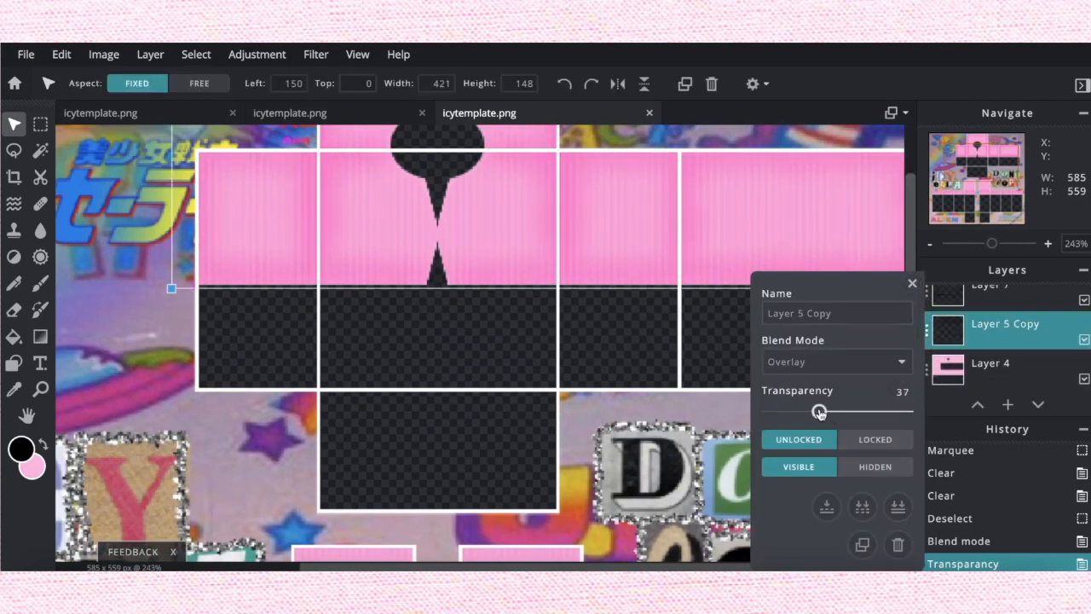
left_click_drag(818, 411, 853, 400)
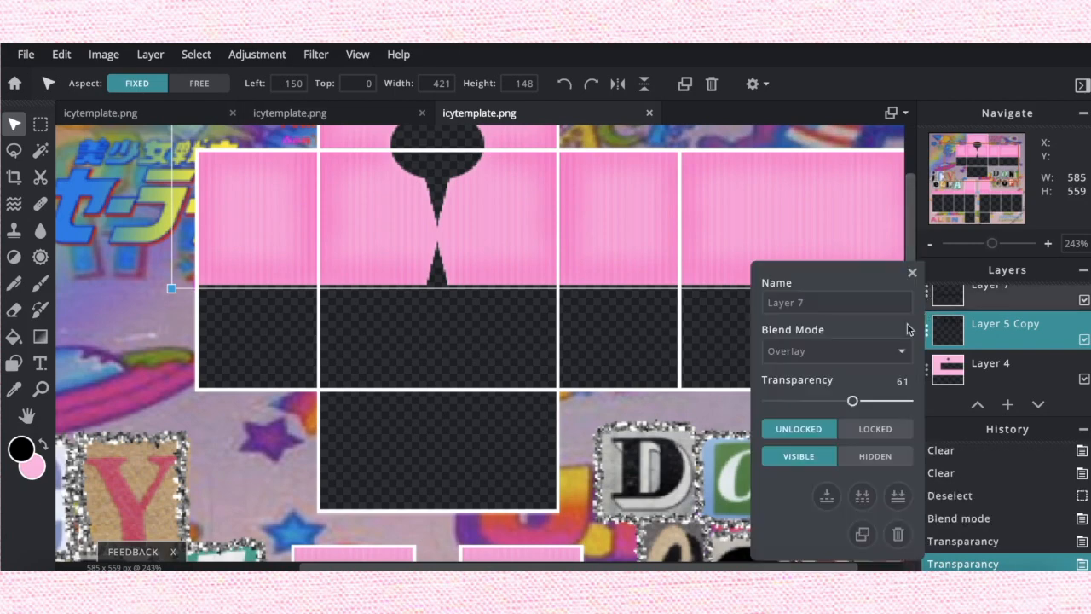
left_click_drag(853, 401, 818, 400)
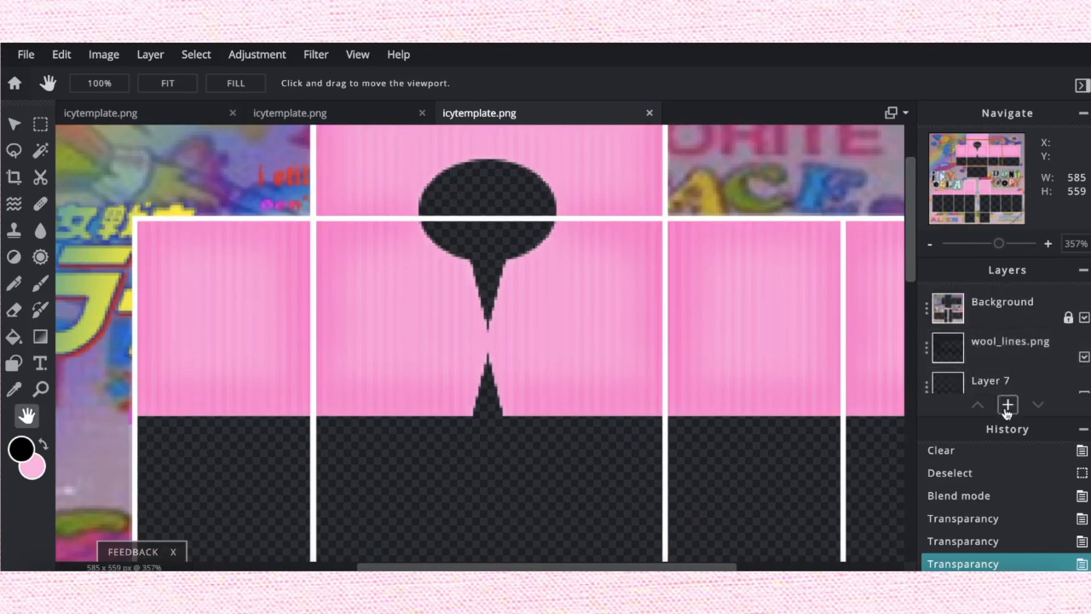
Step: Draw short sketchy black wool strokes across the pink panels on a new layer
left_click(1005, 406)
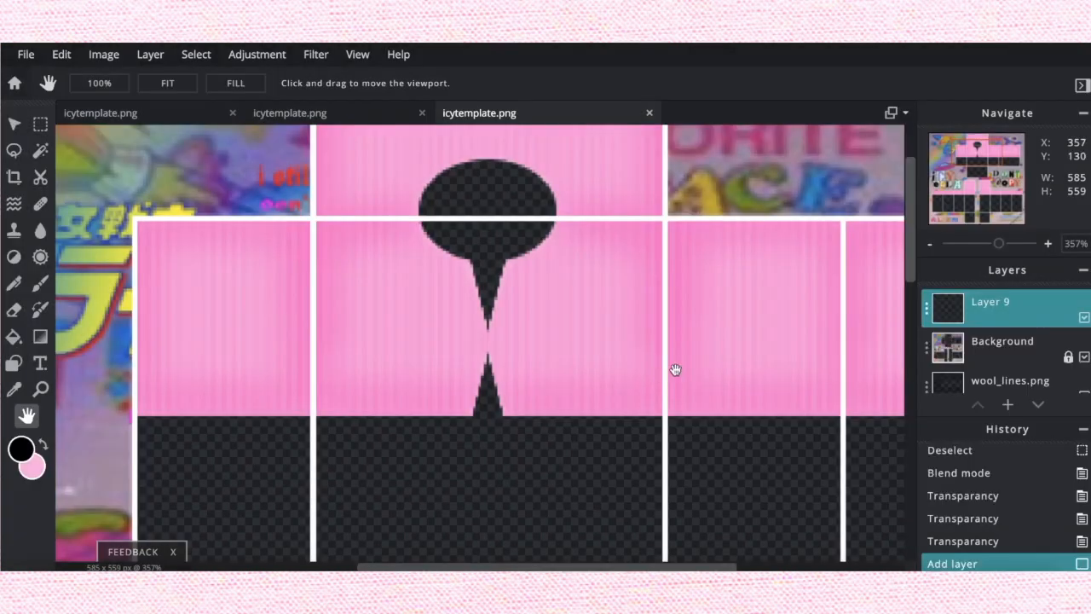
mouse_move(14, 283)
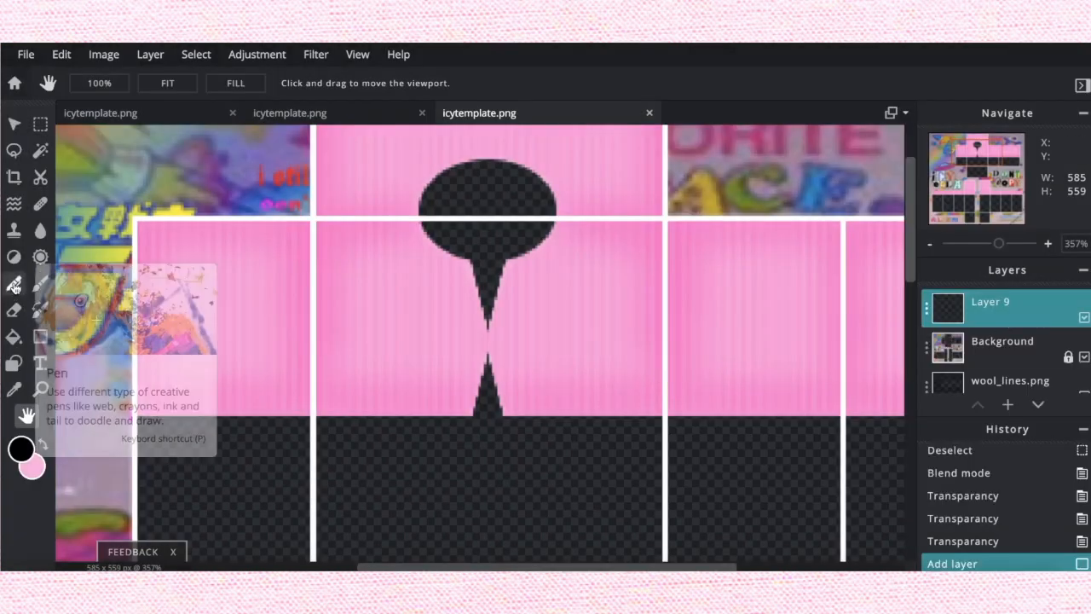
mouse_move(13, 286)
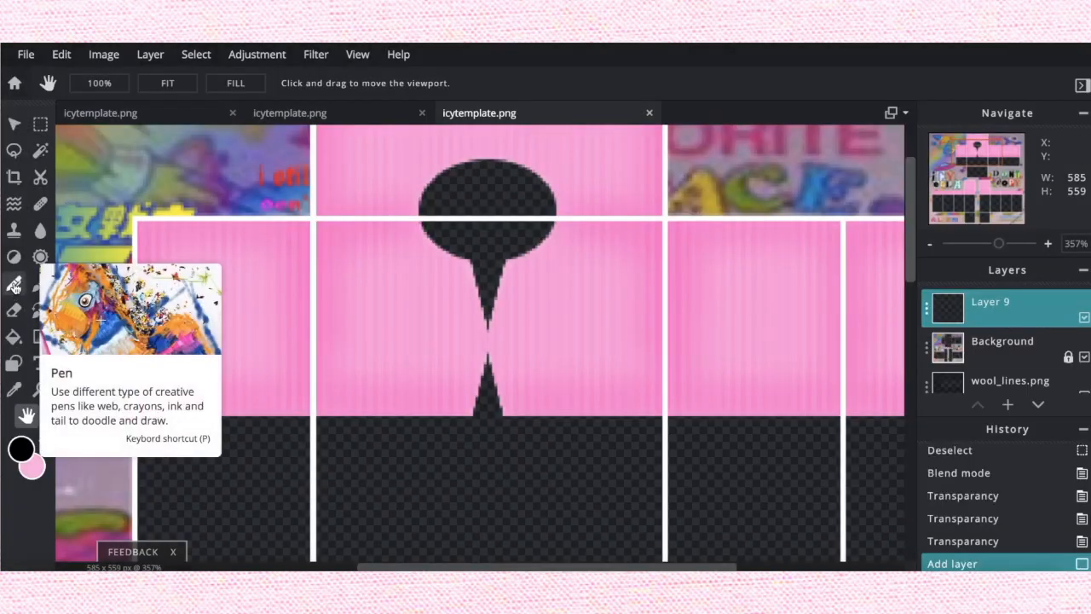
left_click(14, 283)
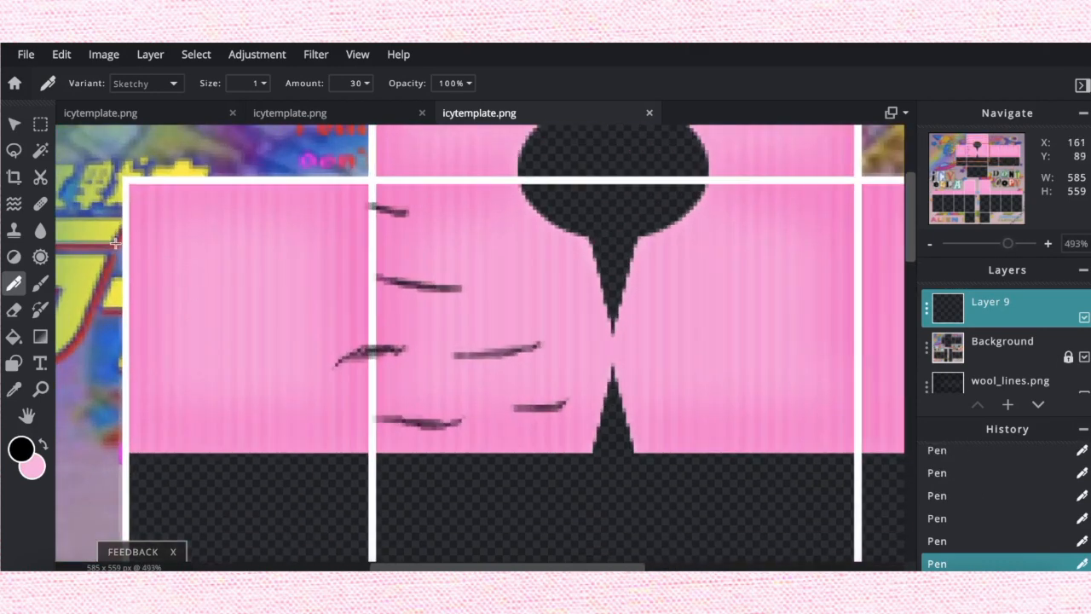
left_click_drag(116, 242, 201, 328)
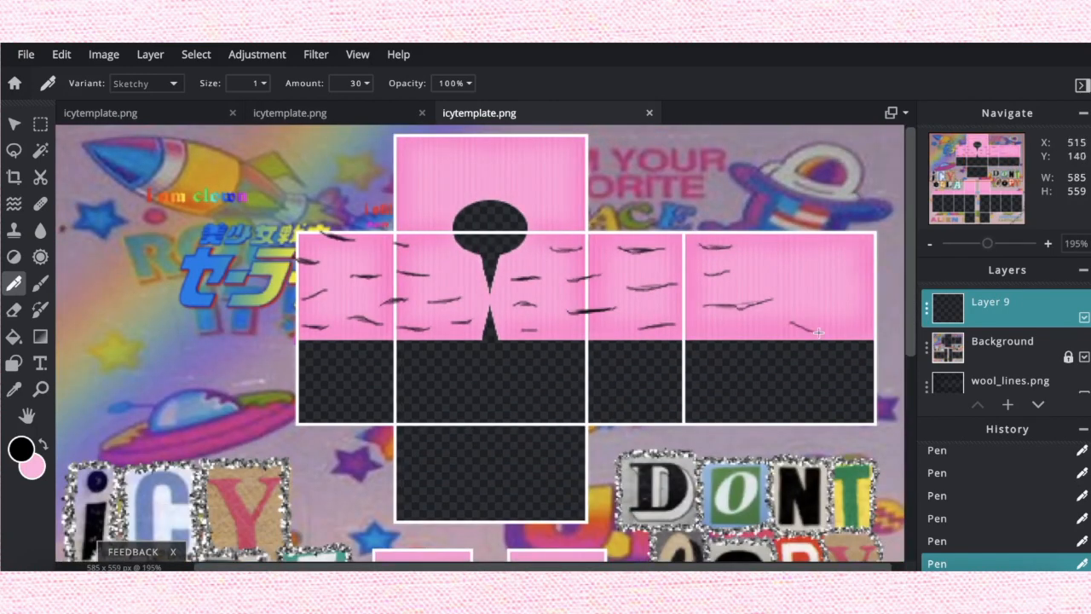
key("ctrl+z")
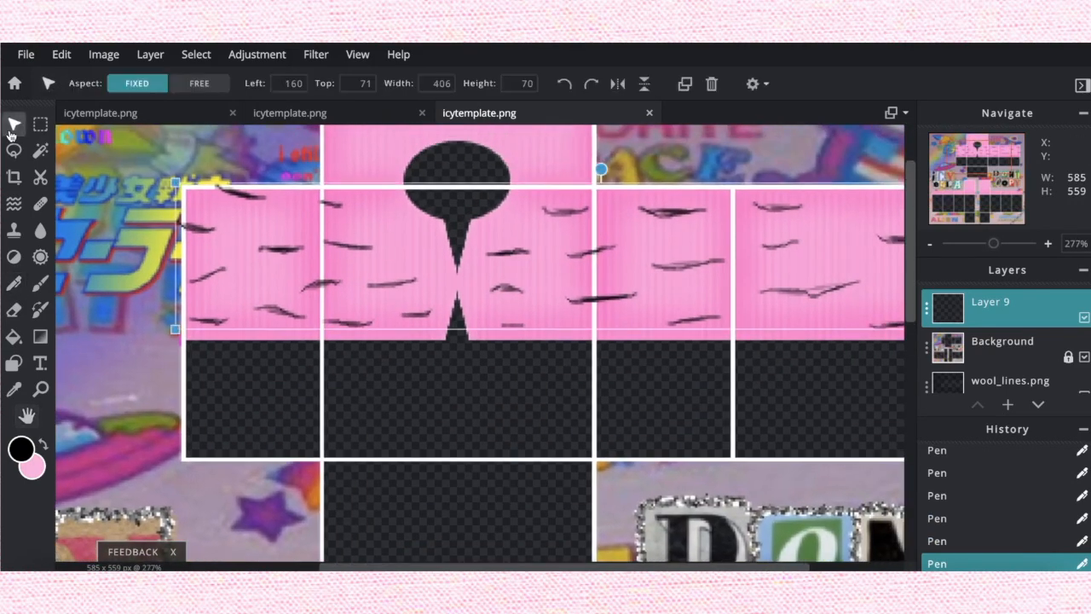
mouse_move(686, 83)
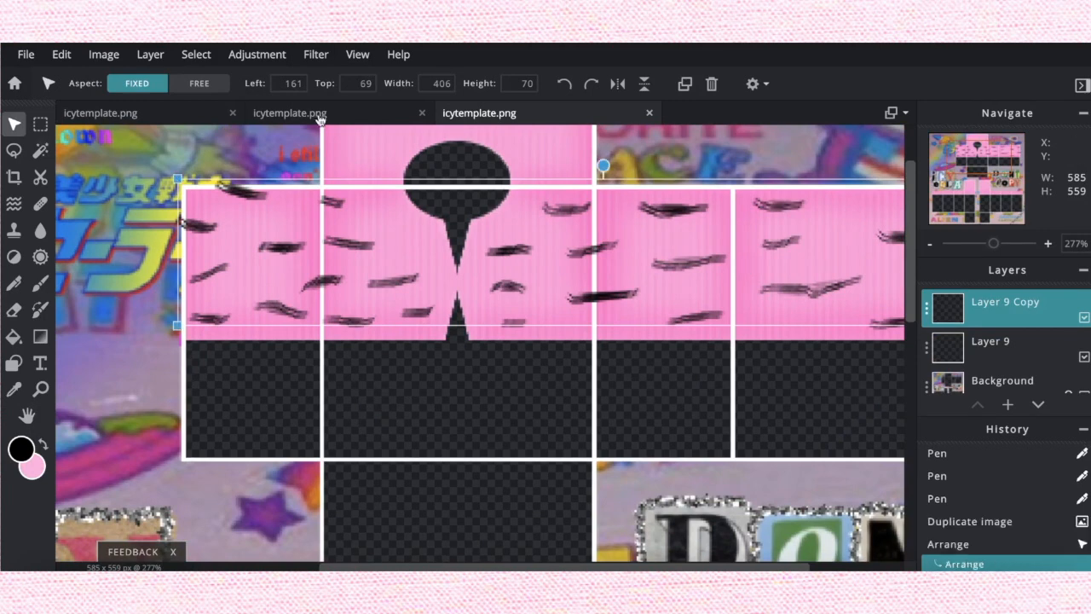
Step: Recolour the duplicated stroke layer white with a Color lookup adjustment
left_click(256, 53)
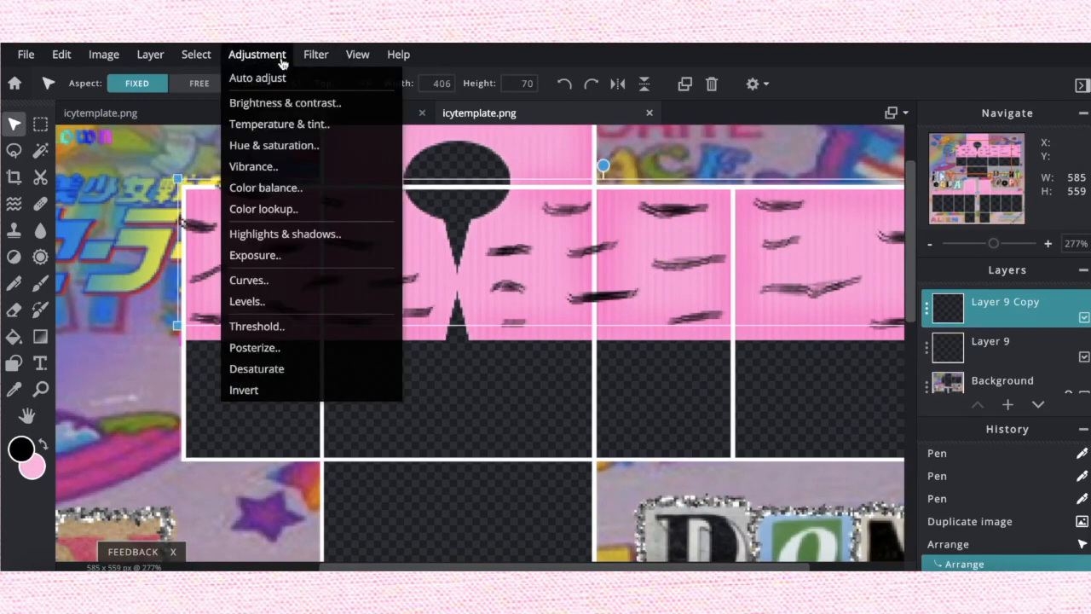
mouse_move(262, 208)
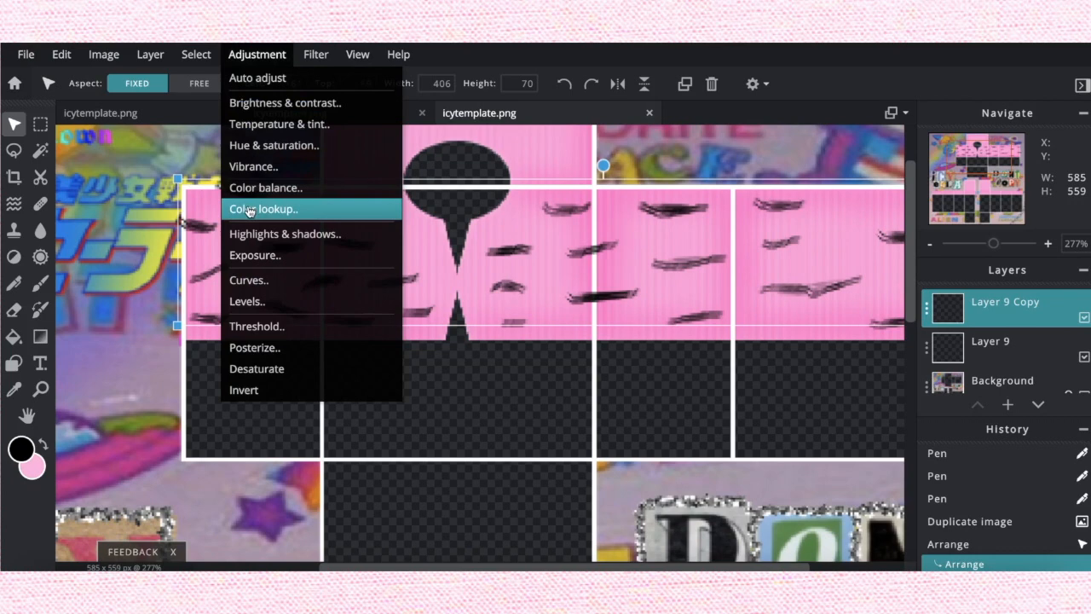
left_click(263, 208)
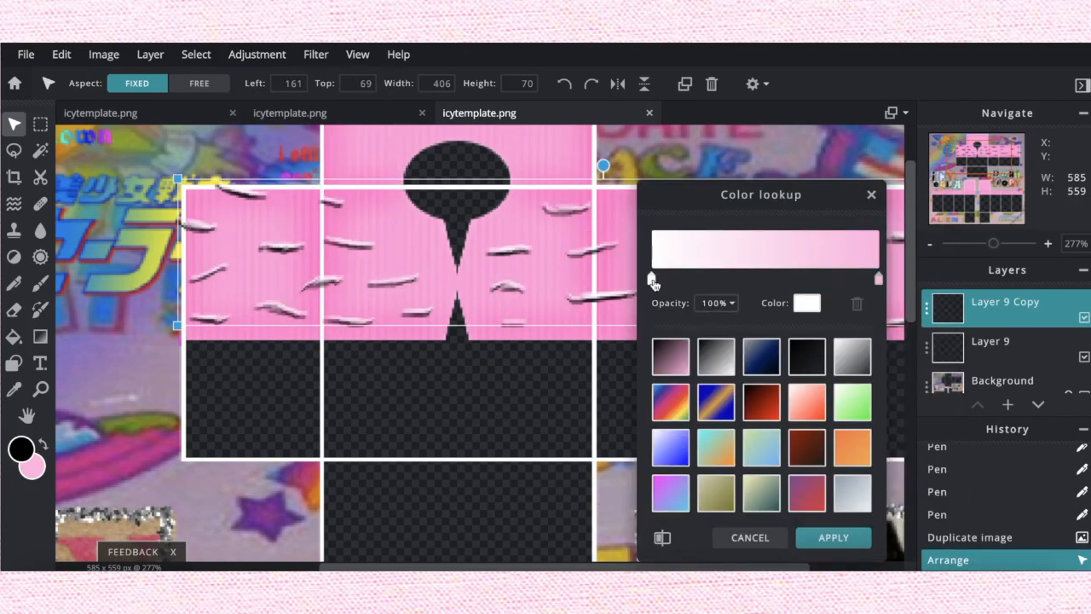
left_click(832, 537)
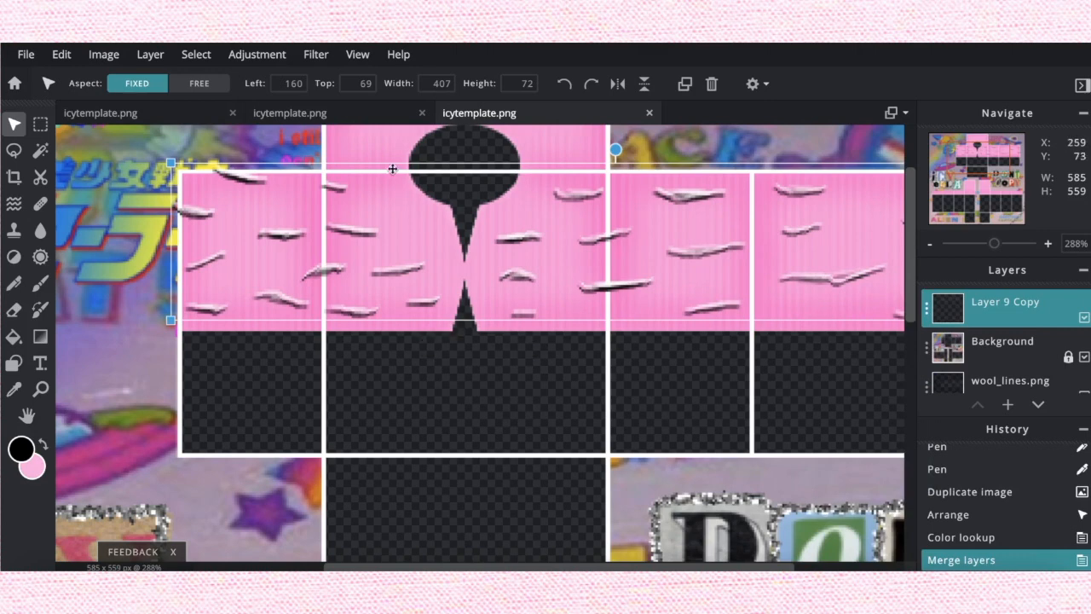
Step: Set the stroke layer to Overlay blend and blur it with Filter > Blur
double_click(1004, 306)
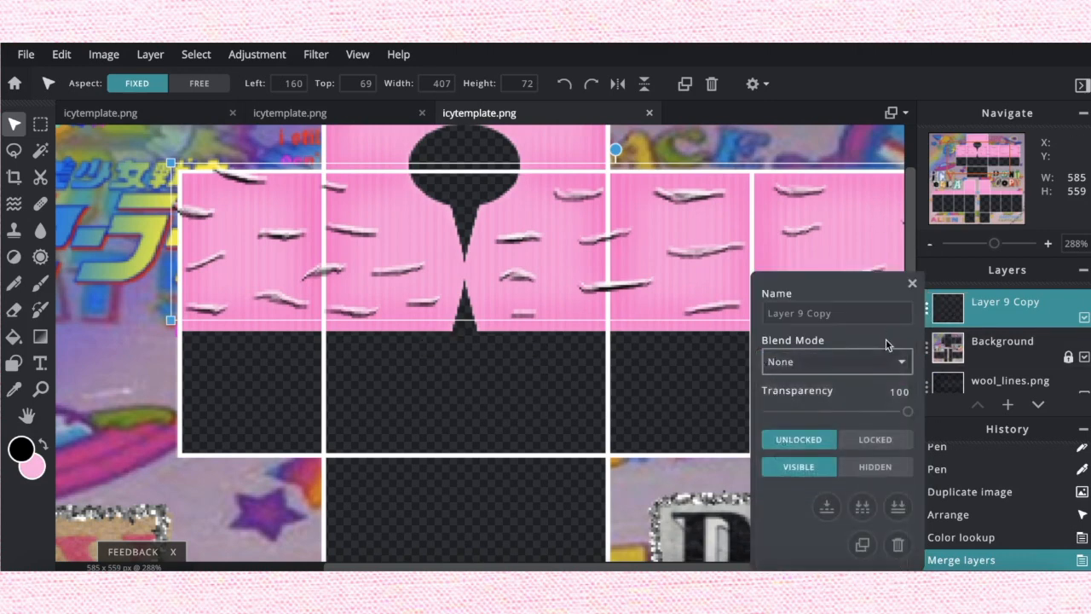
left_click(836, 361)
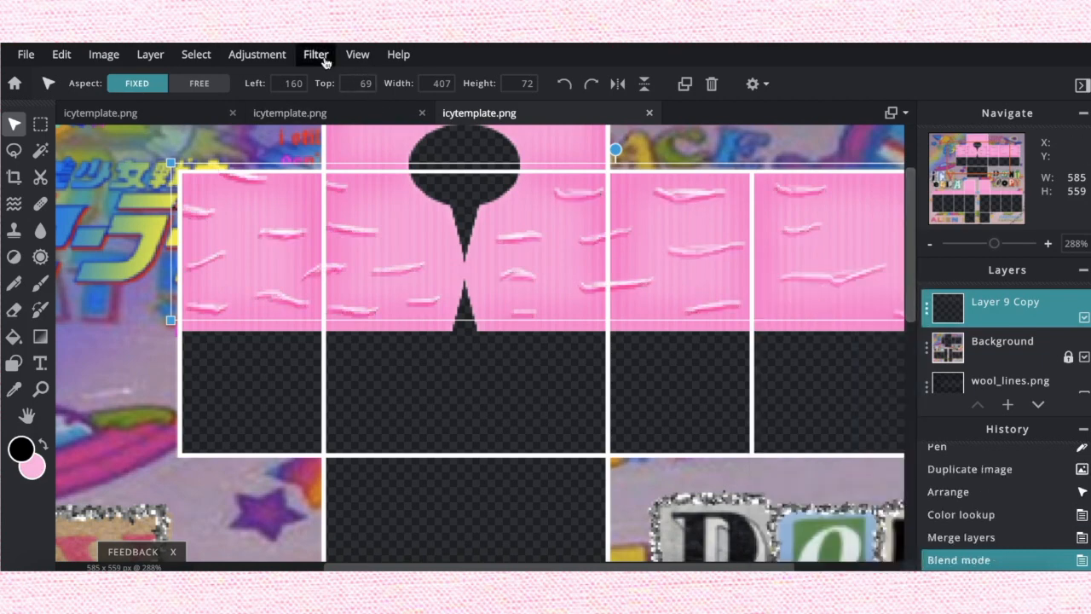
left_click(315, 53)
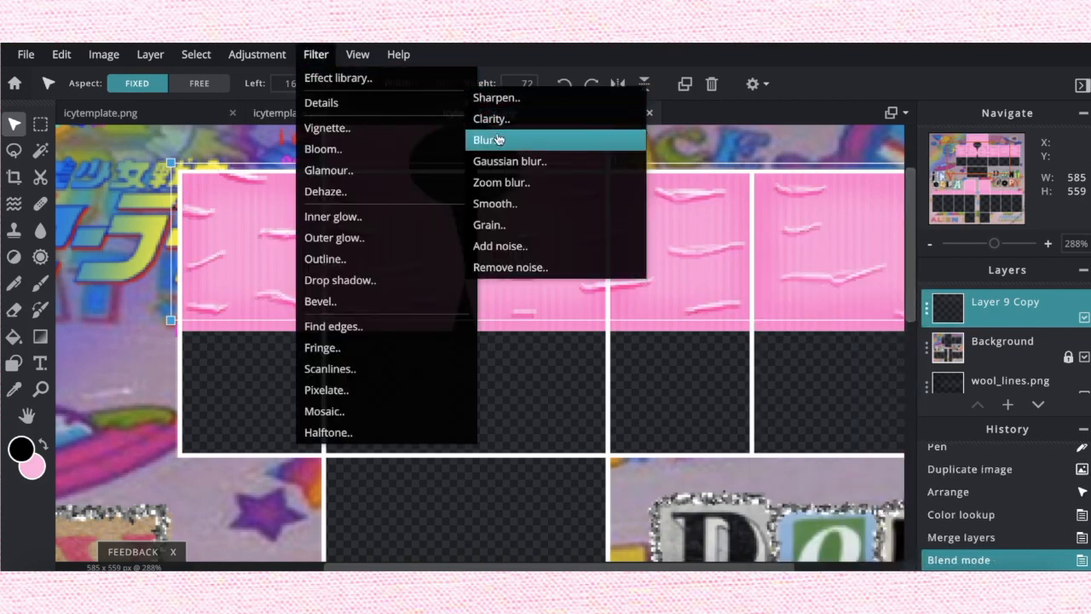
left_click(484, 140)
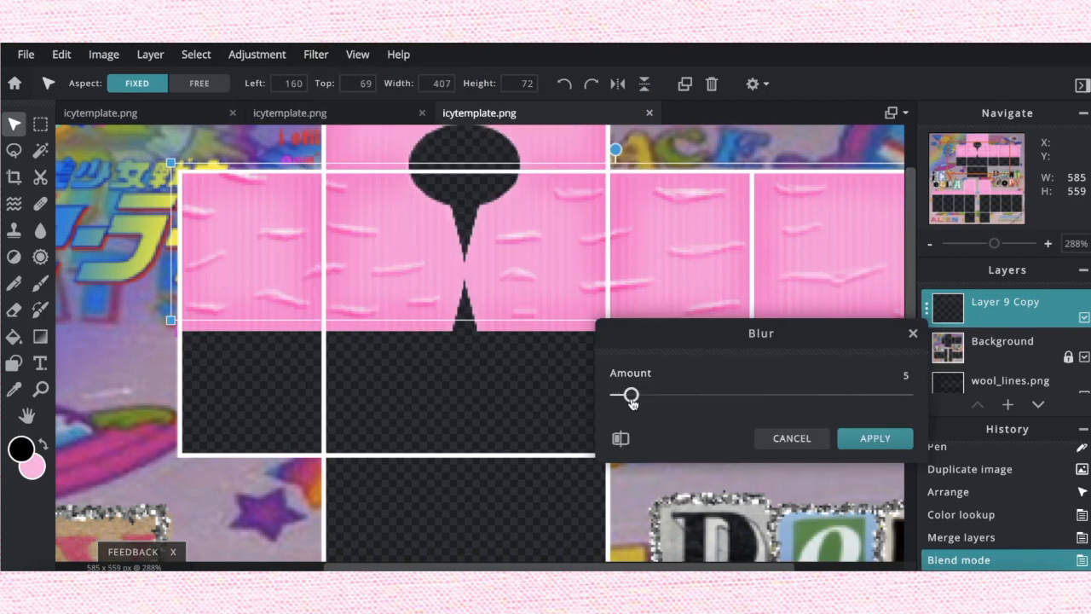
left_click(874, 436)
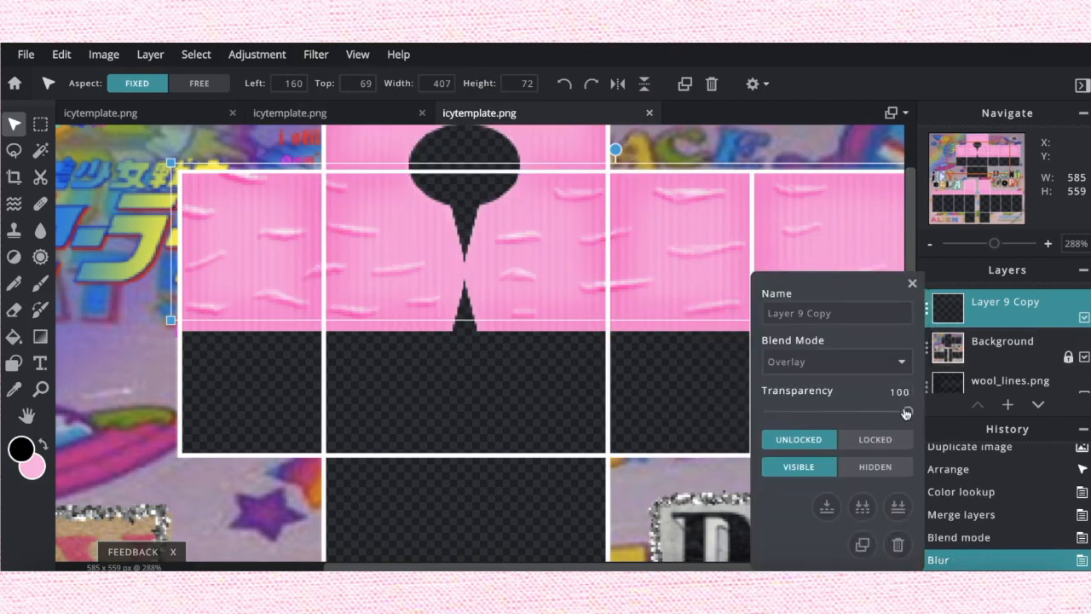
Step: Reduce the wool highlight layer's transparency and relock the Background layer
left_click_drag(907, 411, 831, 411)
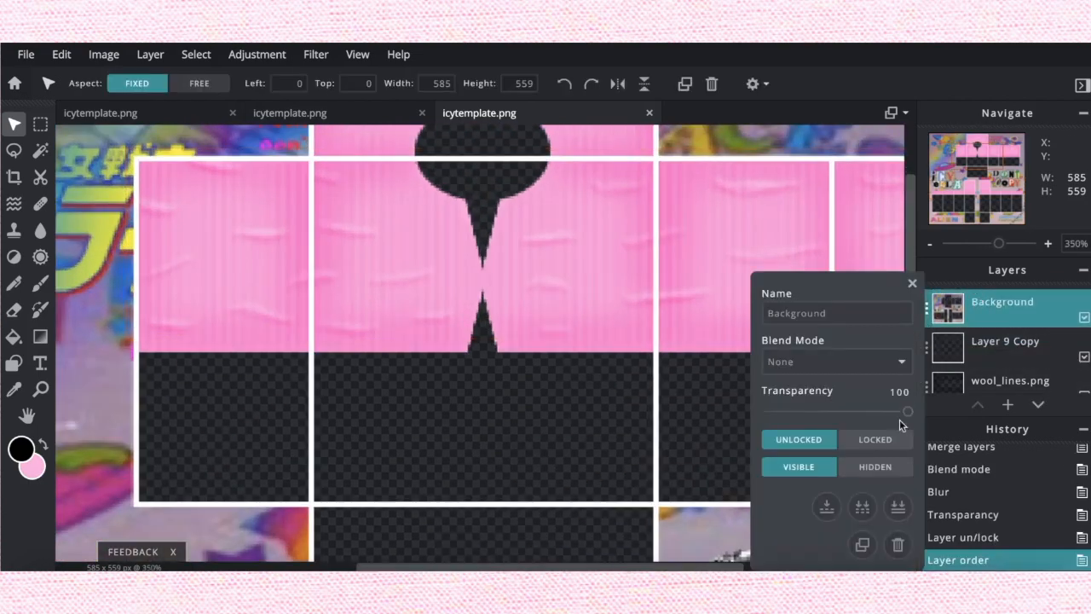
left_click(874, 440)
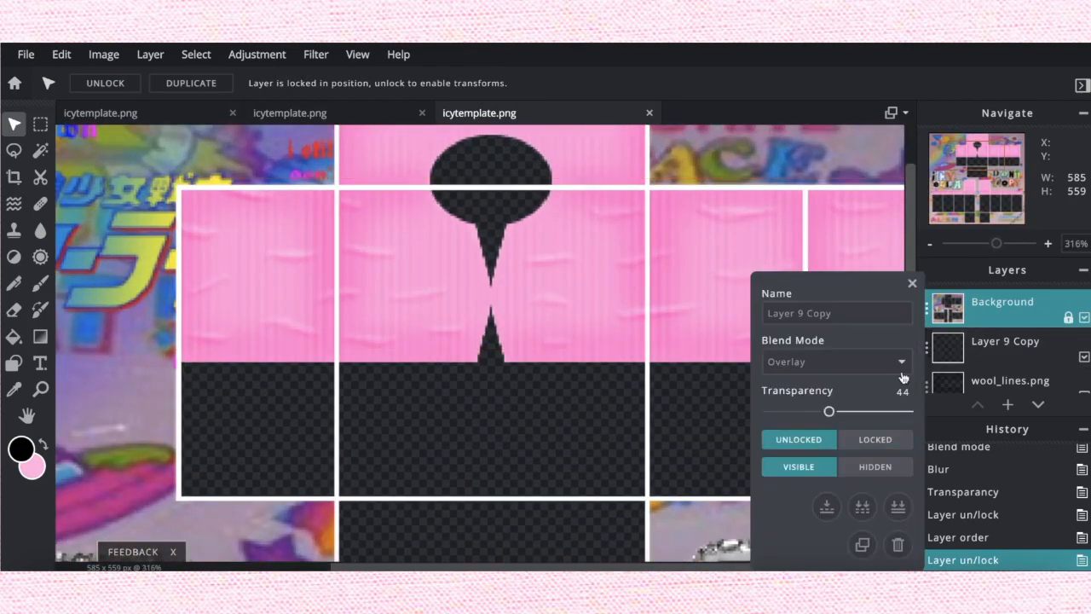
left_click_drag(828, 411, 799, 411)
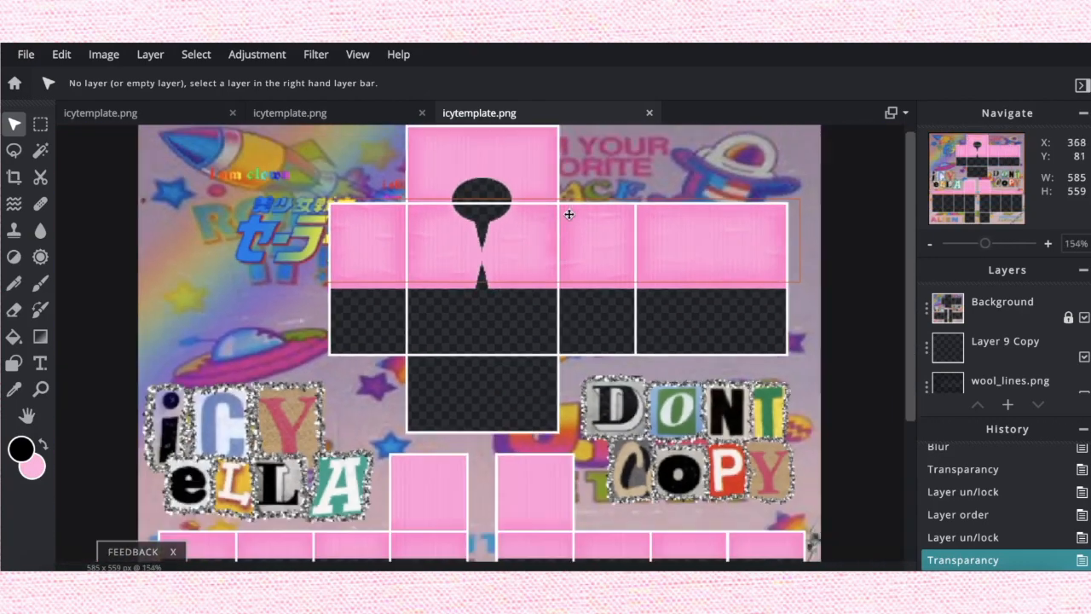
Step: Add the black bow on a new layer at the front slit and move it up the stack
left_click(290, 112)
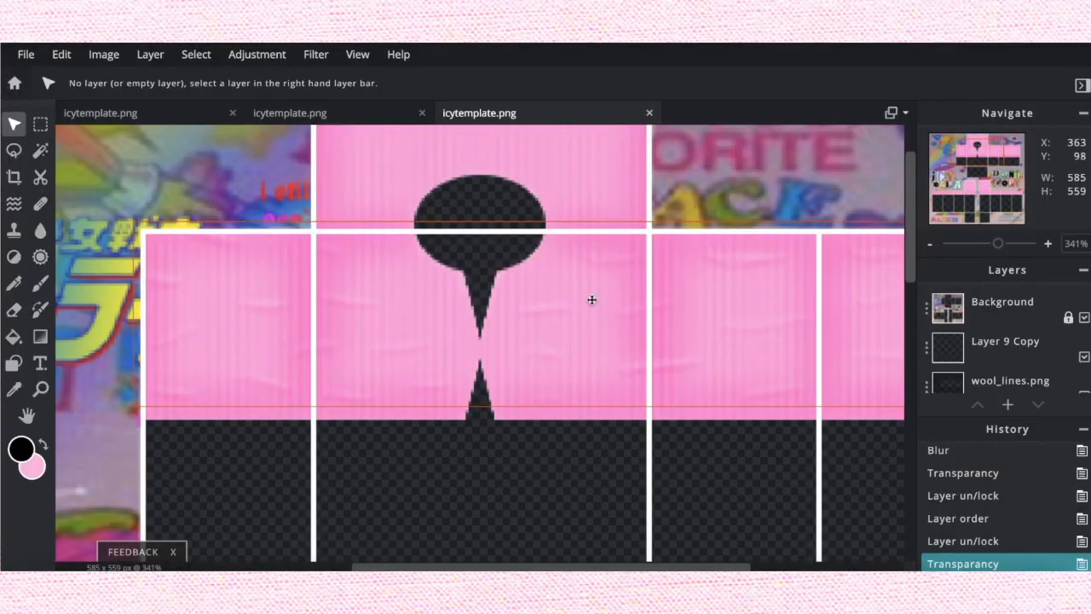
left_click(1002, 300)
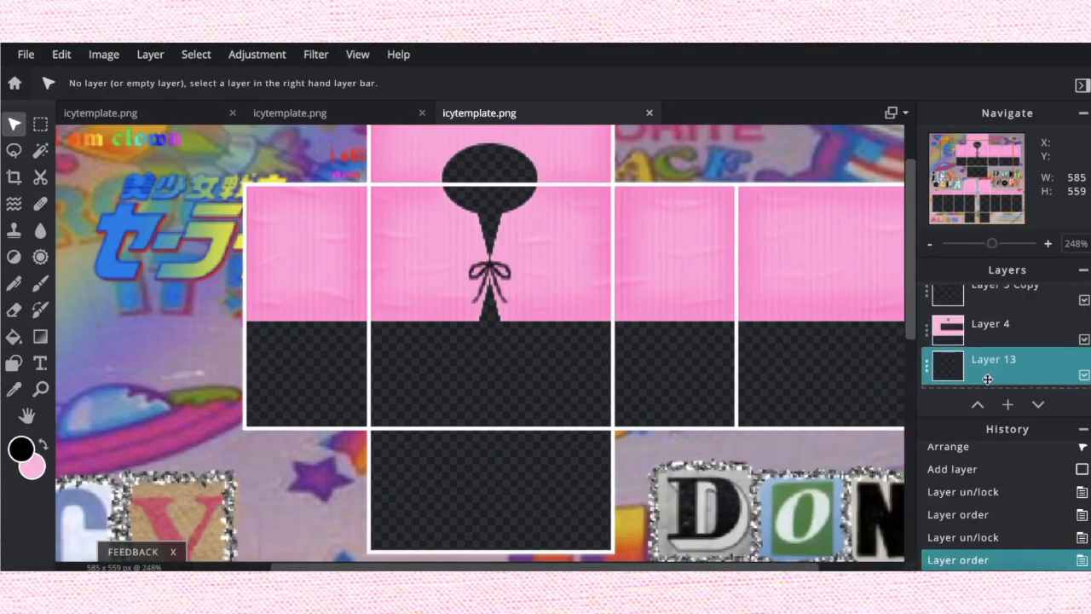
left_click_drag(358, 255, 741, 350)
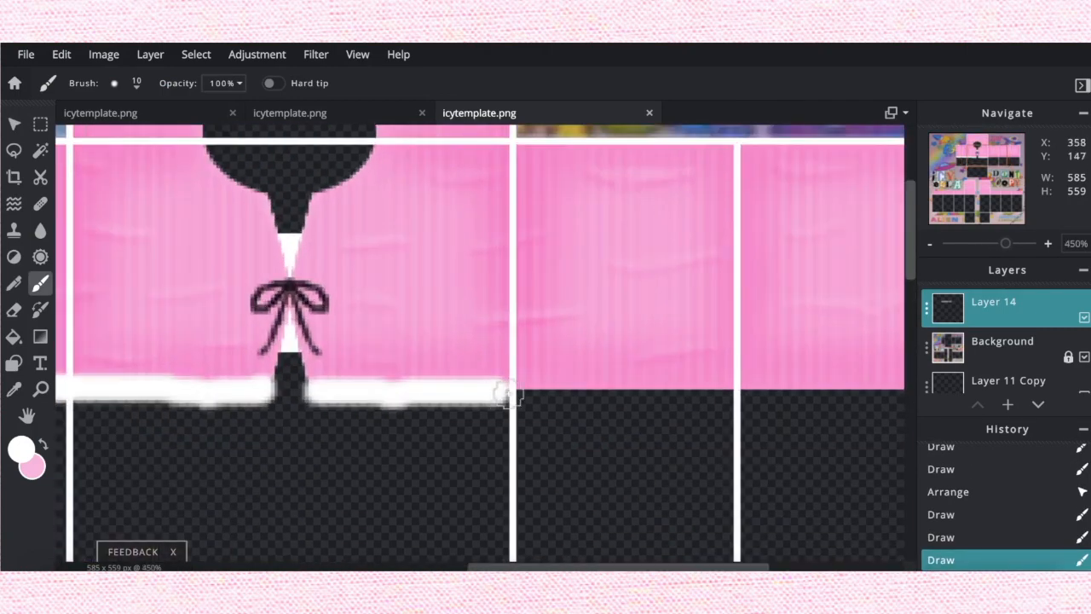
key("ctrl+z")
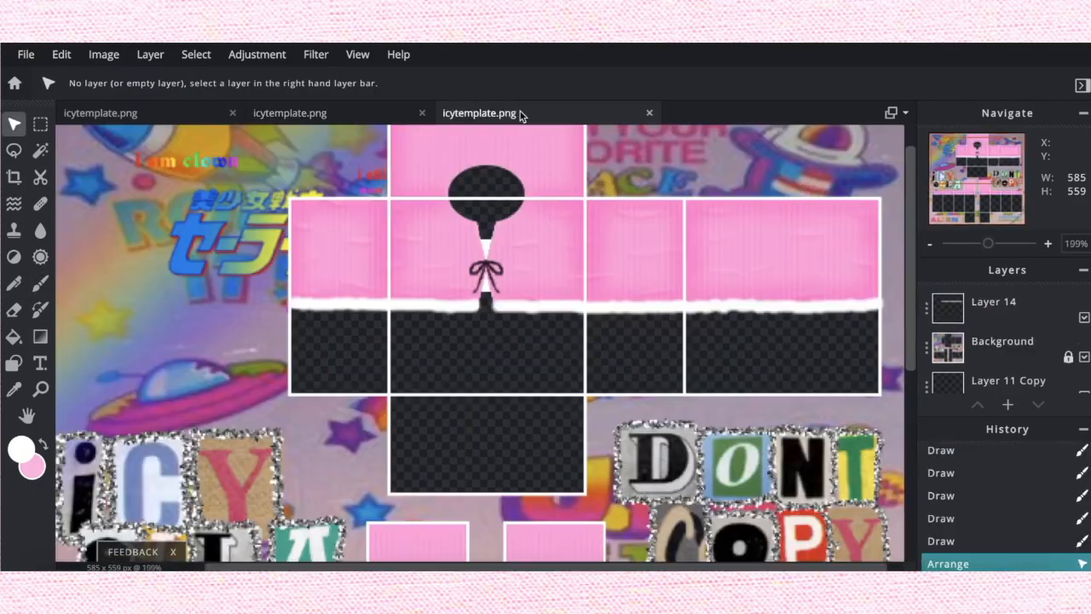
scroll("down", 3)
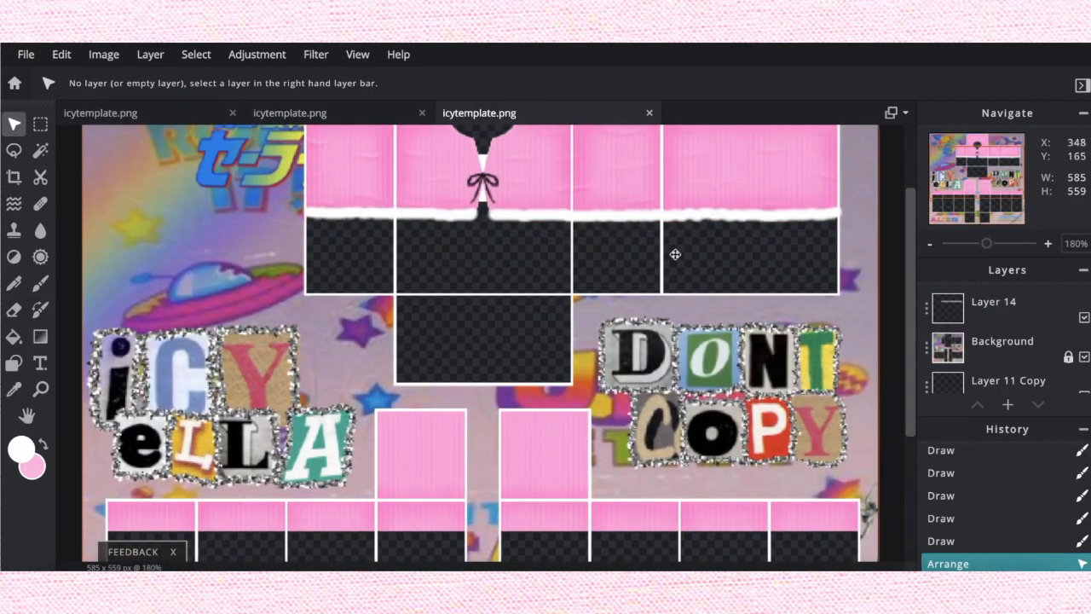